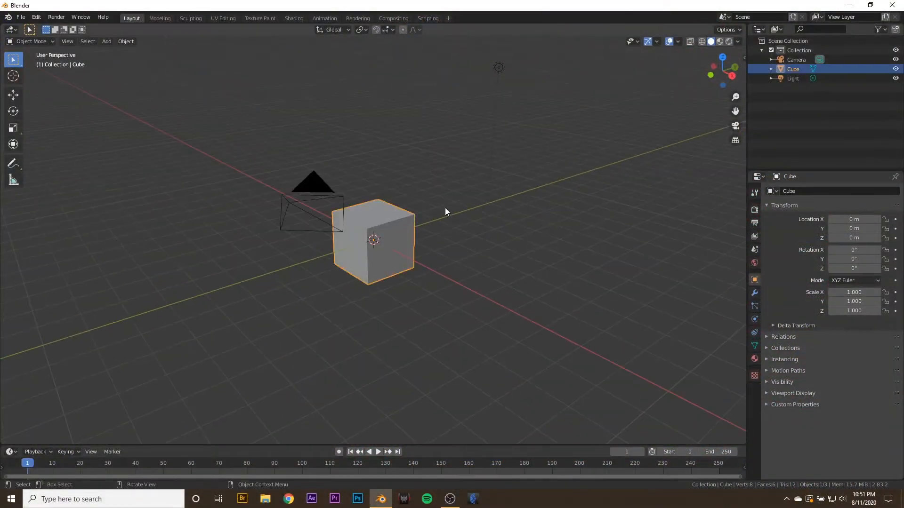
Step: Apply the Subdivision Surface modifier to the cube and round the dense mesh with To Sphere
{"action": "left_click_drag", "start_coordinate": [443, 212], "coordinate": [369, 210]}
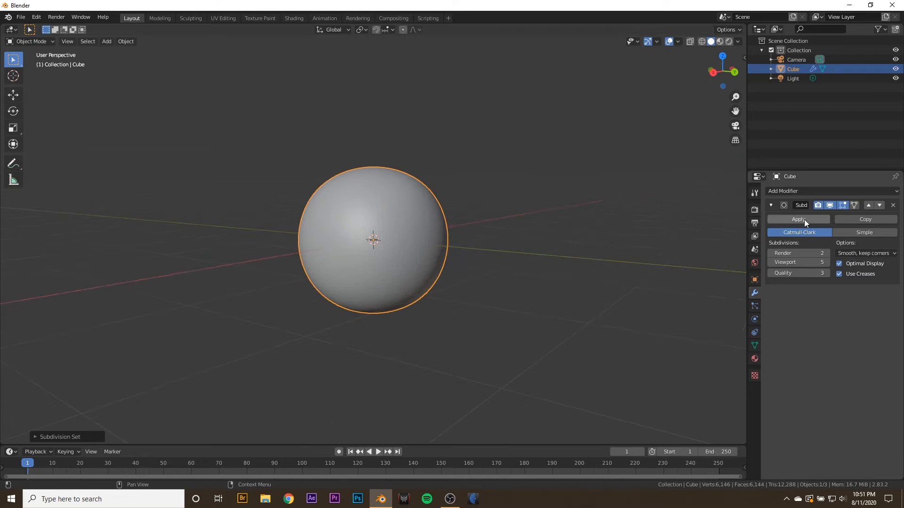
{"action": "left_click", "coordinate": [797, 220]}
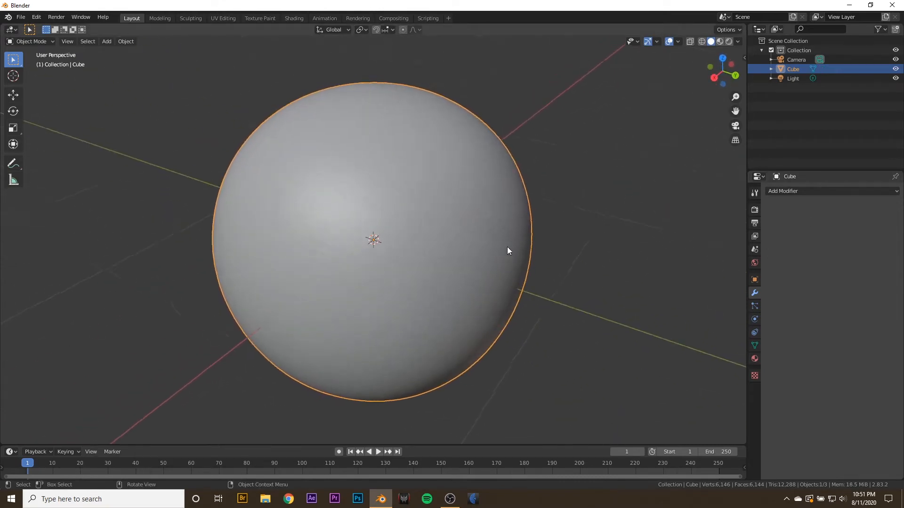
{"action": "key", "text": "Tab"}
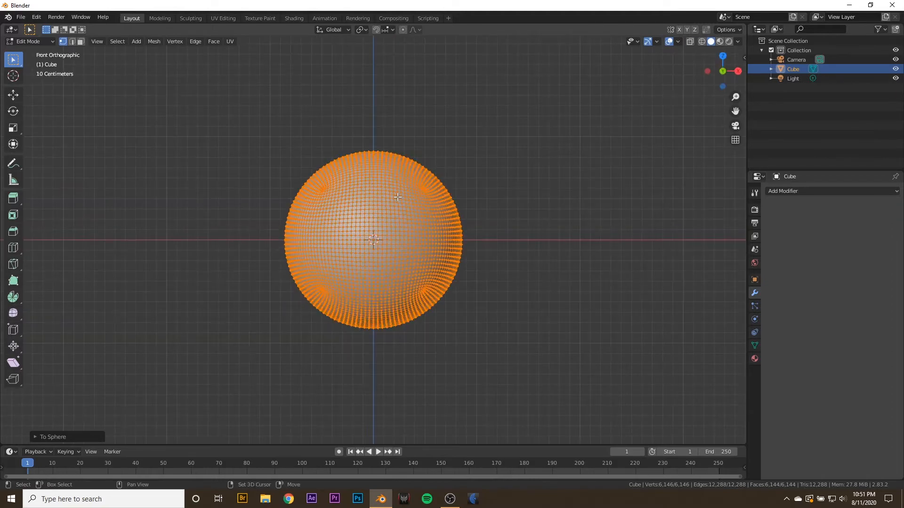
Step: Delete the upper half of the sphere's vertices in front view, leaving a hemisphere
{"action": "scroll", "scroll_direction": "up", "scroll_amount": 3}
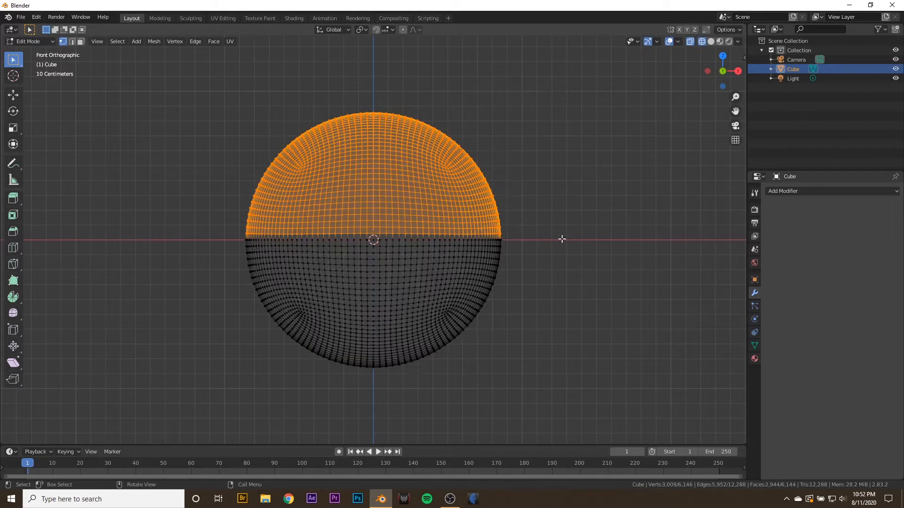
{"action": "key", "text": "x"}
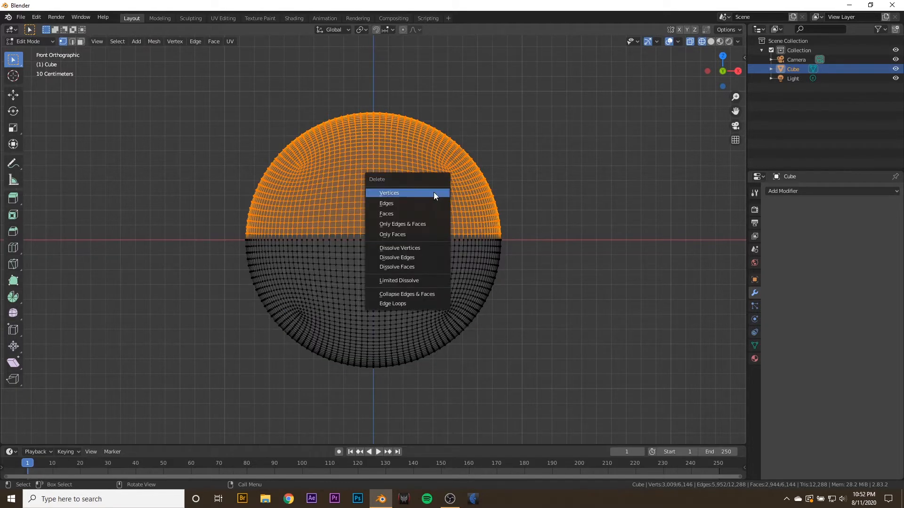
{"action": "left_click", "coordinate": [389, 192]}
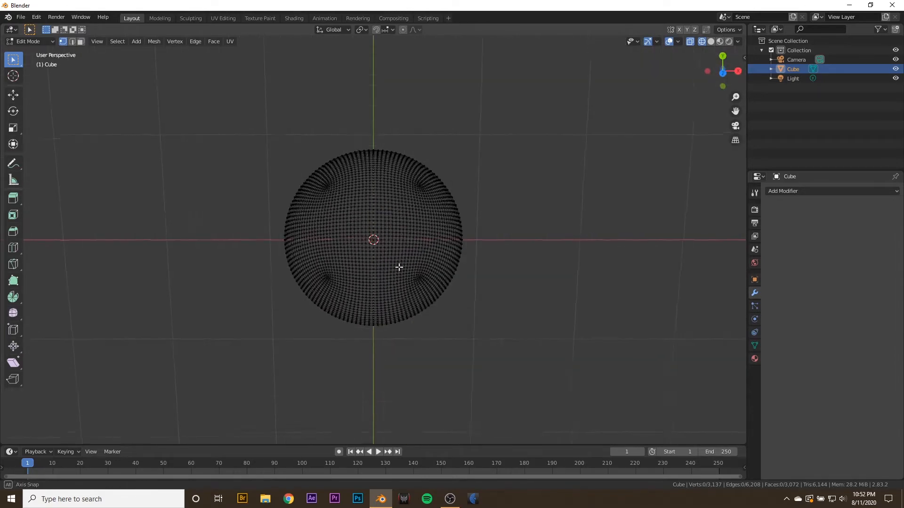
Step: Widen the hemisphere with proportional editing and scale out the bottom vertices to flatten the base
{"action": "key", "text": "7"}
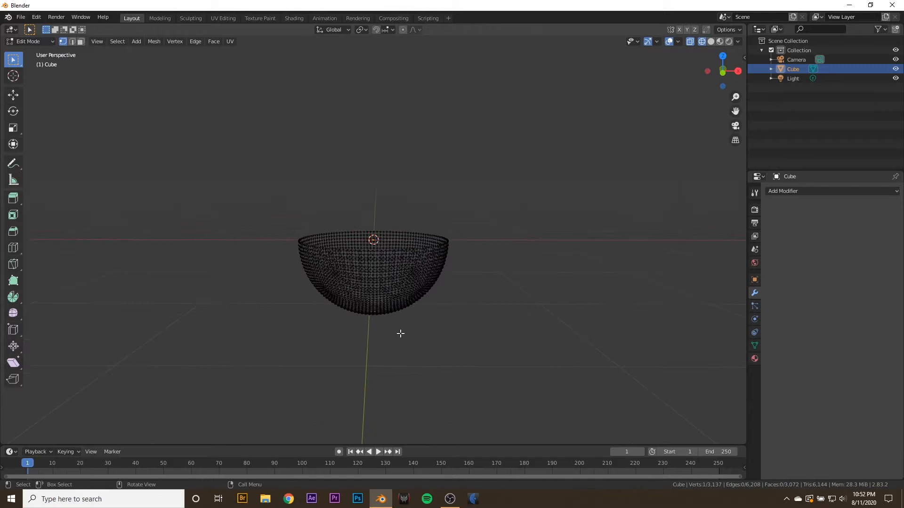
{"action": "key", "text": "1"}
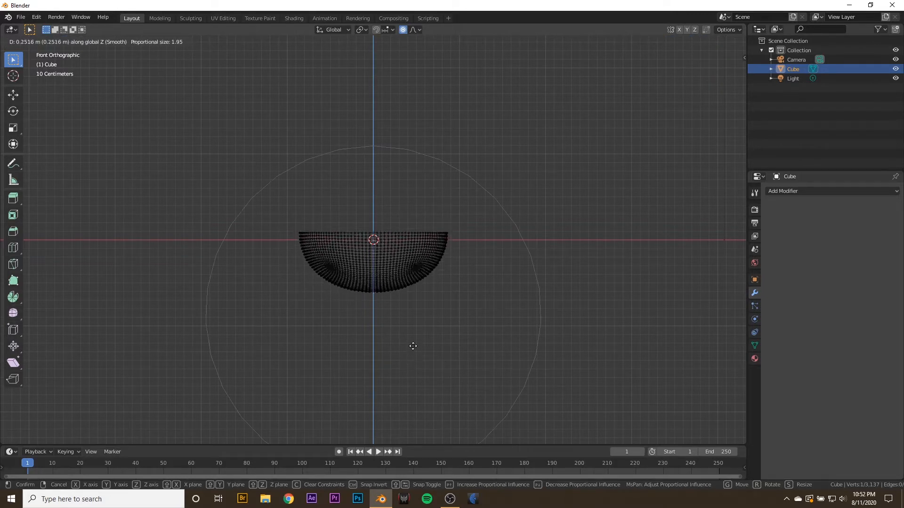
{"action": "mouse_move", "coordinate": [413, 379]}
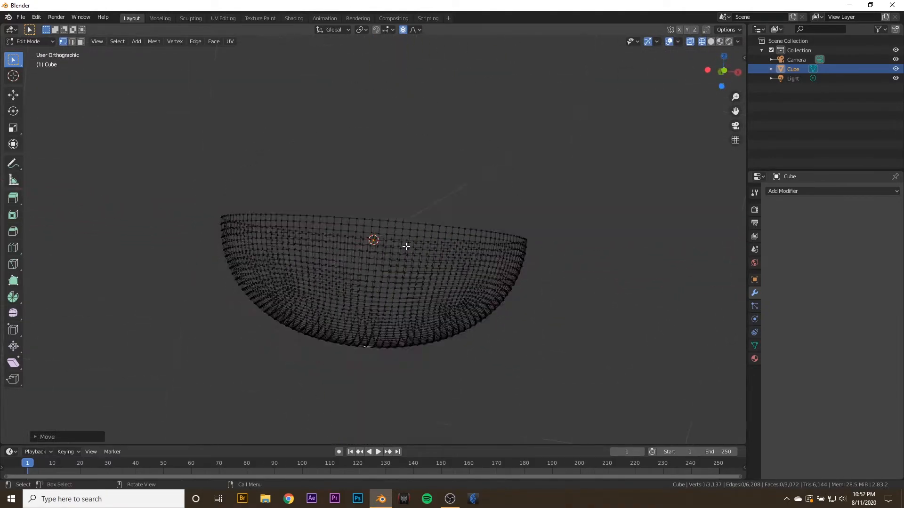
{"action": "key", "text": "7"}
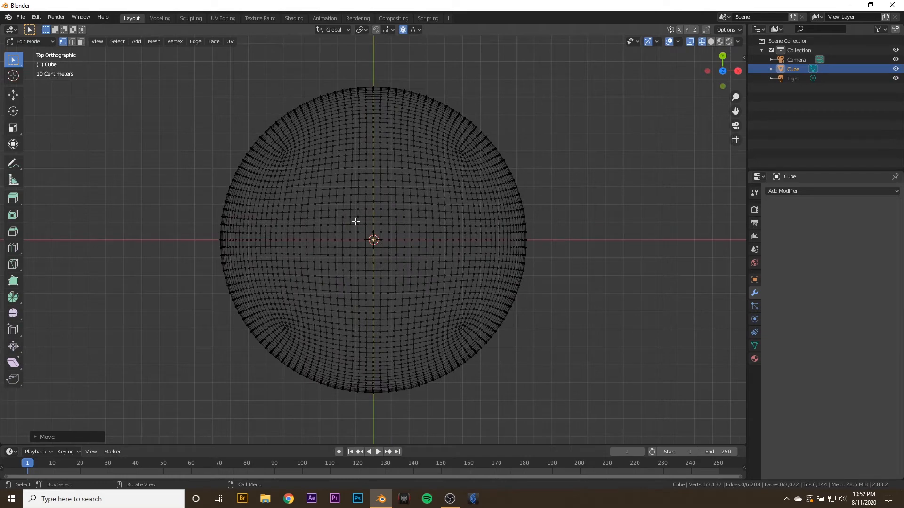
{"action": "left_click_drag", "start_coordinate": [355, 221], "coordinate": [394, 258]}
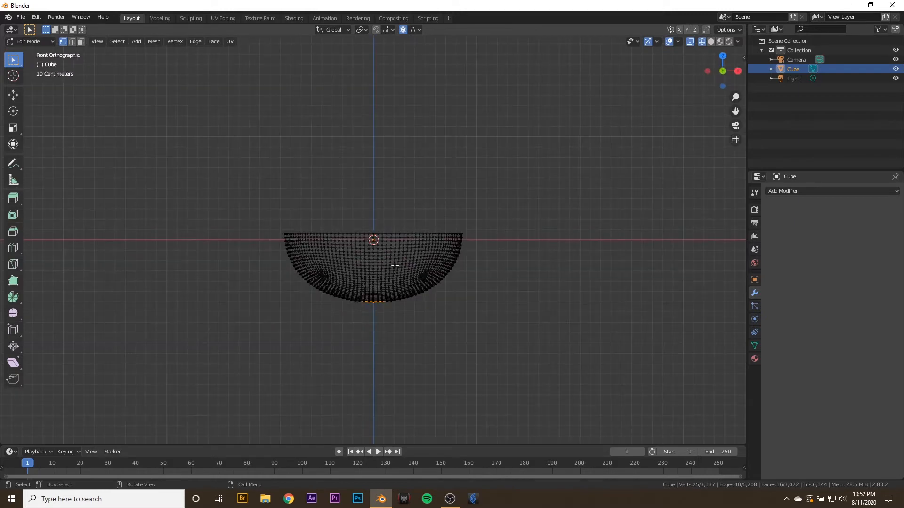
{"action": "left_click_drag", "start_coordinate": [394, 266], "coordinate": [473, 384]}
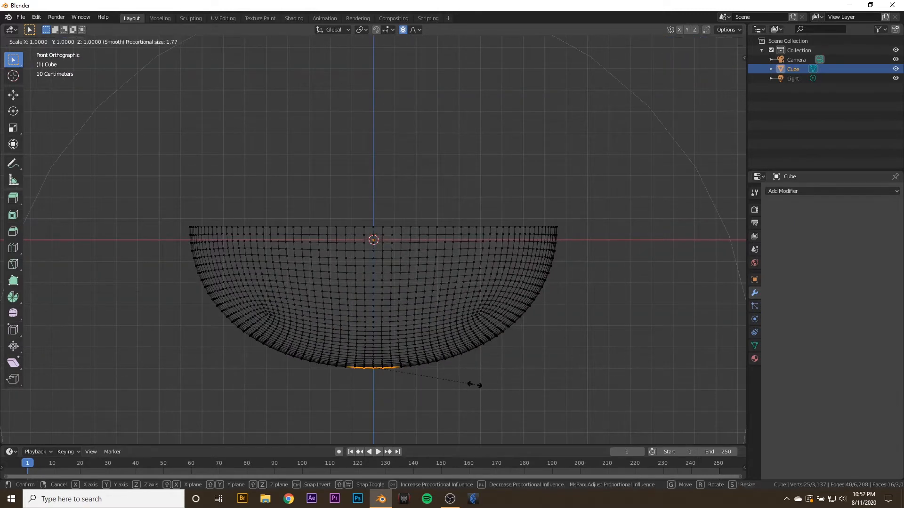
{"action": "key", "text": "z"}
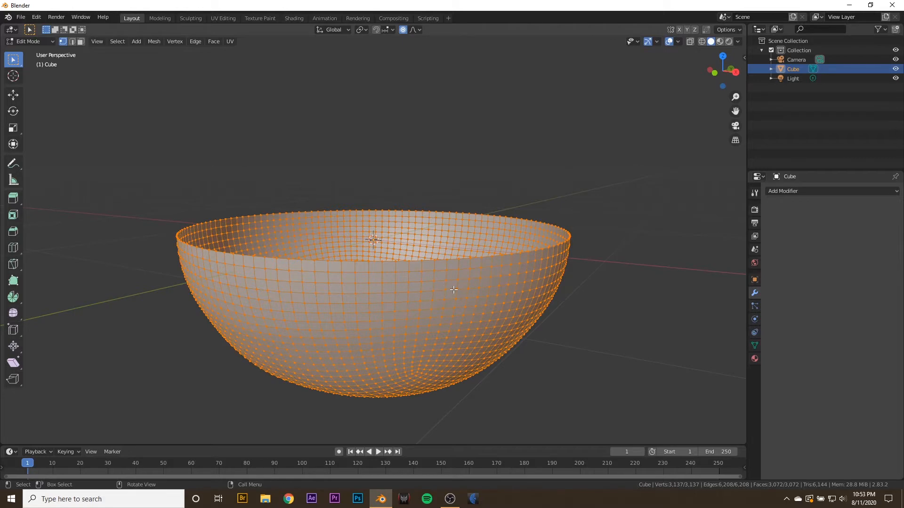
Step: Thicken the bowl walls and smooth the selected rim vertices with Smooth Vertices
{"action": "left_click_drag", "start_coordinate": [452, 290], "coordinate": [420, 271]}
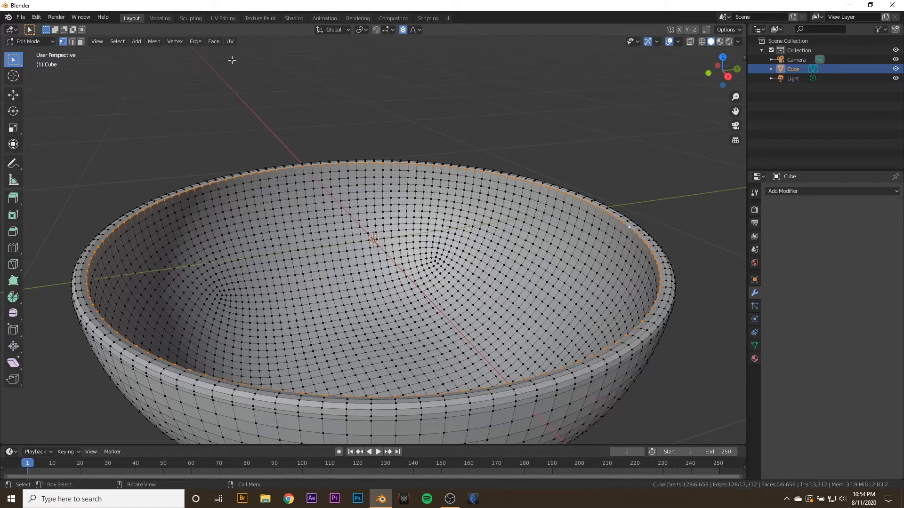
{"action": "left_click", "coordinate": [175, 41]}
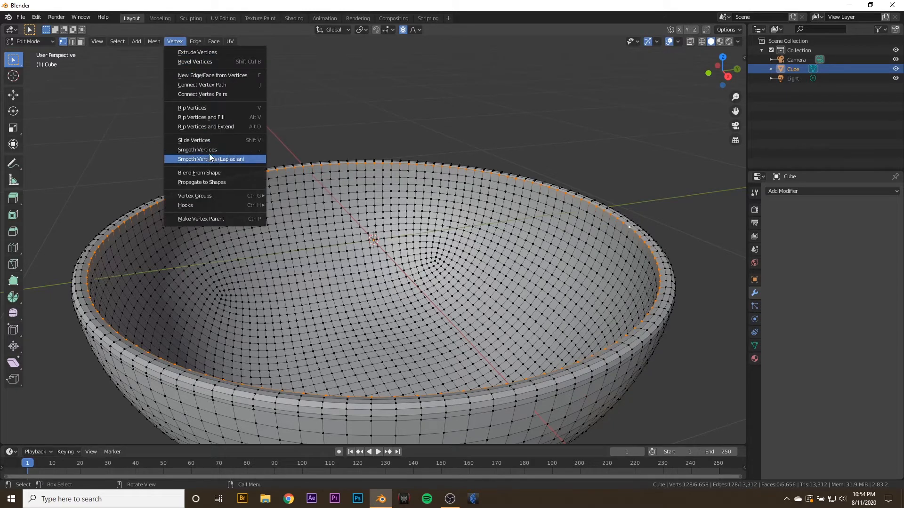
{"action": "left_click", "coordinate": [197, 150]}
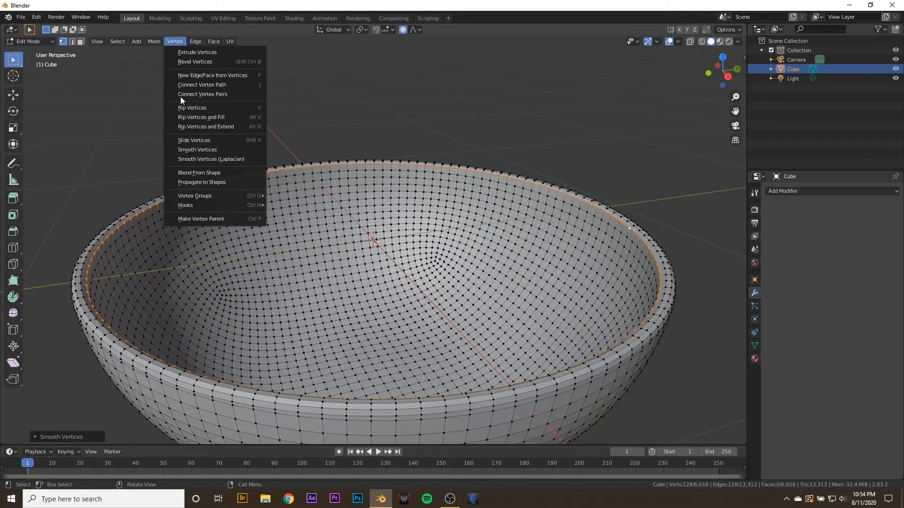
{"action": "mouse_move", "coordinate": [205, 126]}
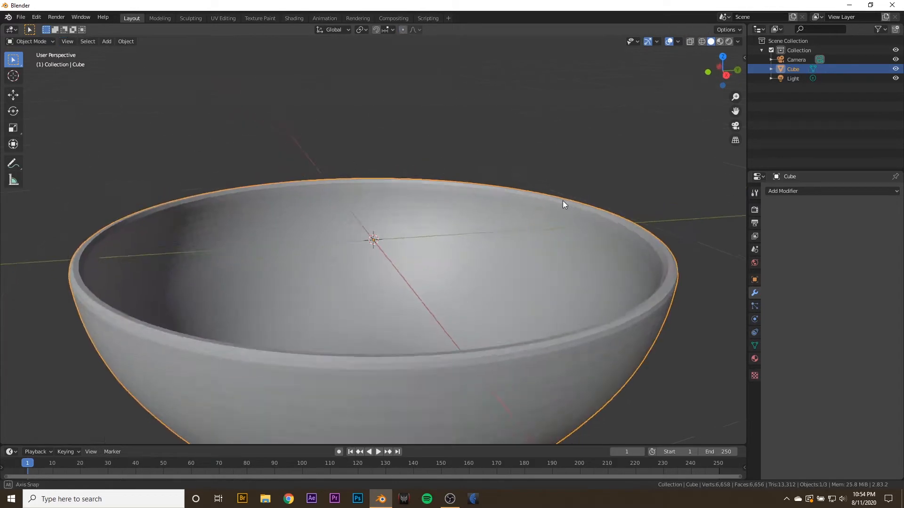
Step: Recalculate the bowl's normals outside so every face points outward
{"action": "key", "text": "Tab"}
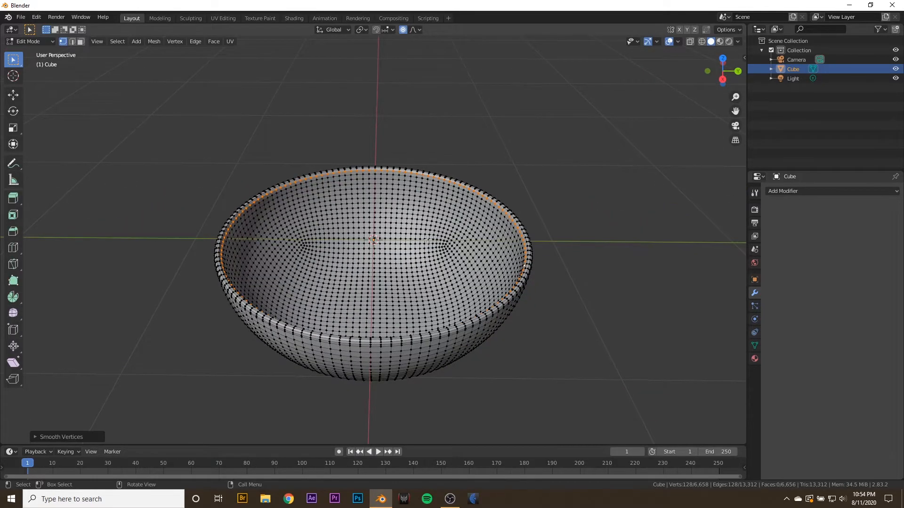
{"action": "left_click", "coordinate": [669, 40]}
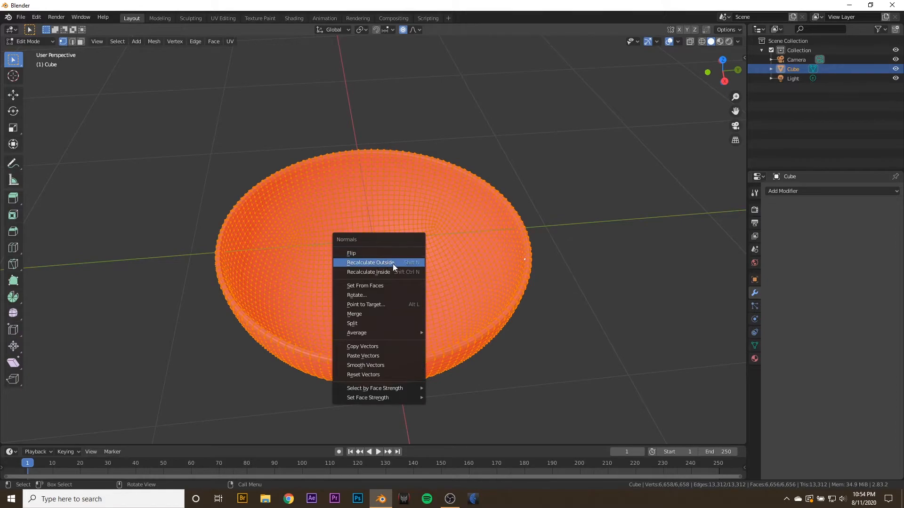
{"action": "left_click", "coordinate": [370, 262]}
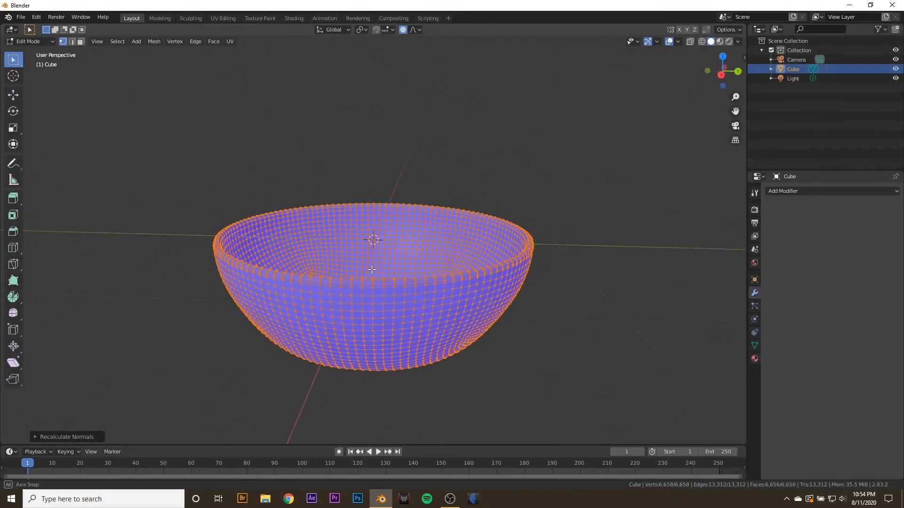
{"action": "key", "text": "Tab"}
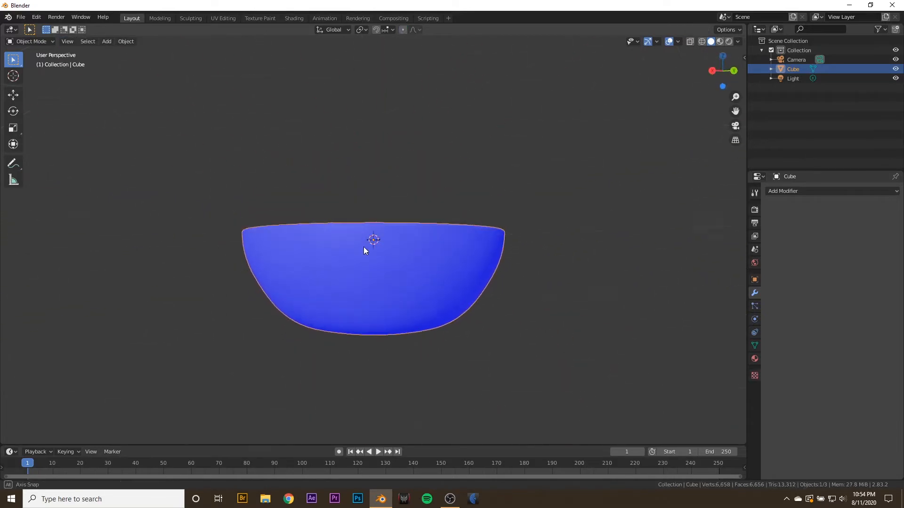
Step: Move the bowl's geometry to its origin and turn off the face orientation overlay
{"action": "left_click_drag", "start_coordinate": [363, 250], "coordinate": [380, 296]}
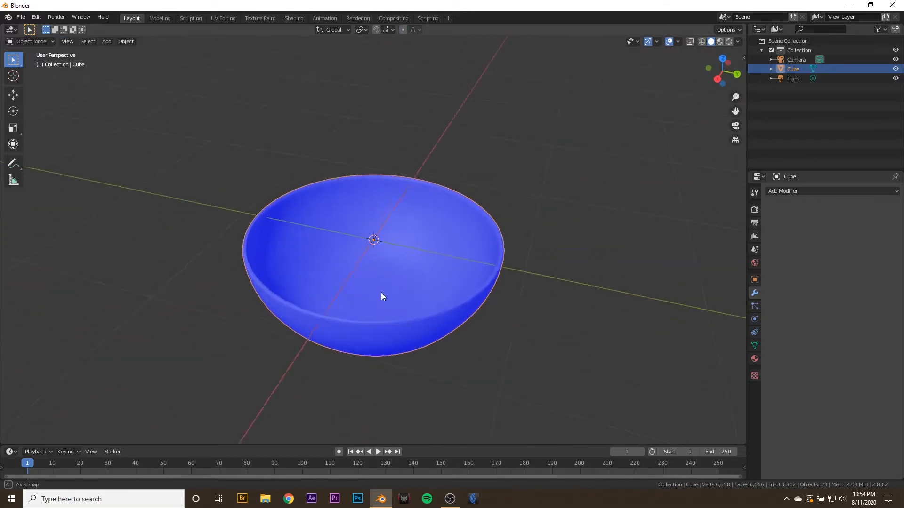
{"action": "right_click", "coordinate": [380, 296]}
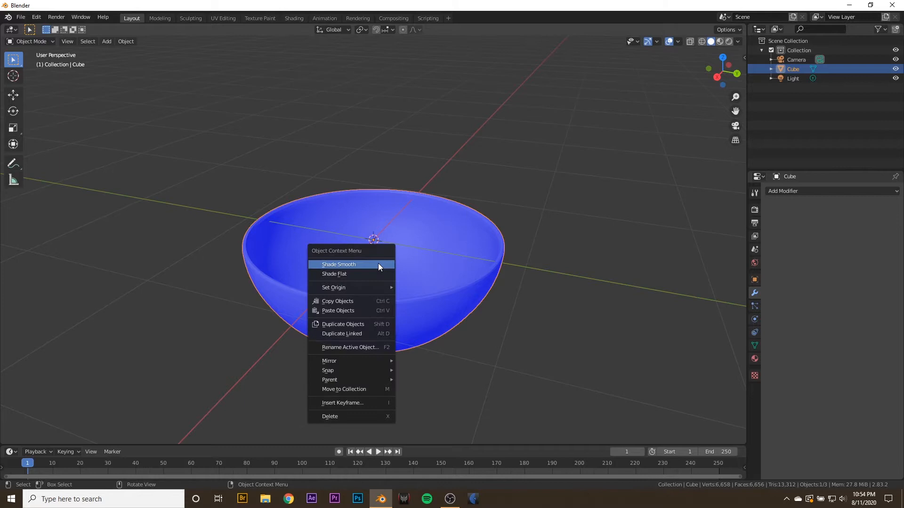
{"action": "mouse_move", "coordinate": [333, 287]}
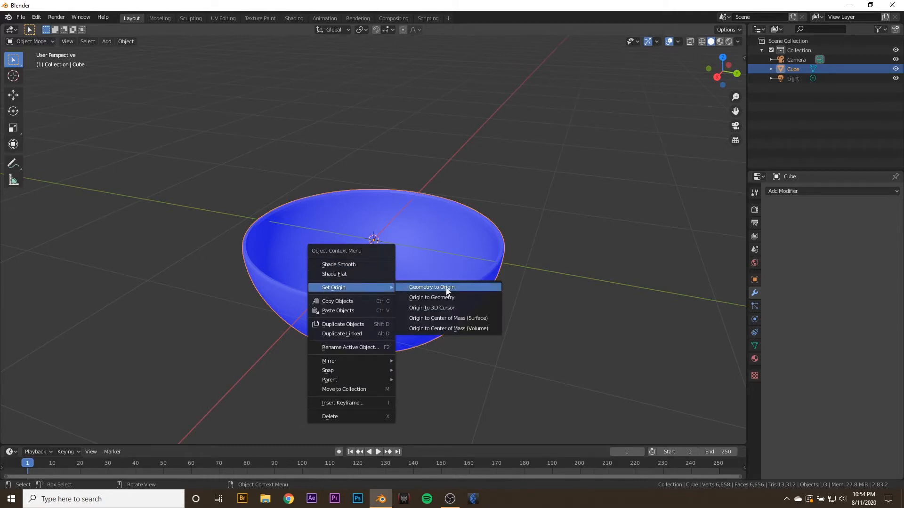
{"action": "left_click", "coordinate": [431, 287]}
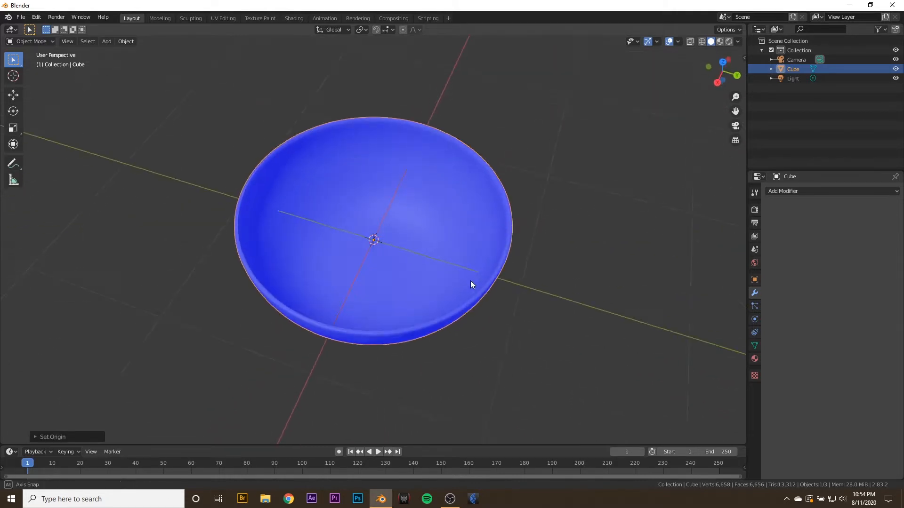
{"action": "left_click_drag", "start_coordinate": [471, 285], "coordinate": [427, 244]}
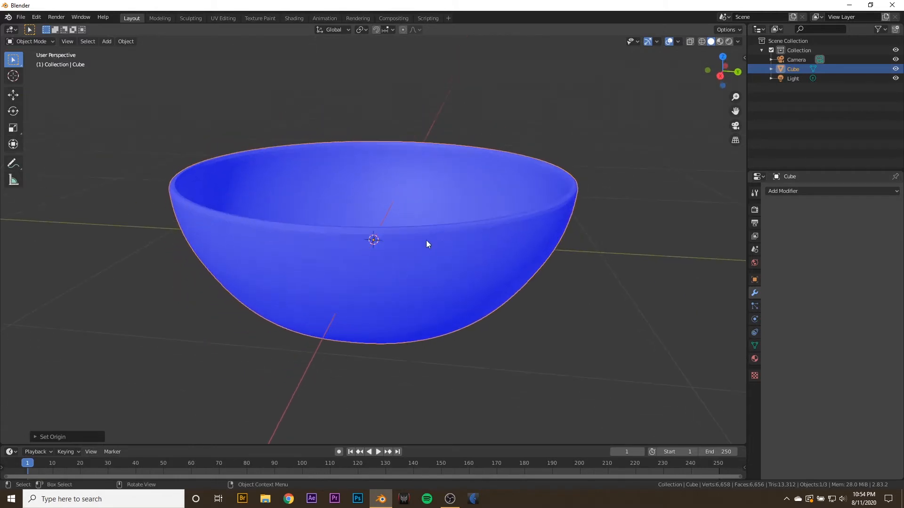
{"action": "left_click", "coordinate": [678, 40]}
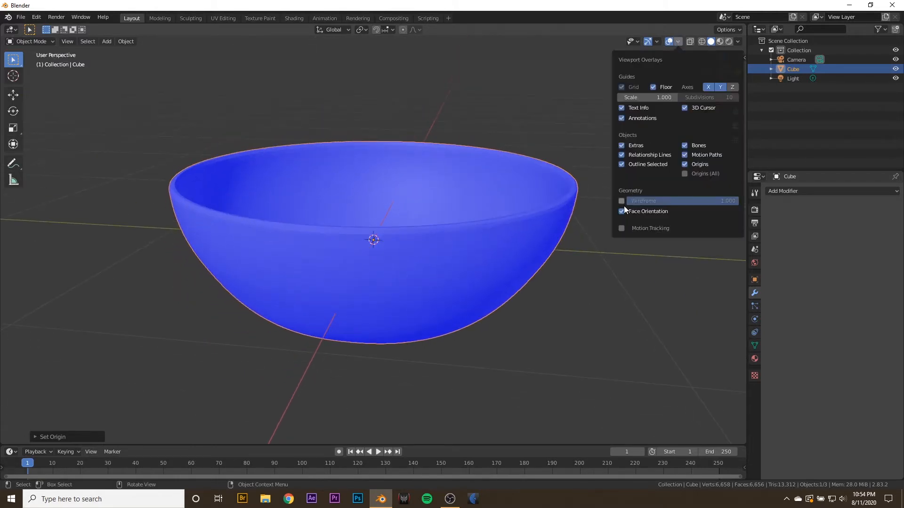
{"action": "left_click", "coordinate": [621, 211]}
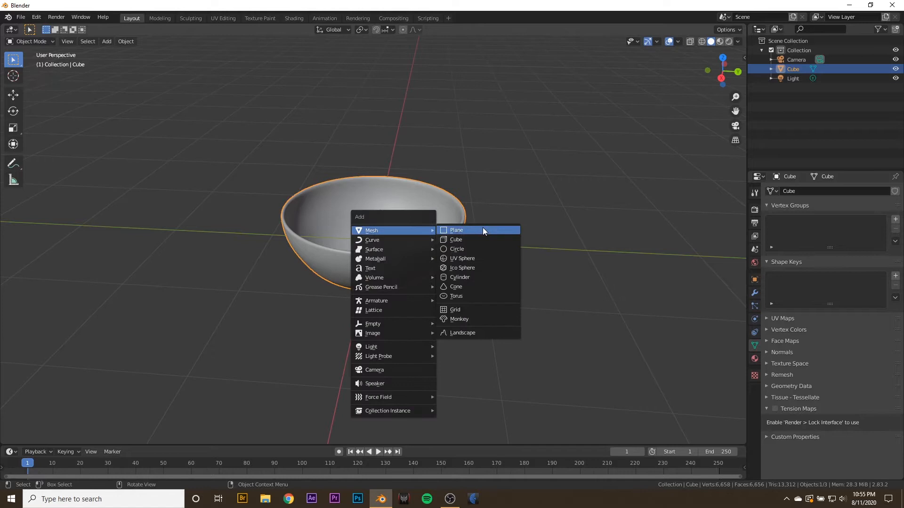
Step: Add a plane and place it below the bowl as a large table surface
{"action": "left_click", "coordinate": [456, 229]}
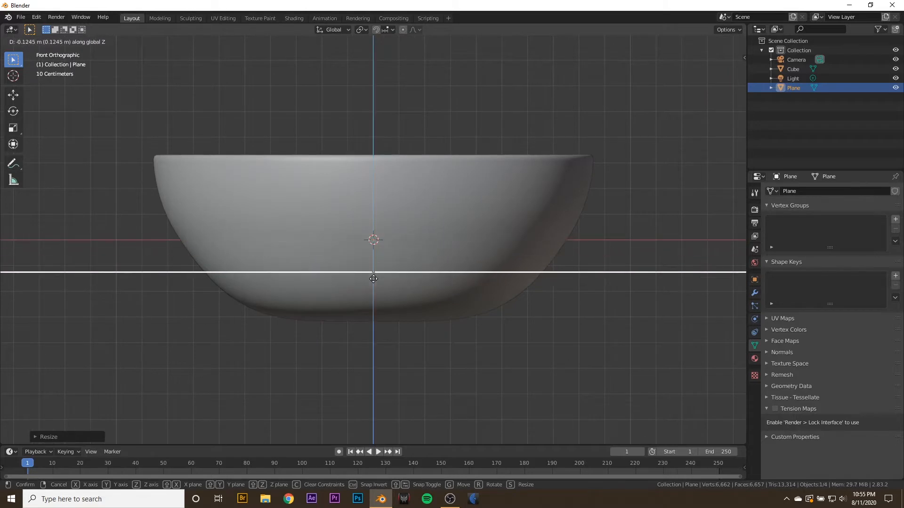
{"action": "left_click", "coordinate": [370, 331]}
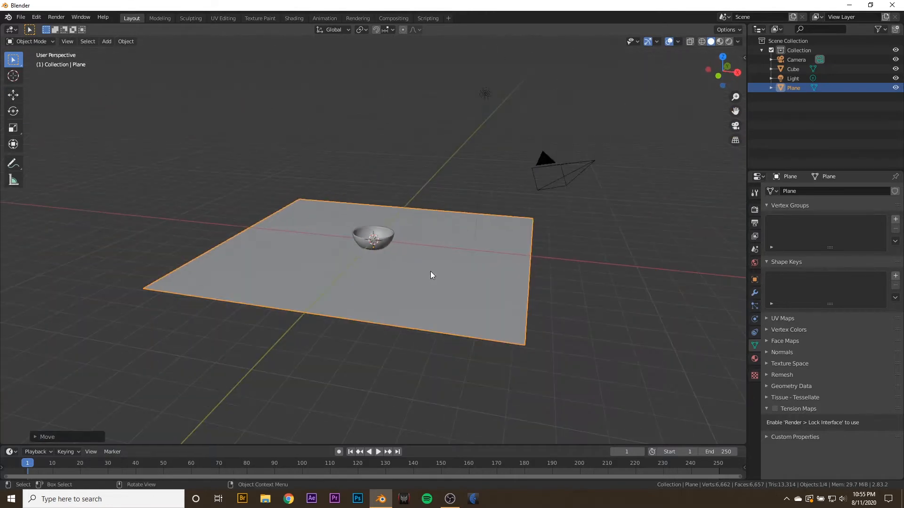
{"action": "mouse_move", "coordinate": [385, 209]}
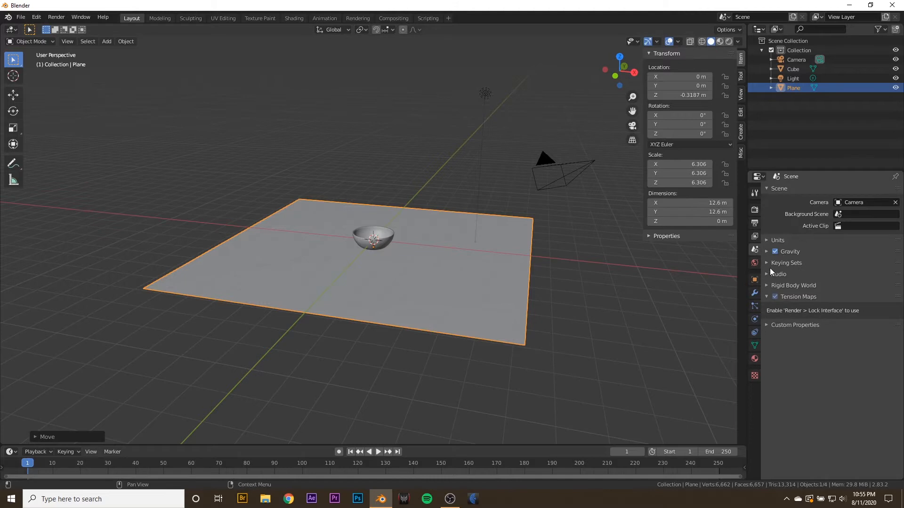
Step: Scale all scene objects down so the bowl is about 1.19 m wide, with scale applied
{"action": "left_click", "coordinate": [863, 253]}
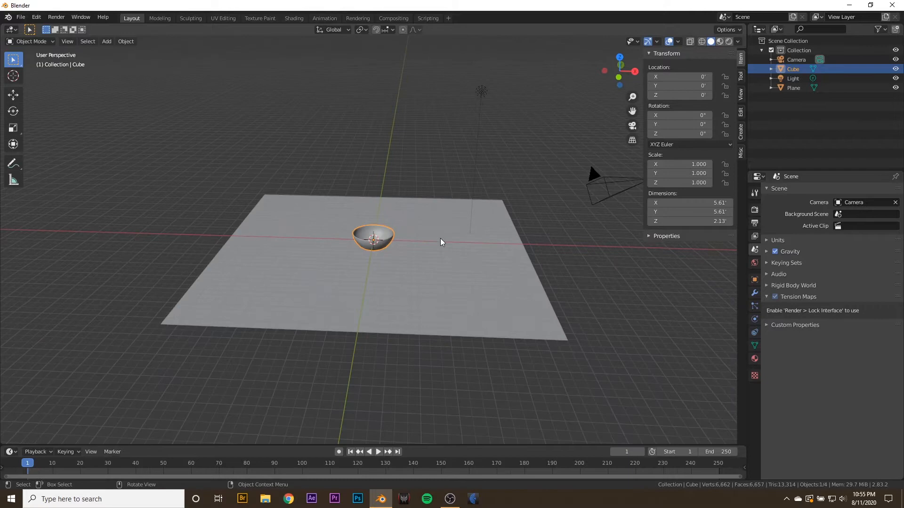
{"action": "key", "text": "a"}
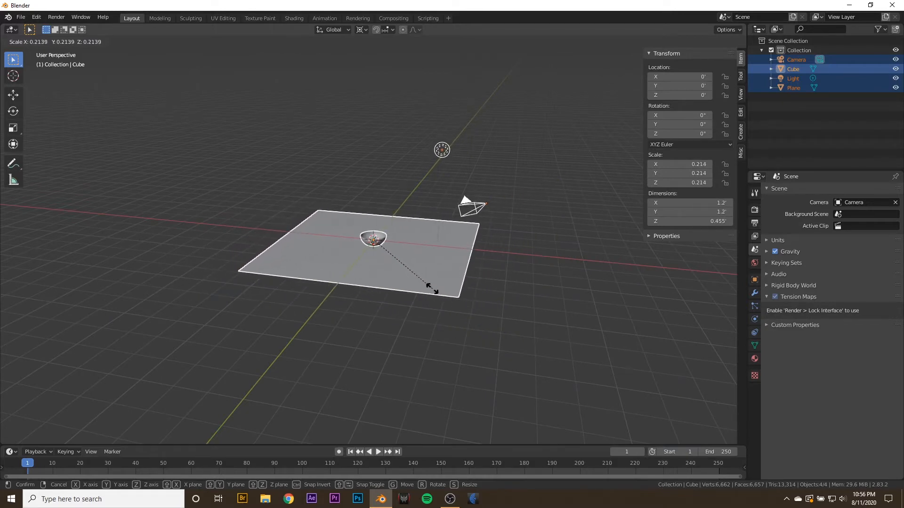
{"action": "left_click", "coordinate": [427, 278]}
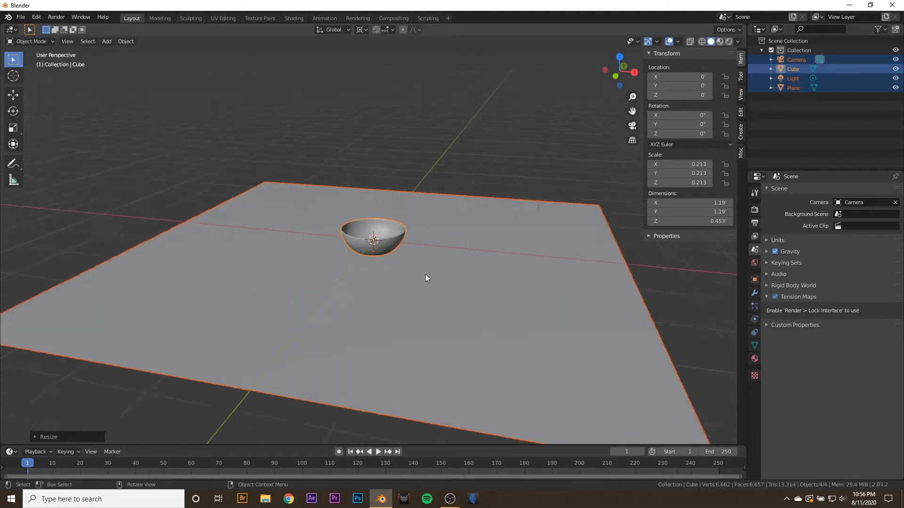
{"action": "left_click_drag", "start_coordinate": [427, 279], "coordinate": [460, 196]}
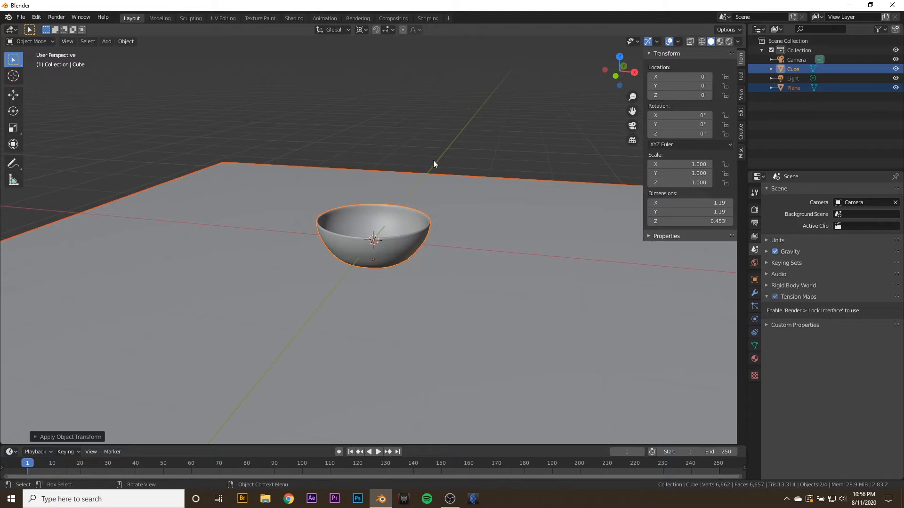
{"action": "mouse_move", "coordinate": [433, 175]}
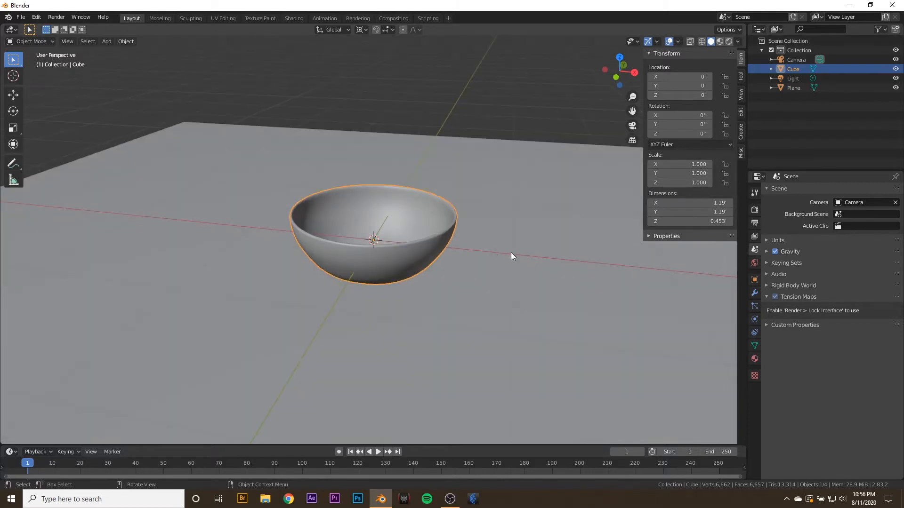
{"action": "left_click_drag", "start_coordinate": [510, 256], "coordinate": [409, 204]}
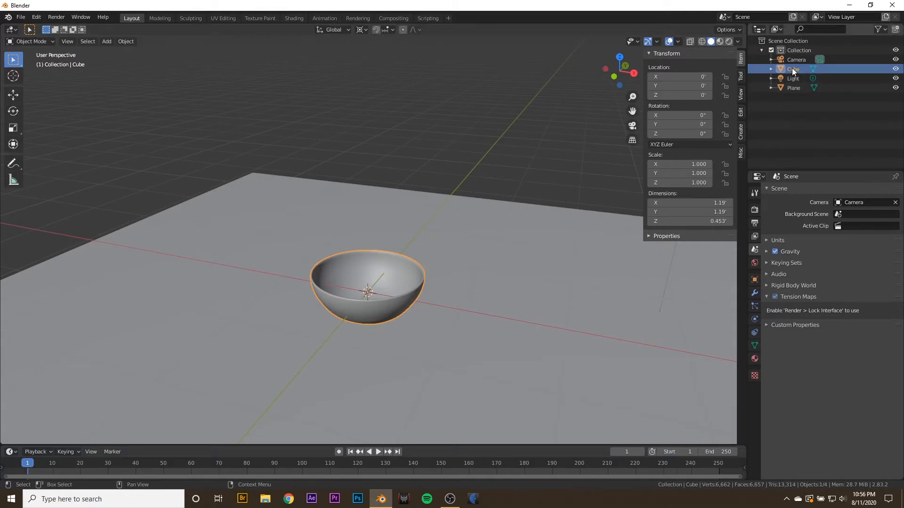
Step: Rename the cube to Bowl and add a small UV sphere above it, flattened along Z into a disc
{"action": "double_click", "coordinate": [794, 69]}
{"action": "type", "text": "Bowl"}
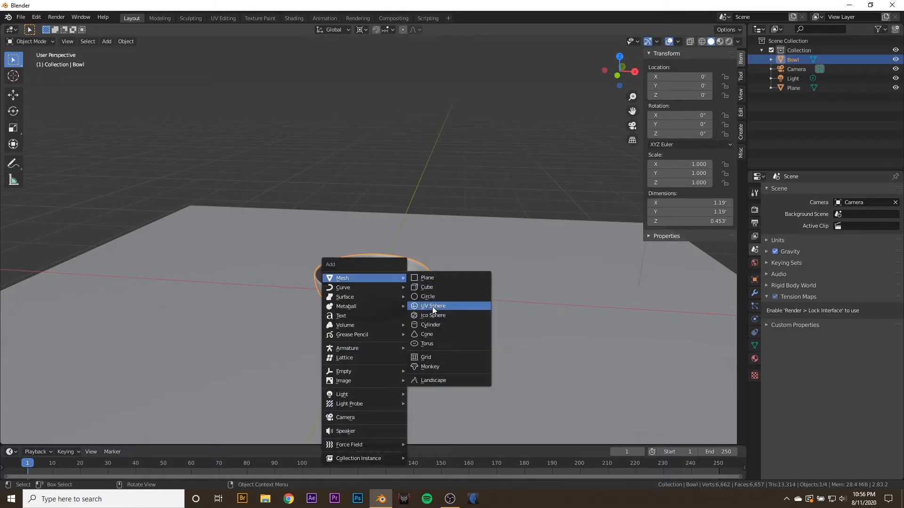
{"action": "left_click", "coordinate": [432, 305]}
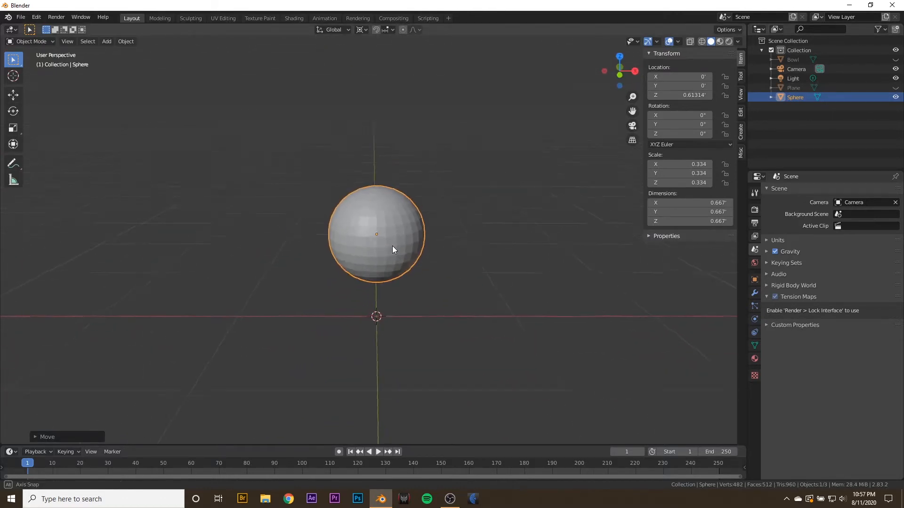
{"action": "key", "text": "Tab"}
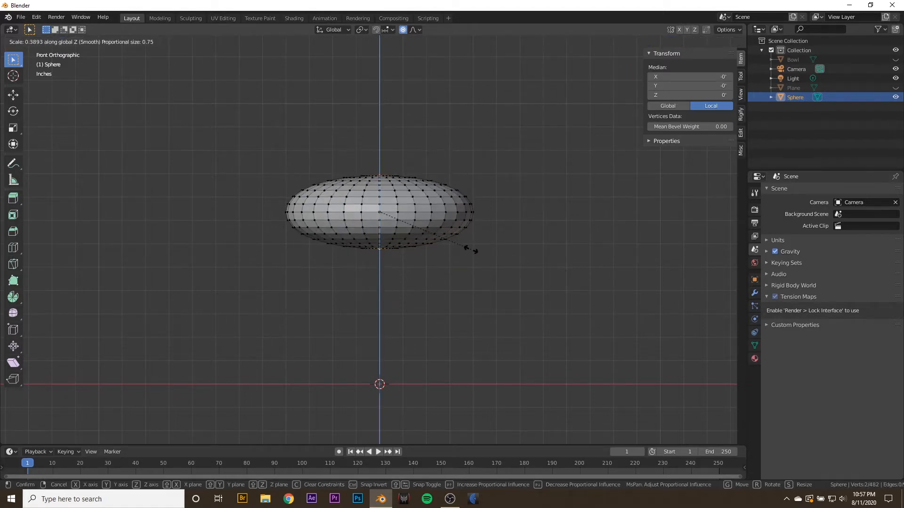
{"action": "mouse_move", "coordinate": [476, 247]}
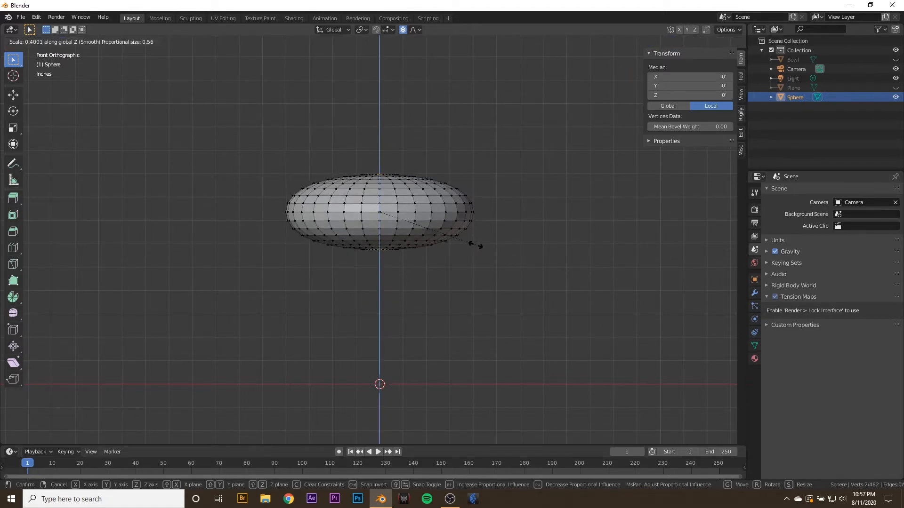
{"action": "mouse_move", "coordinate": [461, 231]}
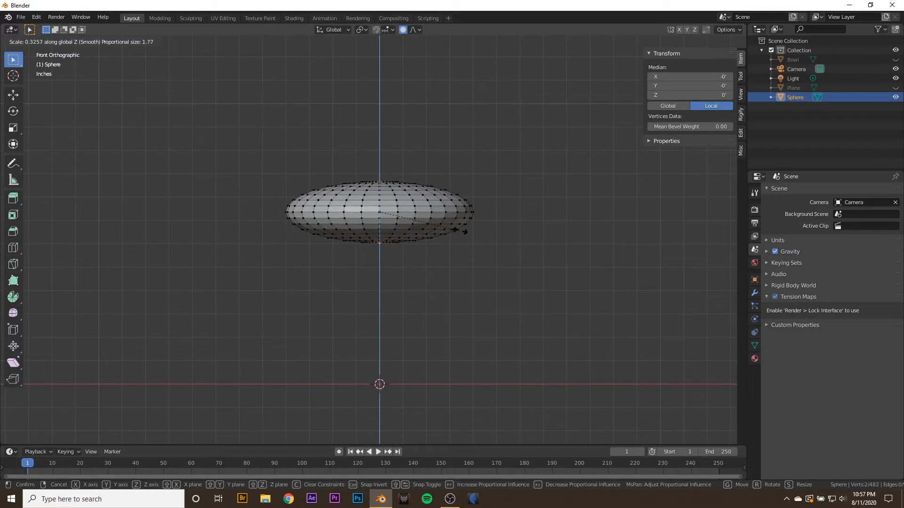
{"action": "mouse_move", "coordinate": [450, 222]}
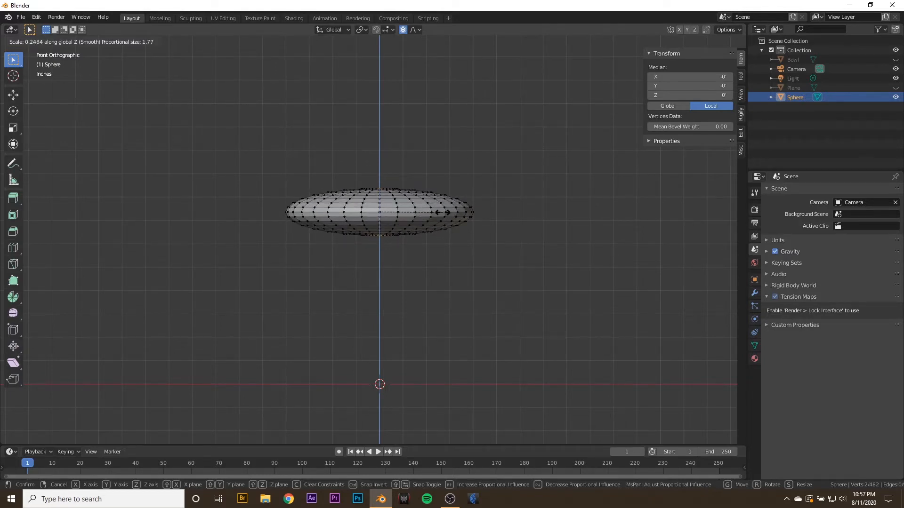
{"action": "left_click", "coordinate": [379, 212]}
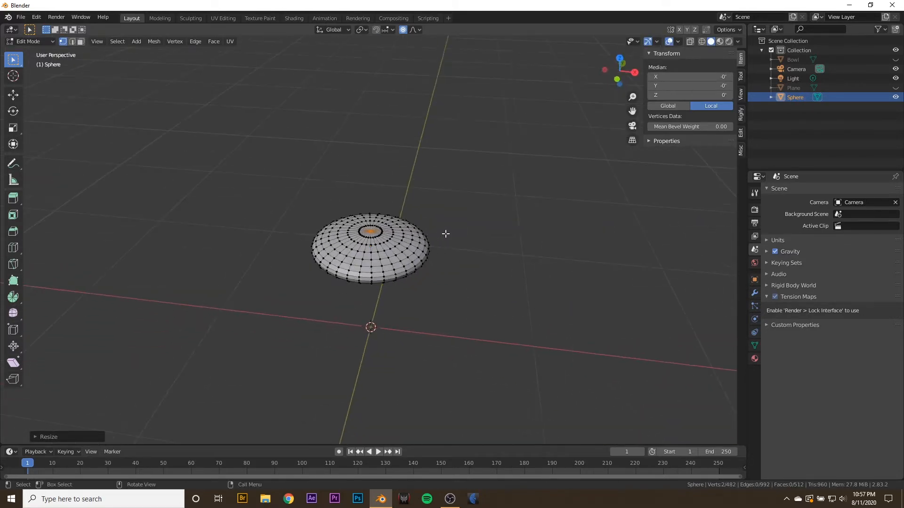
{"action": "key", "text": "Tab"}
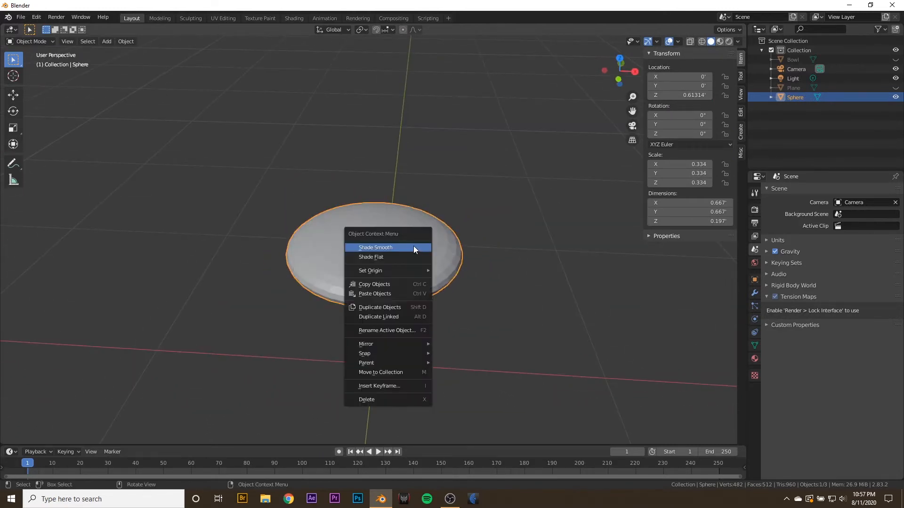
Step: Shade the disc smooth and turn the left area into an image editor beside the shader editor
{"action": "left_click", "coordinate": [376, 248]}
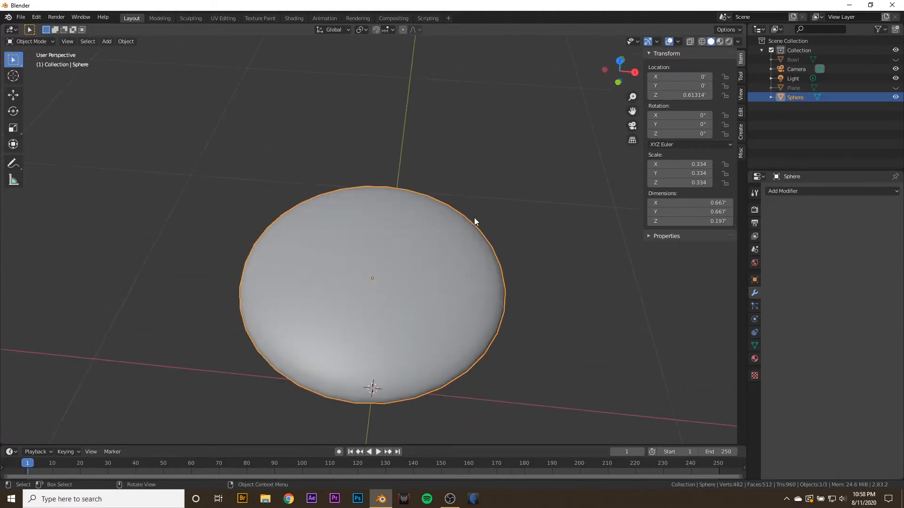
{"action": "mouse_move", "coordinate": [5, 443]}
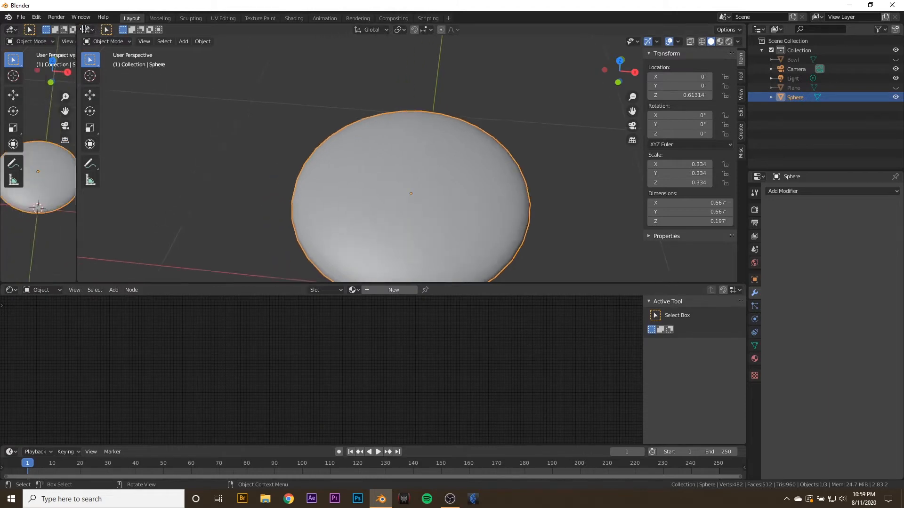
{"action": "left_click", "coordinate": [9, 29]}
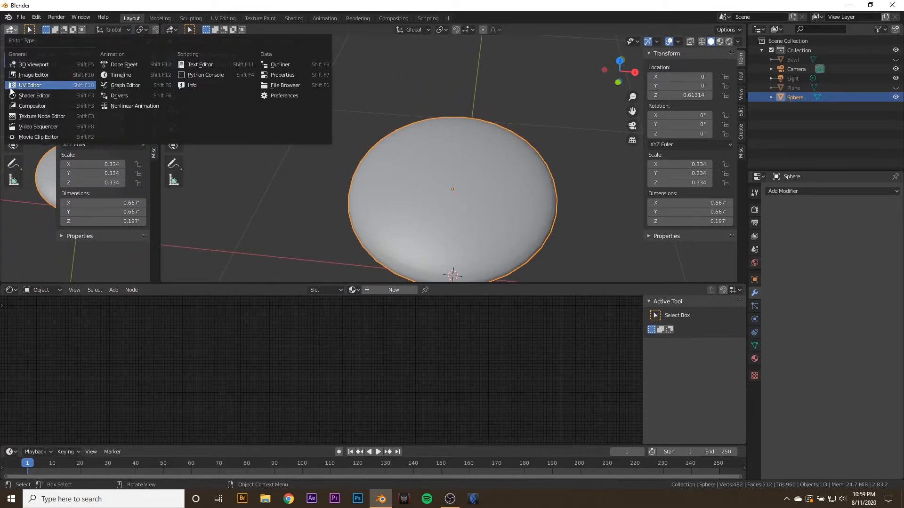
{"action": "left_click", "coordinate": [30, 85]}
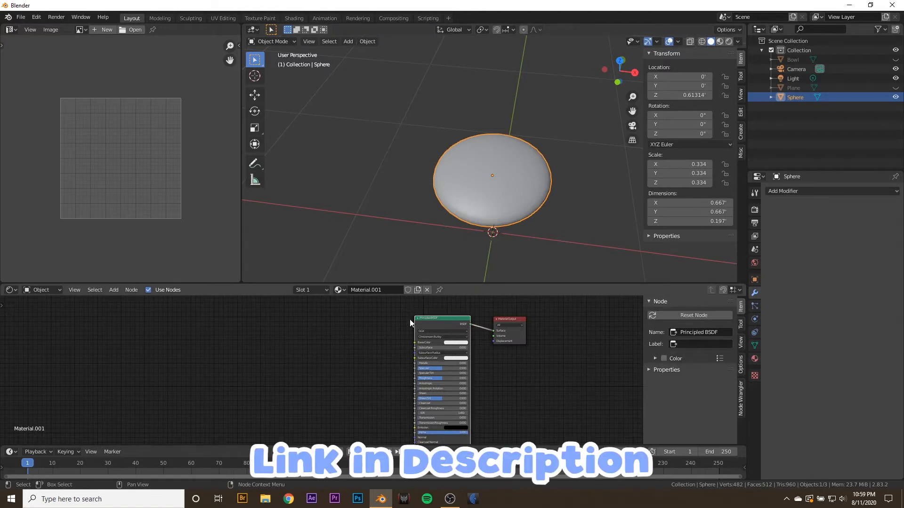
{"action": "mouse_move", "coordinate": [409, 335]}
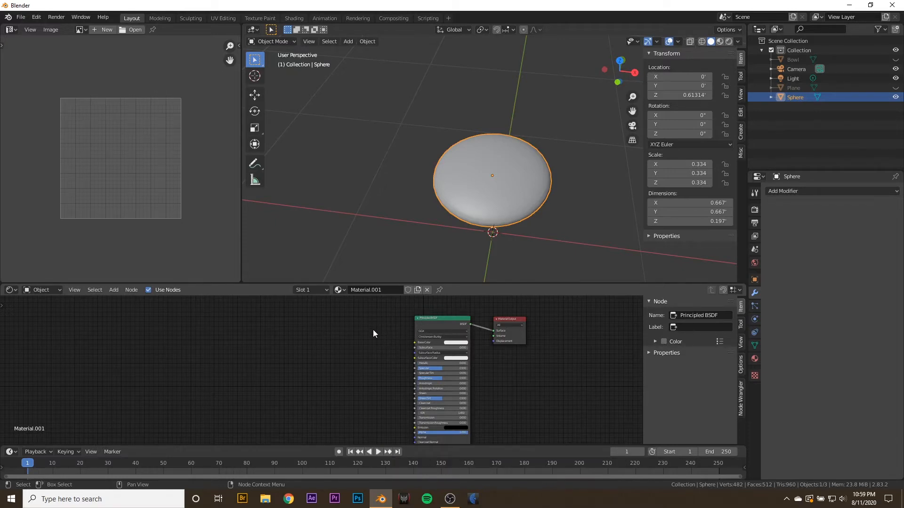
Step: Enable the Node Wrangler add-on in Preferences
{"action": "left_click", "coordinate": [36, 17]}
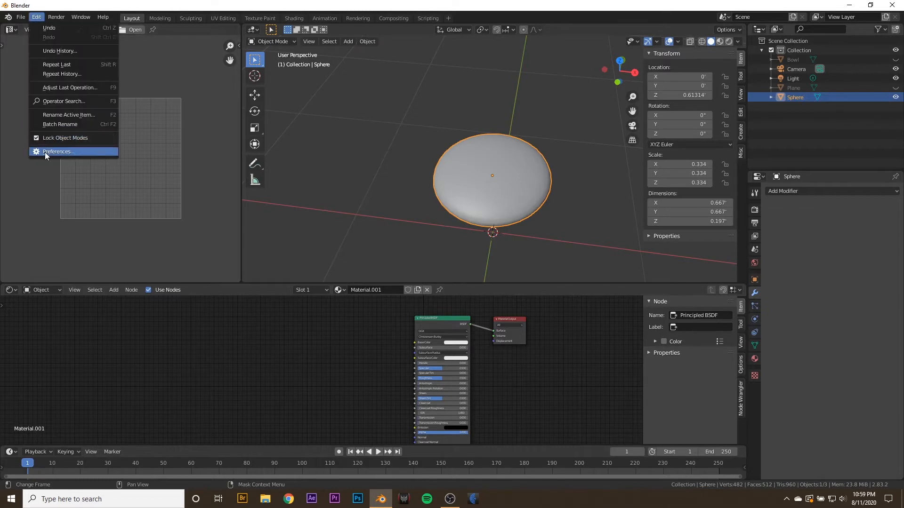
{"action": "left_click", "coordinate": [58, 150]}
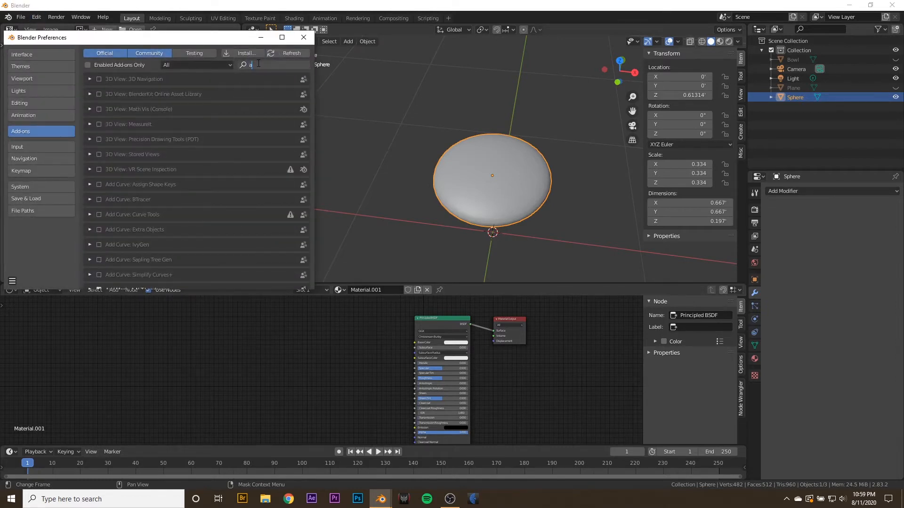
{"action": "type", "text": "nod"}
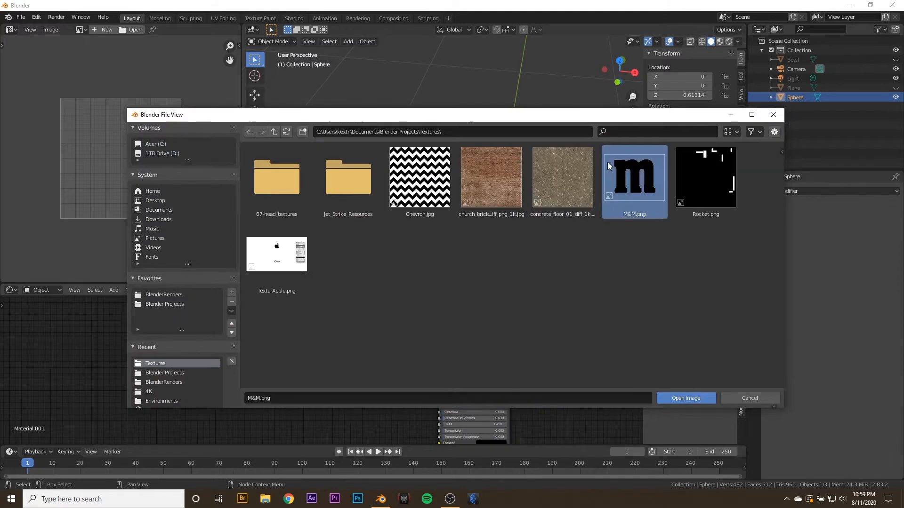
Step: Load M&M.png into the material's base colour via Ctrl+T texture, coordinate and mapping nodes
{"action": "left_click", "coordinate": [685, 397]}
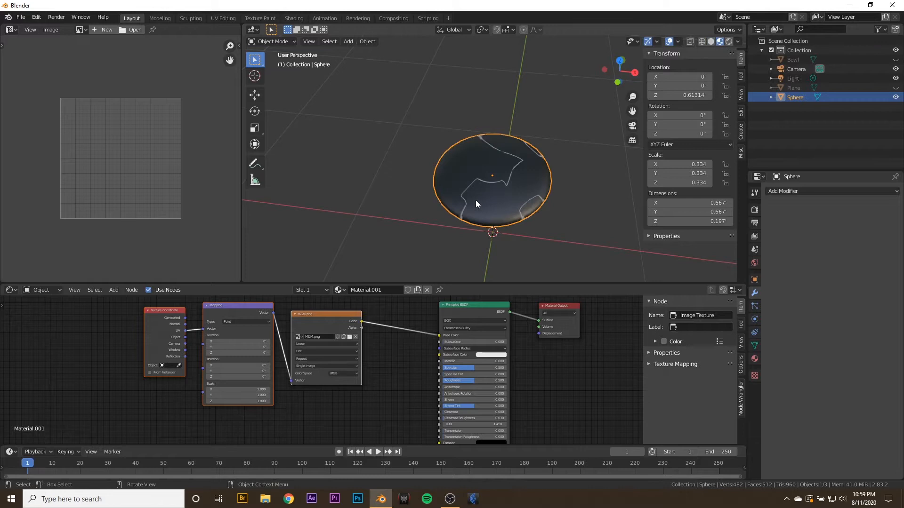
{"action": "left_click_drag", "start_coordinate": [476, 205], "coordinate": [507, 162]}
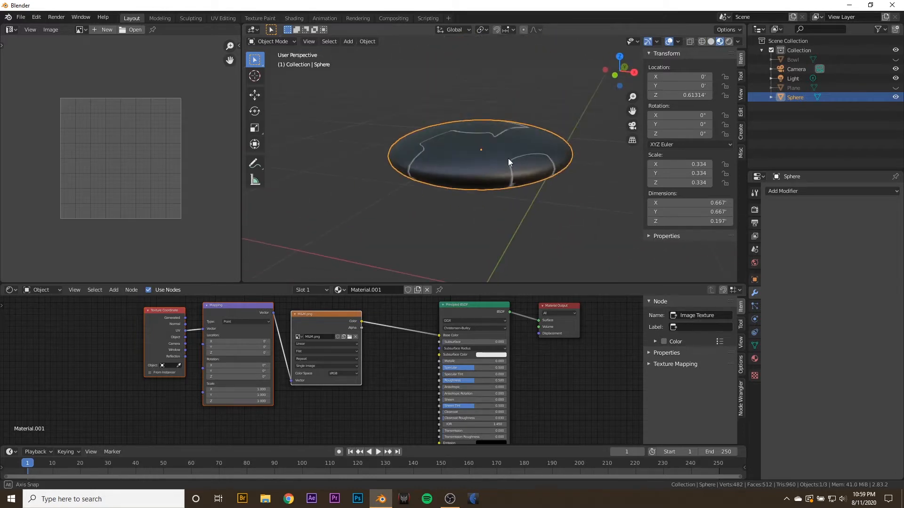
{"action": "left_click_drag", "start_coordinate": [508, 161], "coordinate": [488, 160]}
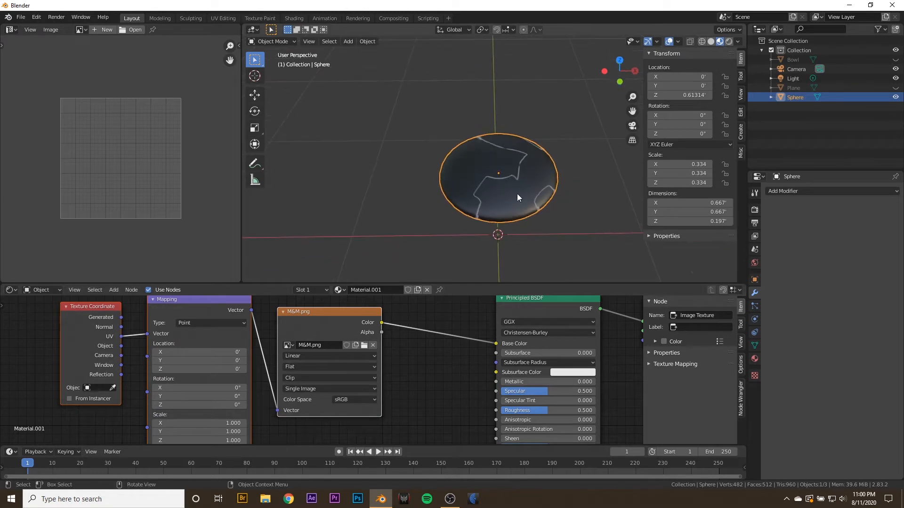
Step: UV-unwrap the candy disc in Edit Mode and select a vertex on it
{"action": "key", "text": "Tab"}
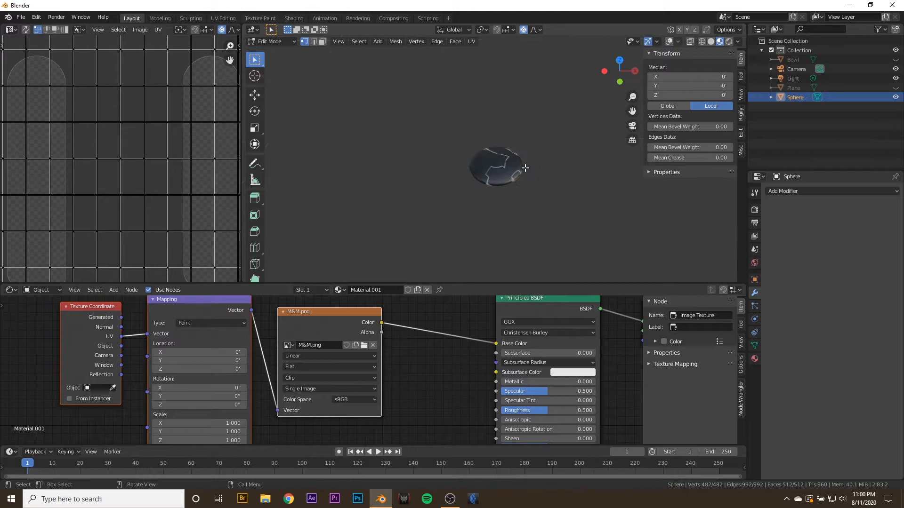
{"action": "left_click", "coordinate": [470, 41]}
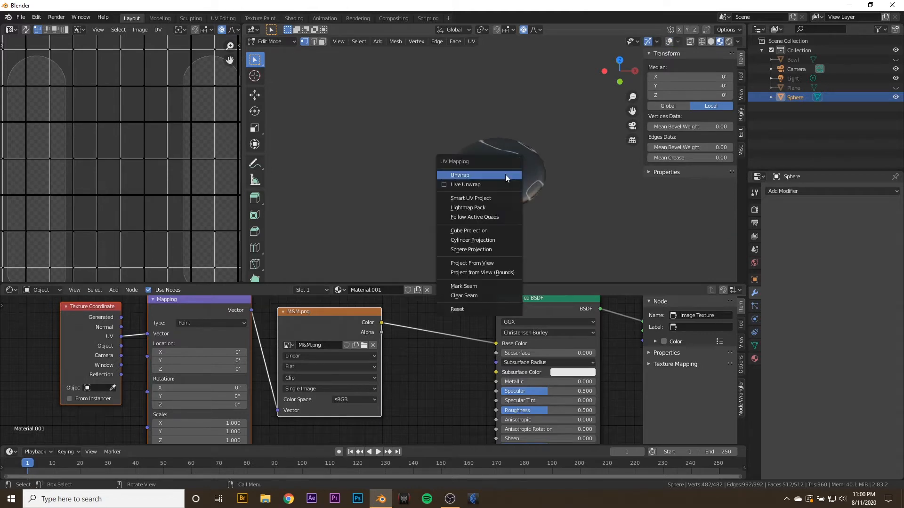
{"action": "left_click", "coordinate": [469, 230]}
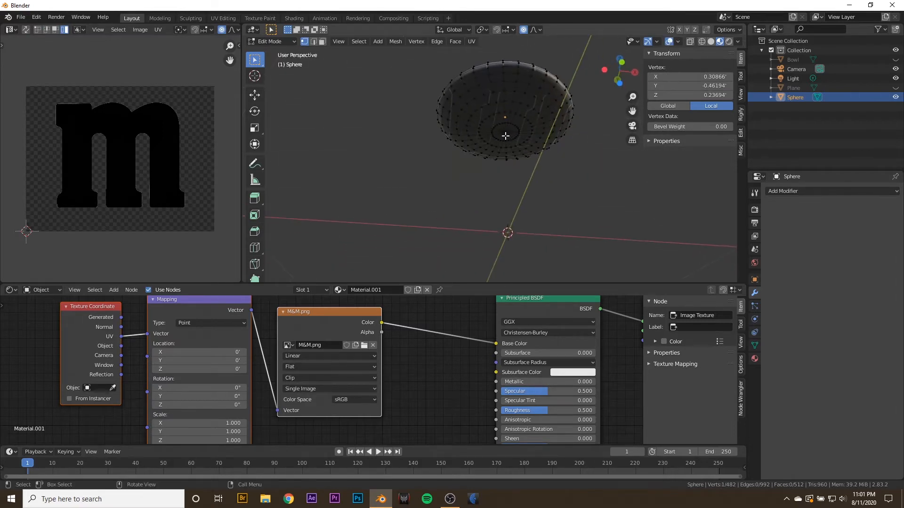
{"action": "left_click", "coordinate": [505, 132]}
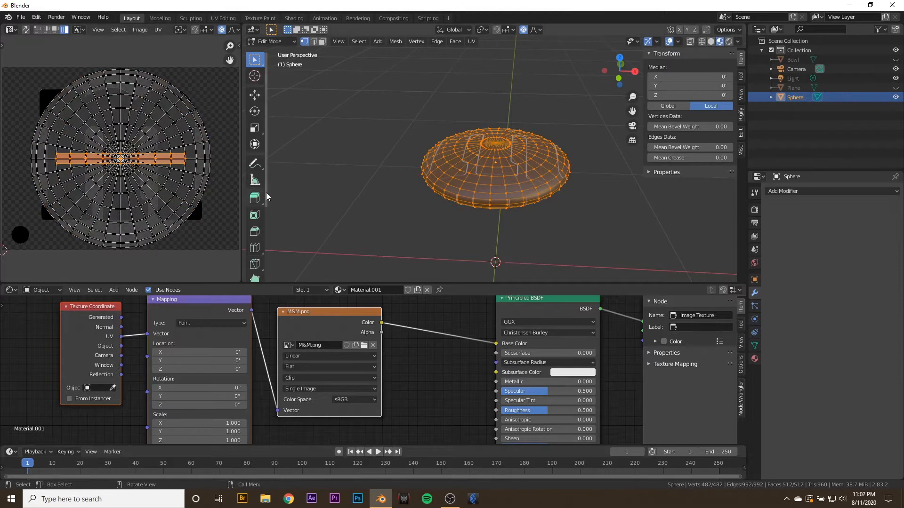
Step: Select all UVs and scale the layout to fit over the M&M.png logo image
{"action": "key", "text": "s"}
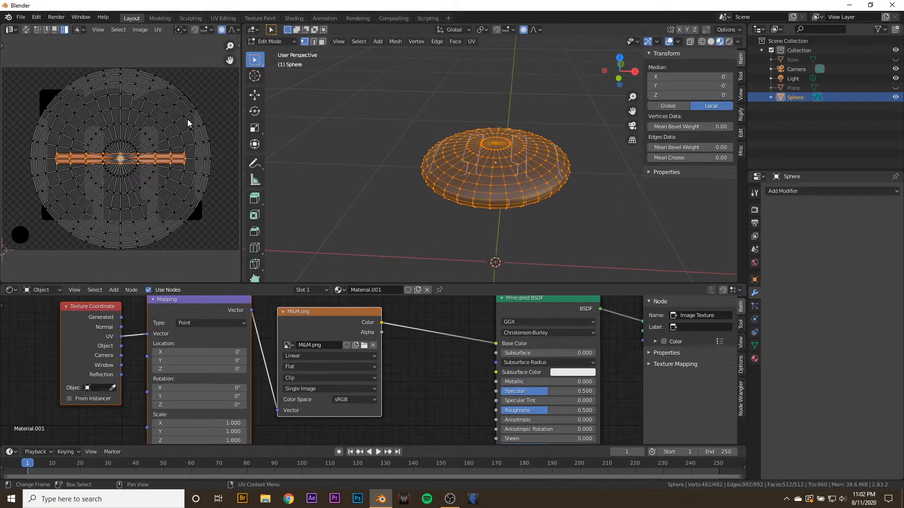
{"action": "left_click_drag", "start_coordinate": [119, 155], "coordinate": [119, 185]}
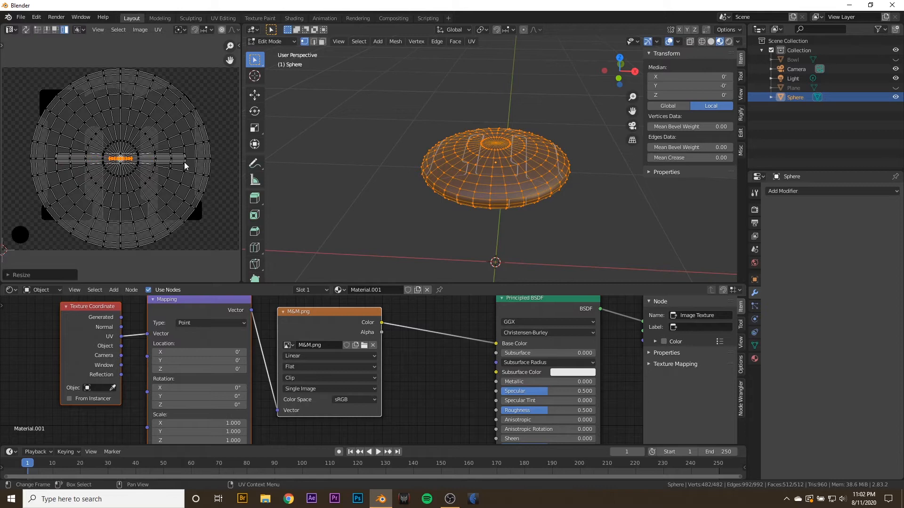
{"action": "key", "text": "a"}
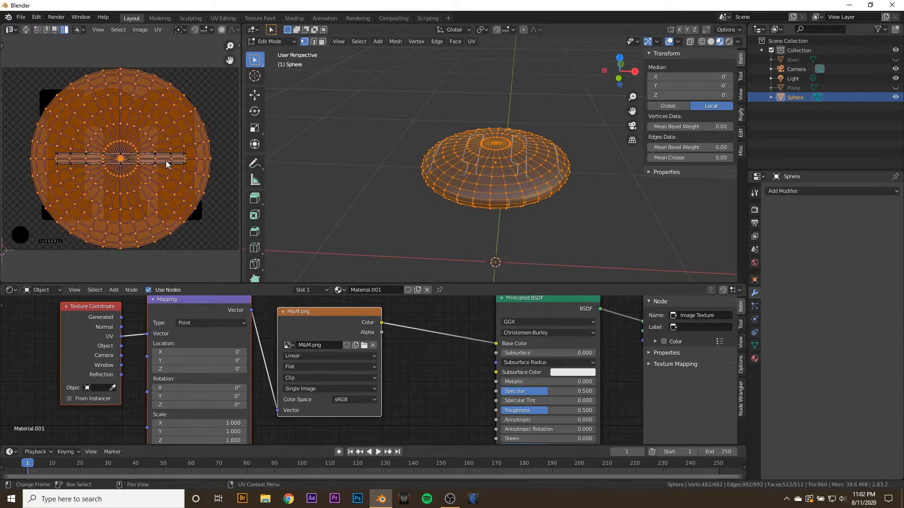
{"action": "key", "text": "s"}
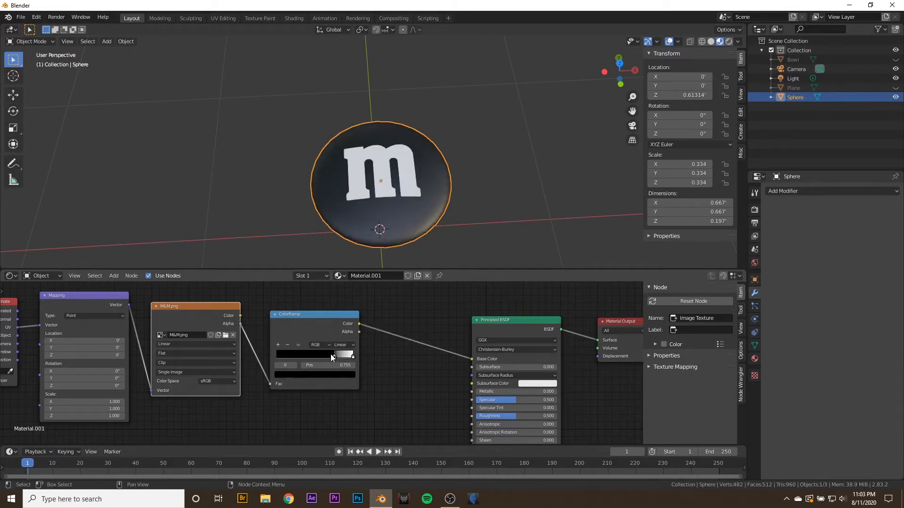
Step: Move the ColorRamp stop to 0.914, then add a MixRGB set to Multiply with Fac 1
{"action": "left_click_drag", "start_coordinate": [336, 355], "coordinate": [350, 355]}
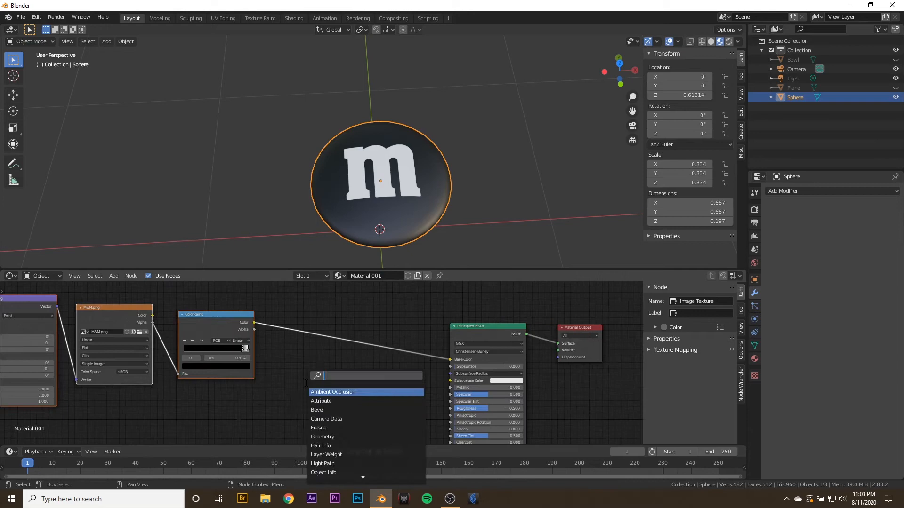
{"action": "type", "text": "mix"}
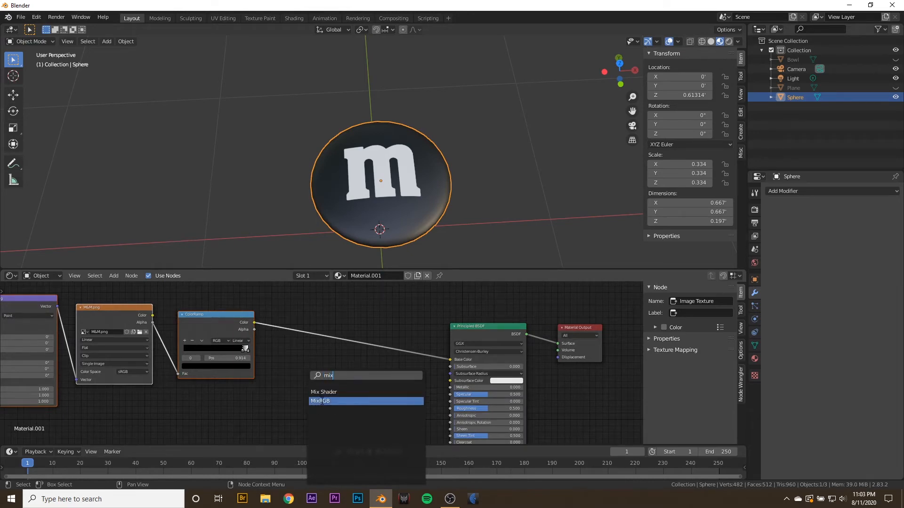
{"action": "left_click", "coordinate": [320, 401]}
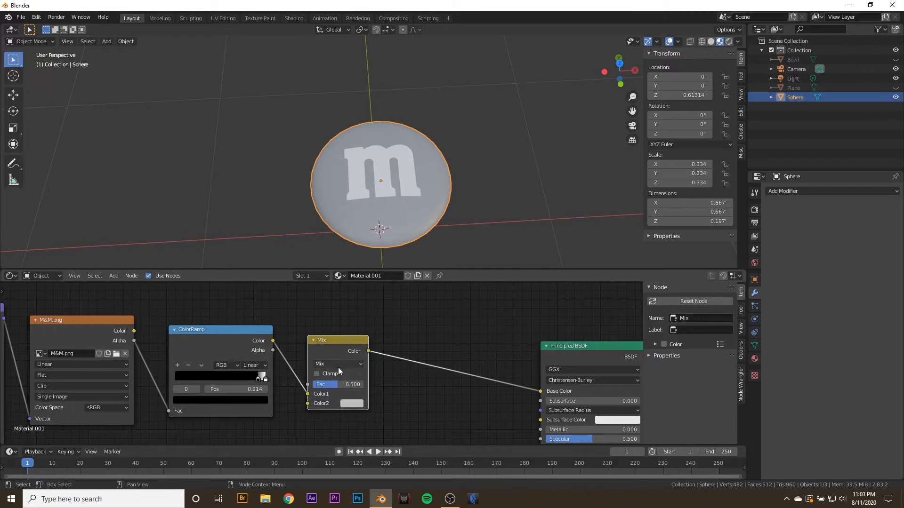
{"action": "left_click", "coordinate": [337, 364]}
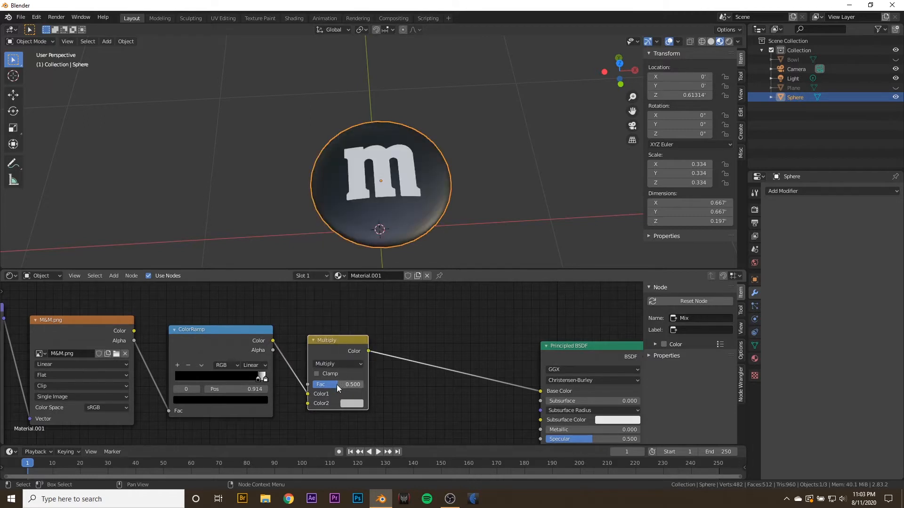
{"action": "left_click", "coordinate": [351, 403]}
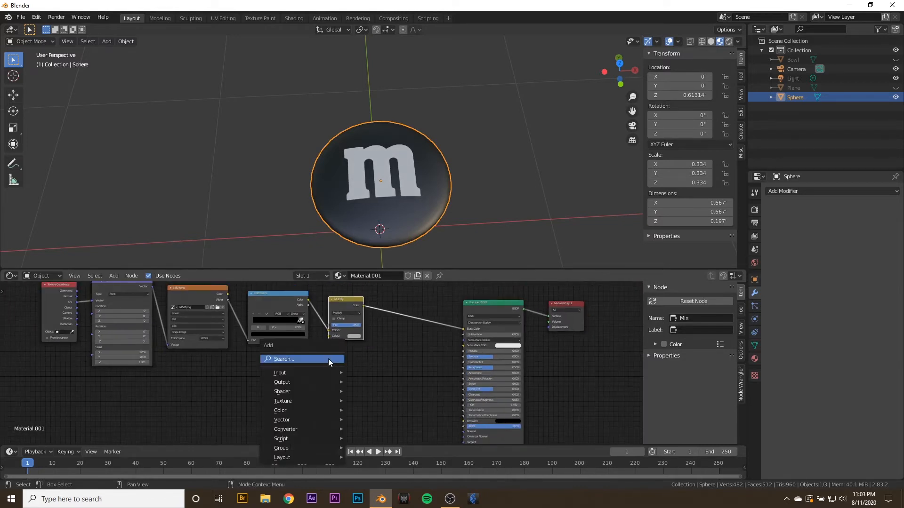
Step: Add an RGB colour node and place it below the mix nodes for the red base
{"action": "left_click", "coordinate": [283, 359]}
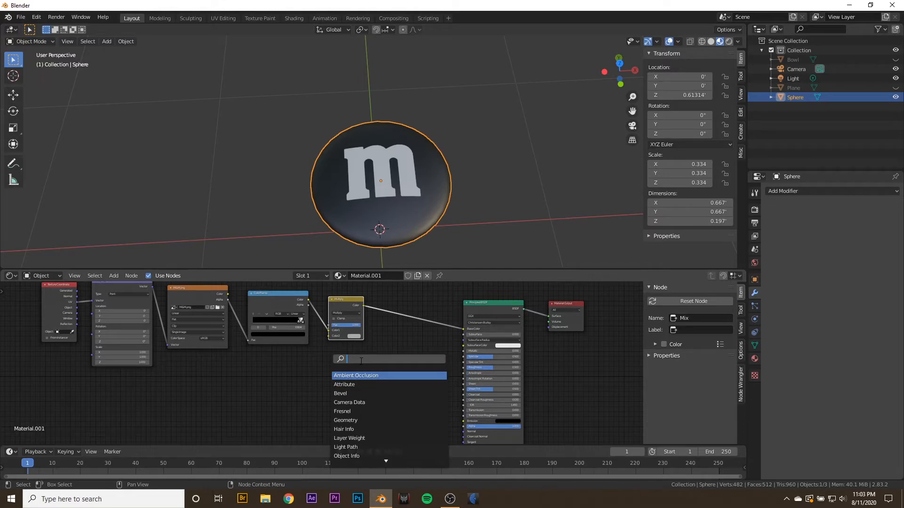
{"action": "type", "text": "col"}
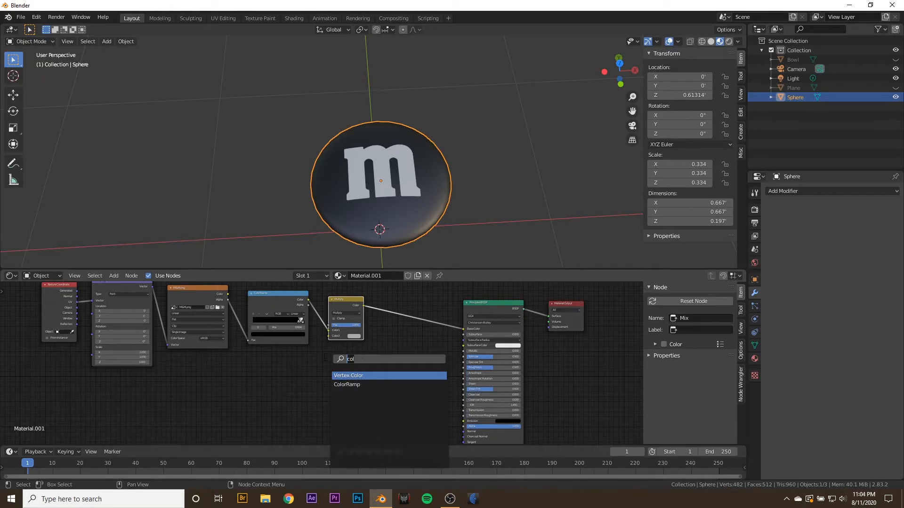
{"action": "left_click", "coordinate": [348, 376]}
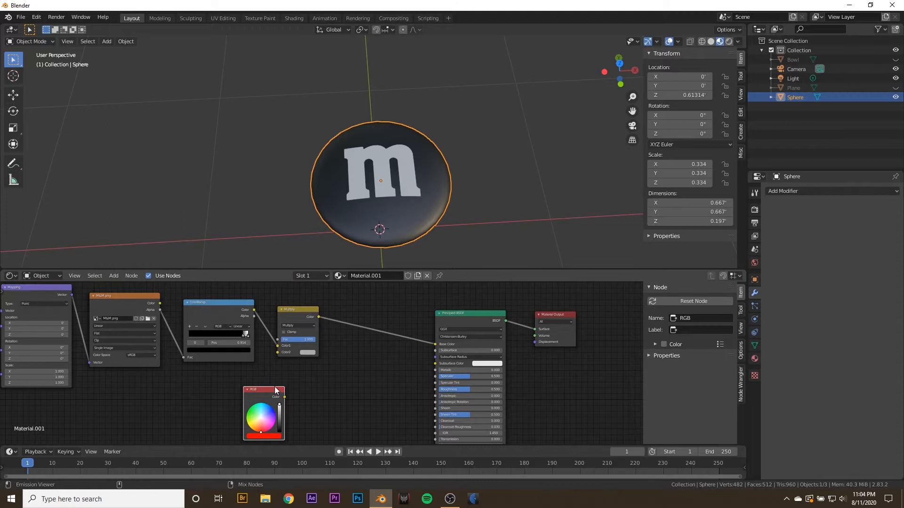
{"action": "left_click_drag", "start_coordinate": [284, 396], "coordinate": [295, 352]}
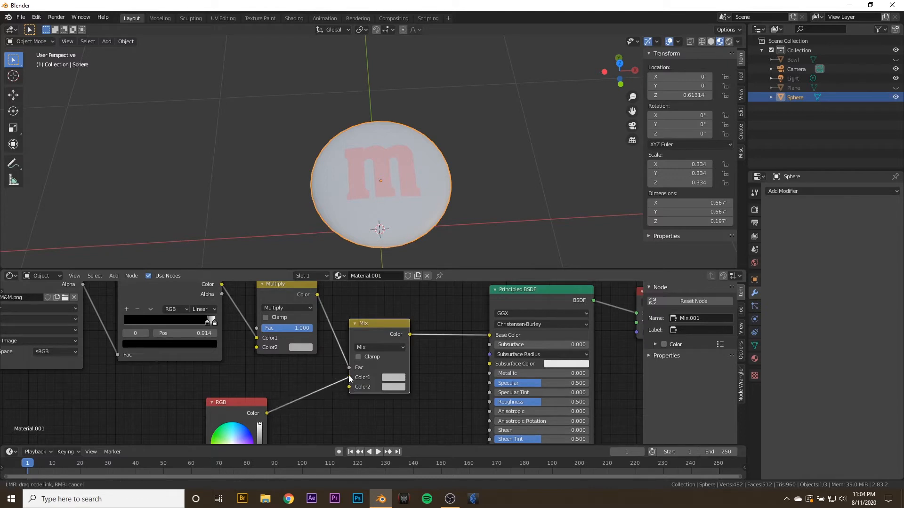
Step: Set the second mix colour to white for the M logo and scale the candy down to size
{"action": "left_click", "coordinate": [394, 387]}
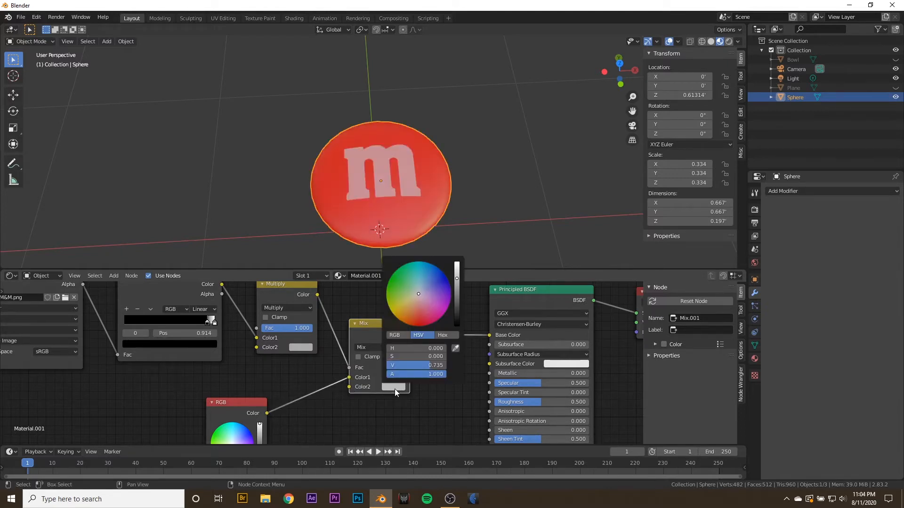
{"action": "left_click", "coordinate": [394, 387]}
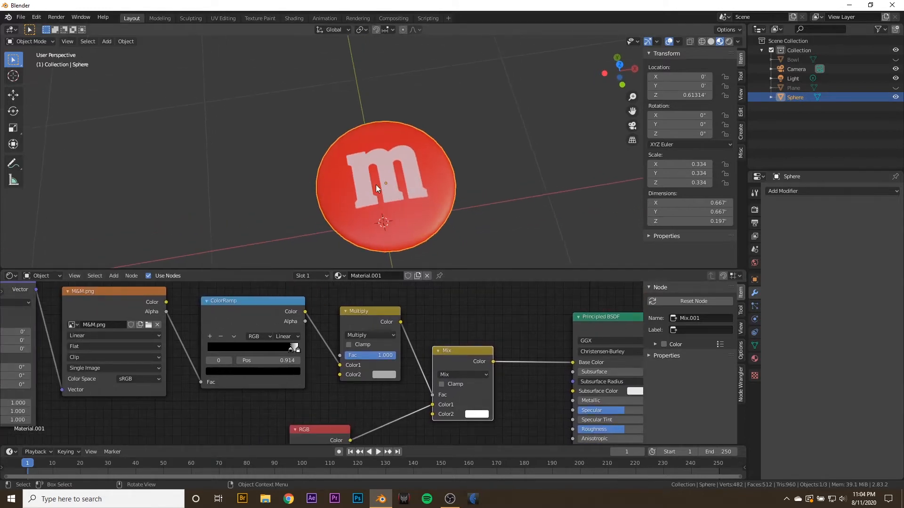
{"action": "mouse_move", "coordinate": [369, 382]}
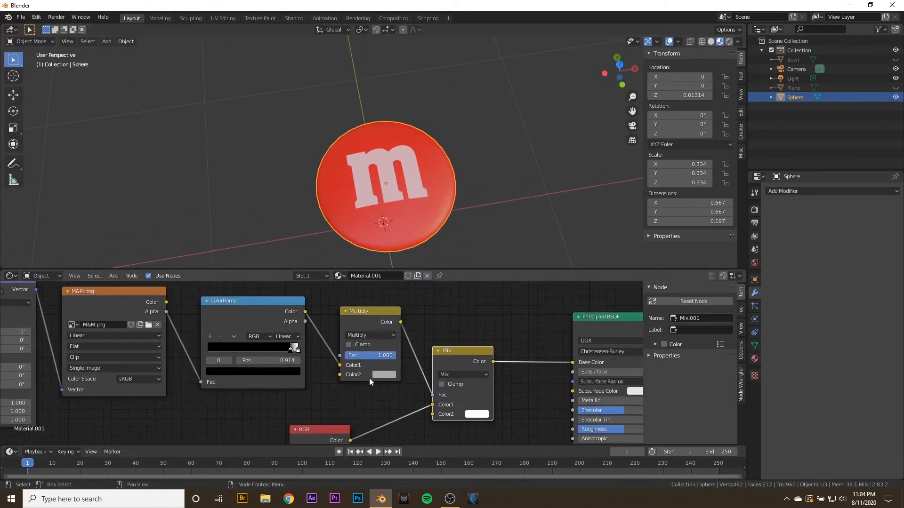
{"action": "left_click", "coordinate": [383, 365]}
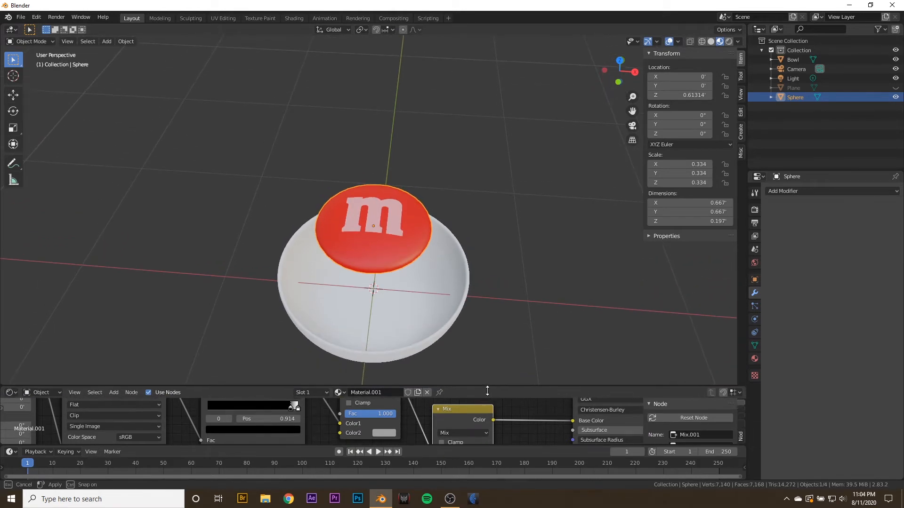
{"action": "key", "text": "s"}
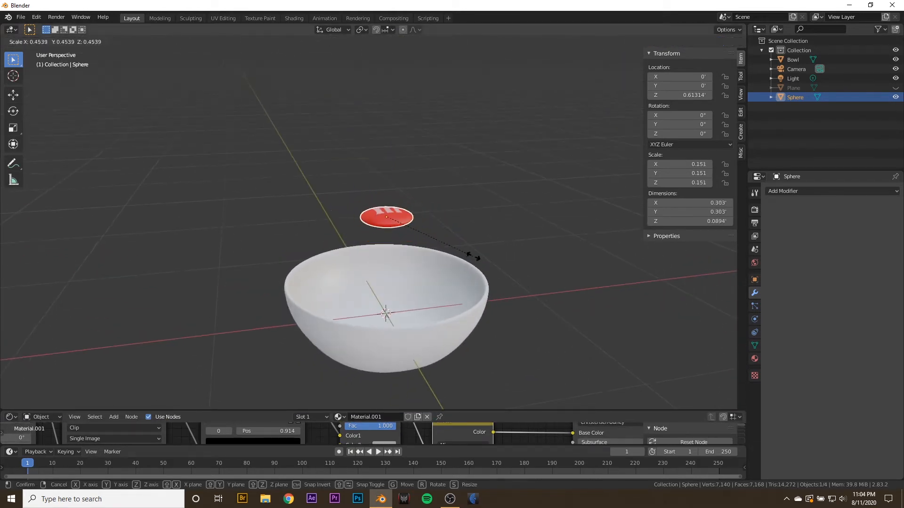
{"action": "left_click", "coordinate": [540, 299]}
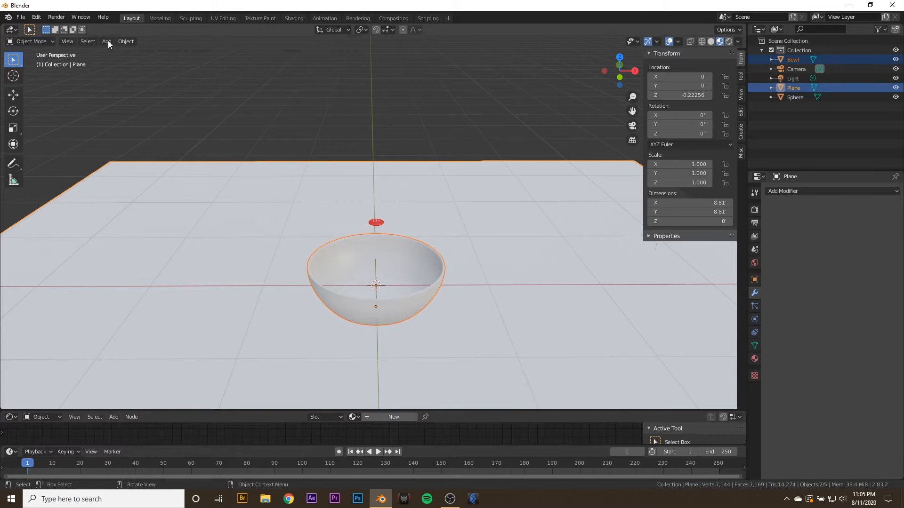
Step: Add Passive rigid bodies to the table plane and bowl, then rigid body physics to the candy
{"action": "left_click", "coordinate": [125, 41]}
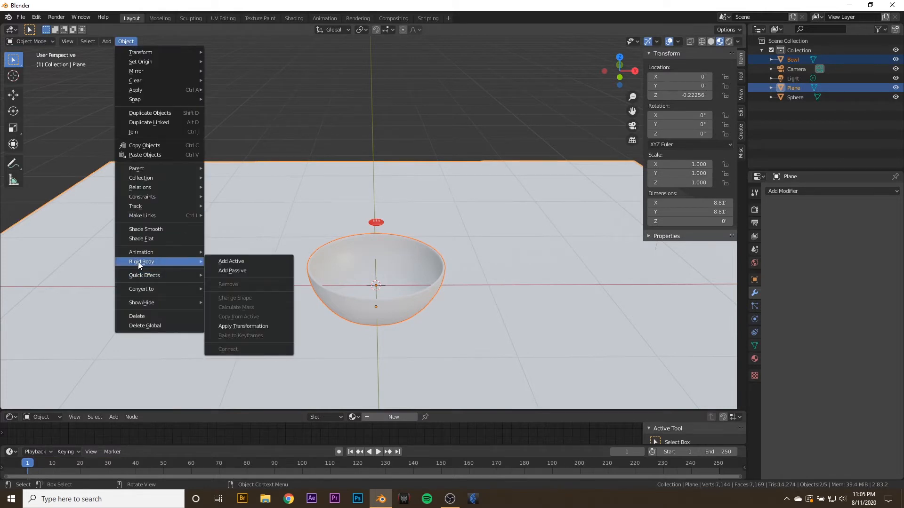
{"action": "left_click", "coordinate": [232, 271]}
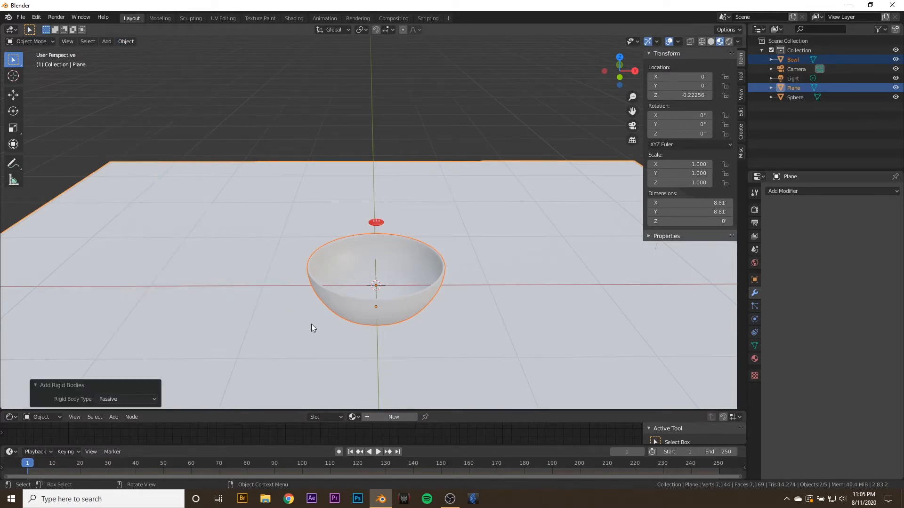
{"action": "left_click_drag", "start_coordinate": [312, 328], "coordinate": [385, 224]}
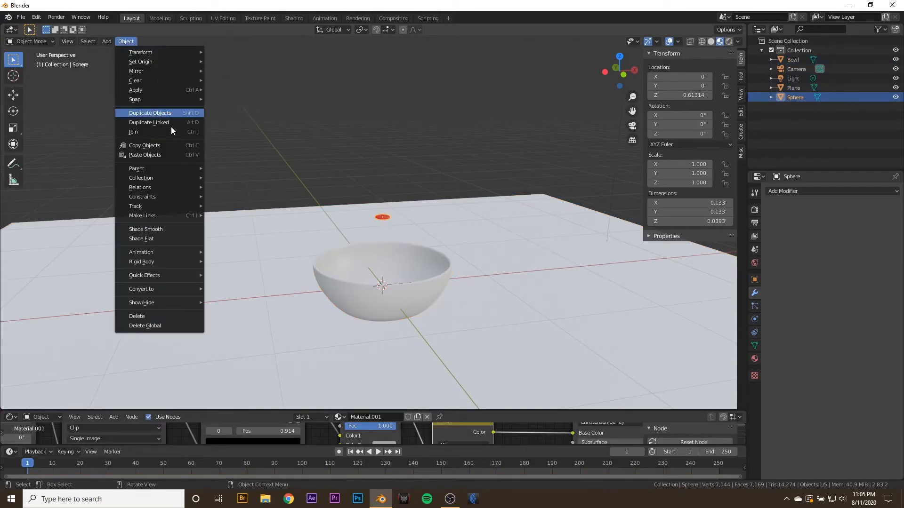
{"action": "left_click", "coordinate": [142, 260]}
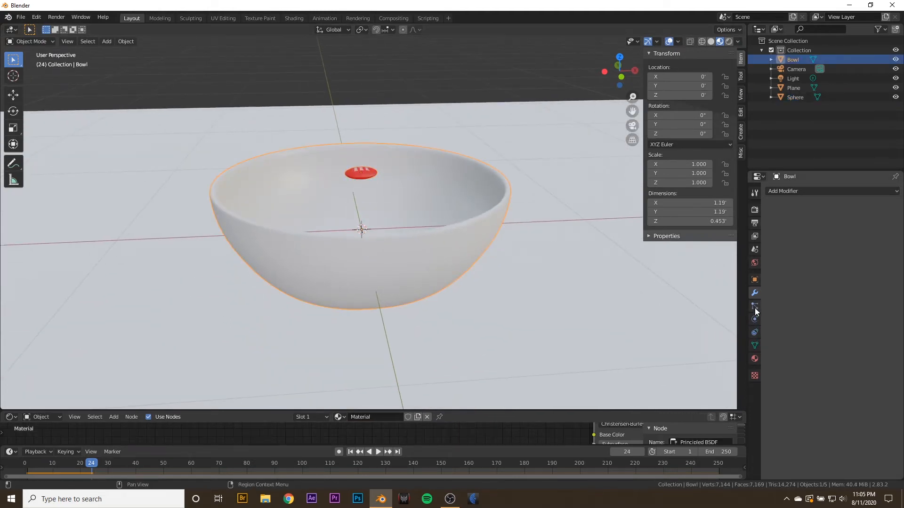
Step: Set the bowl's collision shape to Mesh with margin 0.034, then select the candy
{"action": "left_click", "coordinate": [754, 319]}
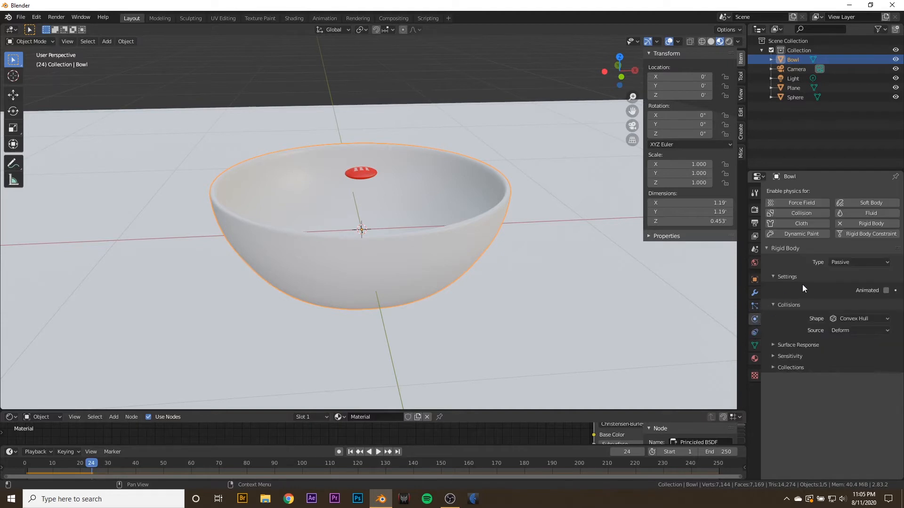
{"action": "left_click", "coordinate": [858, 318]}
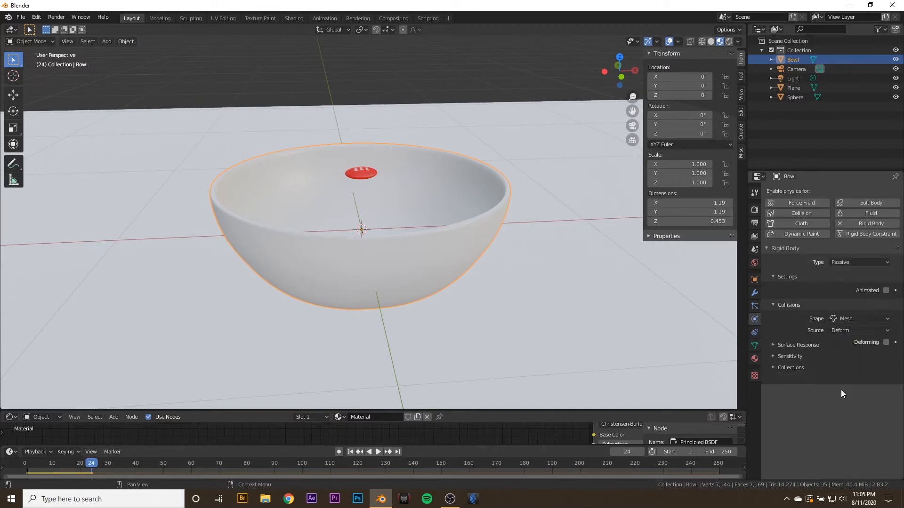
{"action": "left_click", "coordinate": [790, 356]}
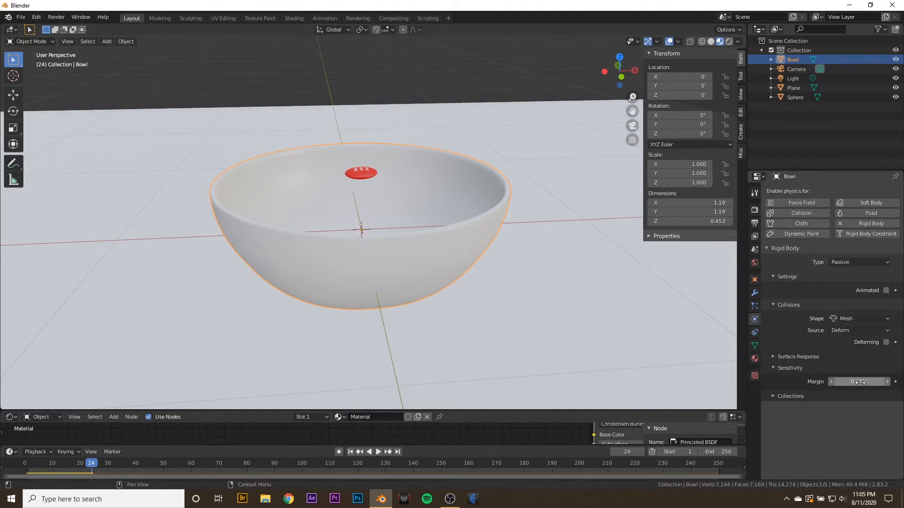
{"action": "left_click", "coordinate": [858, 381]}
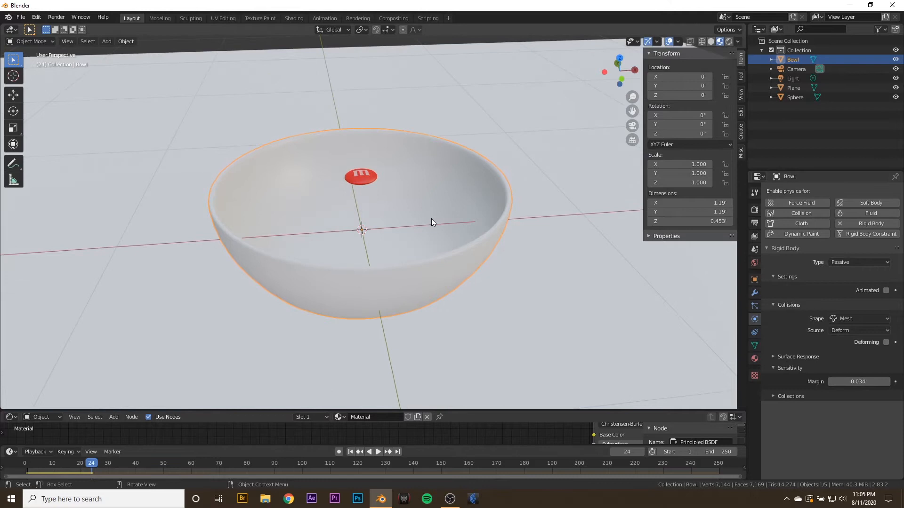
{"action": "left_click", "coordinate": [795, 97]}
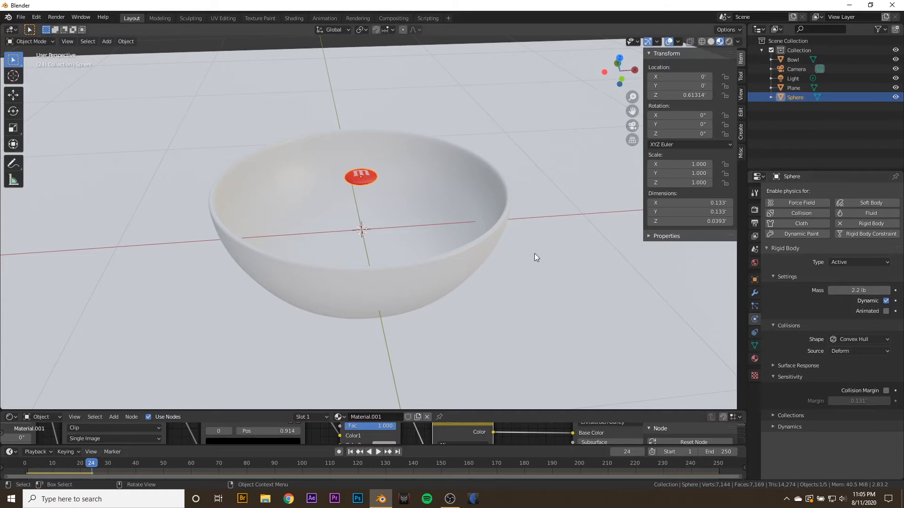
Step: Calculate the candy's mass from a material preset and play the drop into the bowl
{"action": "left_click", "coordinate": [125, 41]}
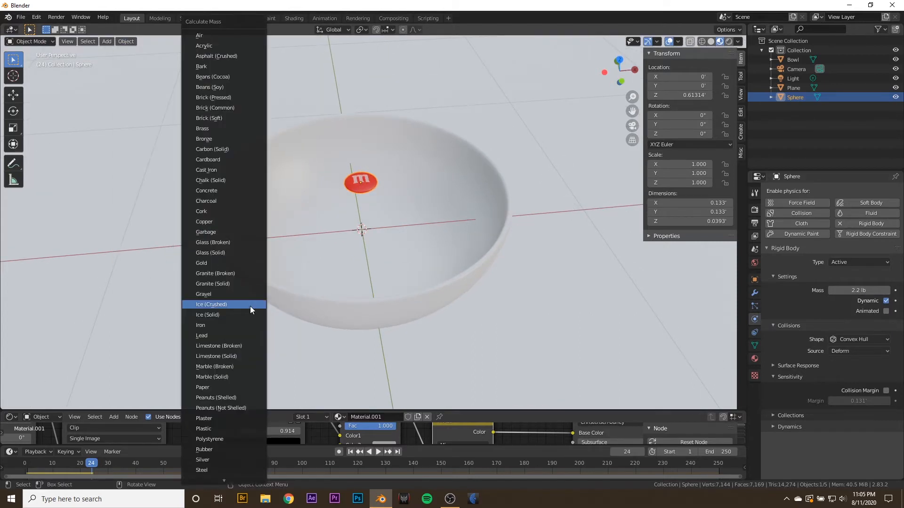
{"action": "mouse_move", "coordinate": [226, 294]}
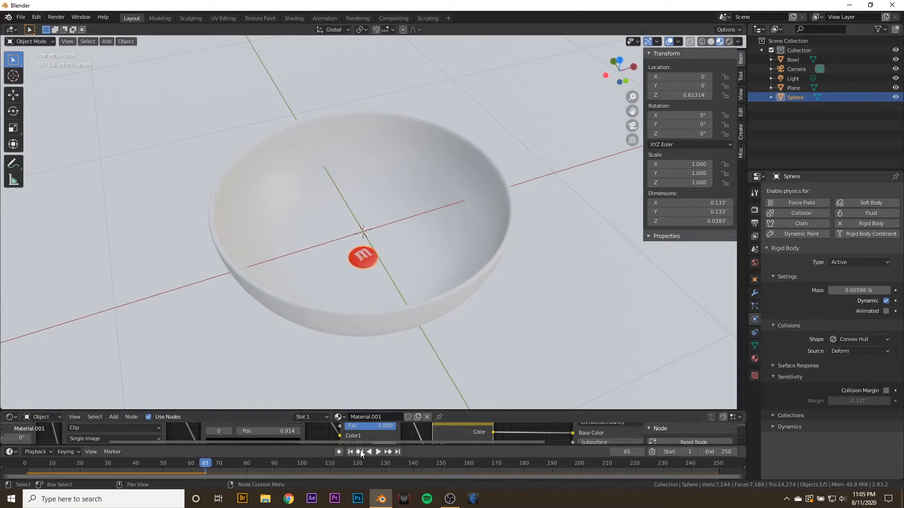
{"action": "left_click", "coordinate": [350, 452]}
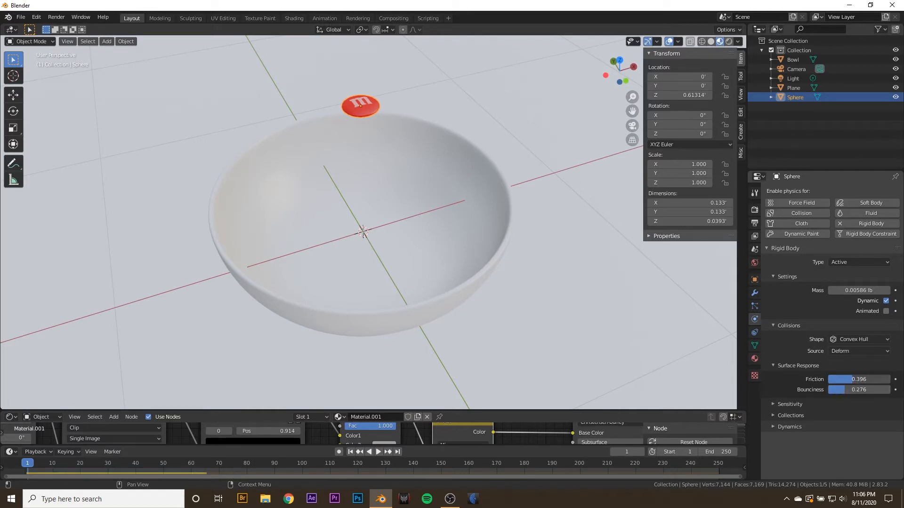
{"action": "left_click", "coordinate": [377, 452]}
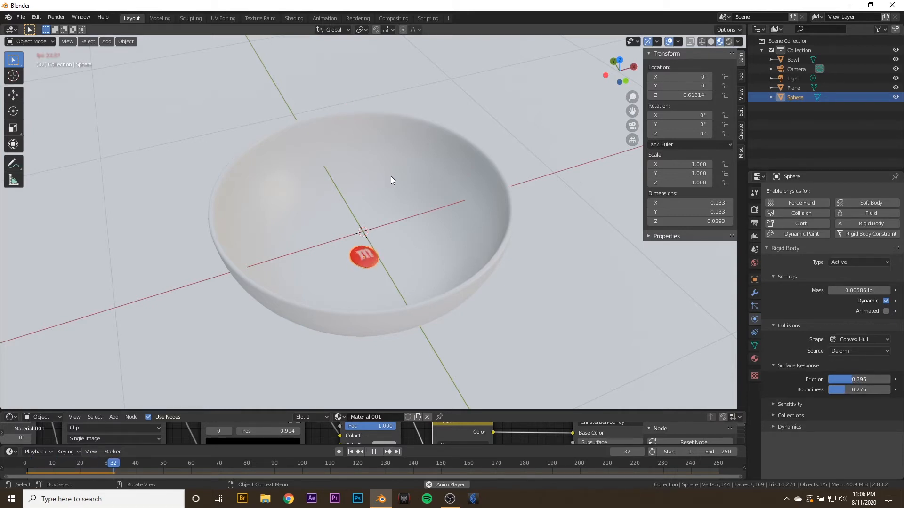
{"action": "left_click", "coordinate": [371, 451]}
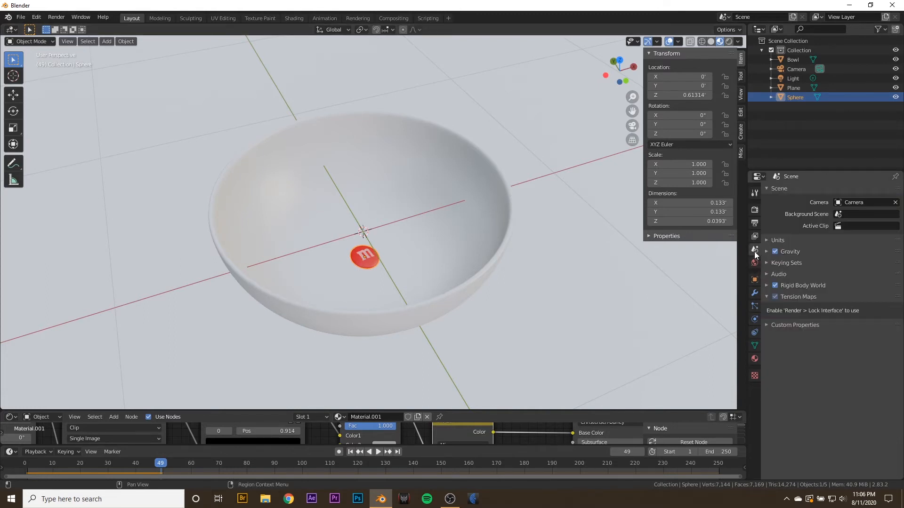
Step: Set Rigid Body World to 150 steps per second and 12 solver iterations, then replay
{"action": "left_click", "coordinate": [766, 285]}
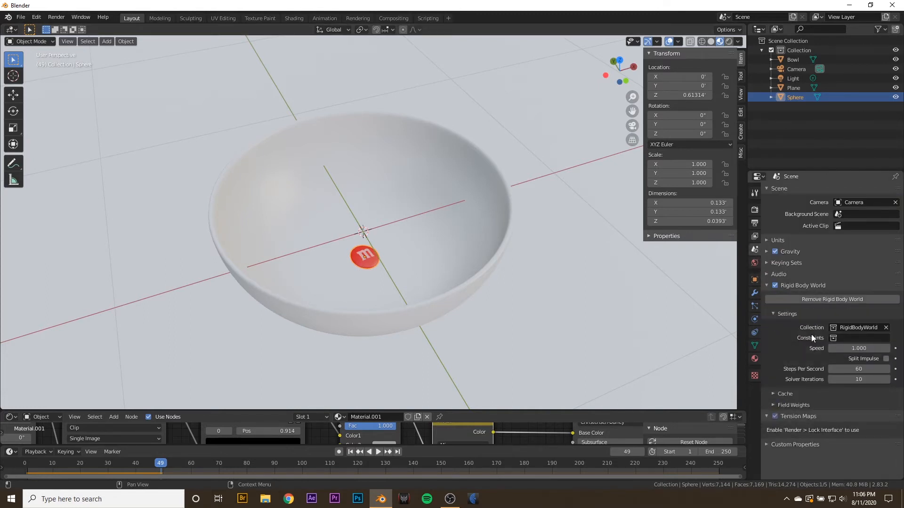
{"action": "double_click", "coordinate": [859, 369]}
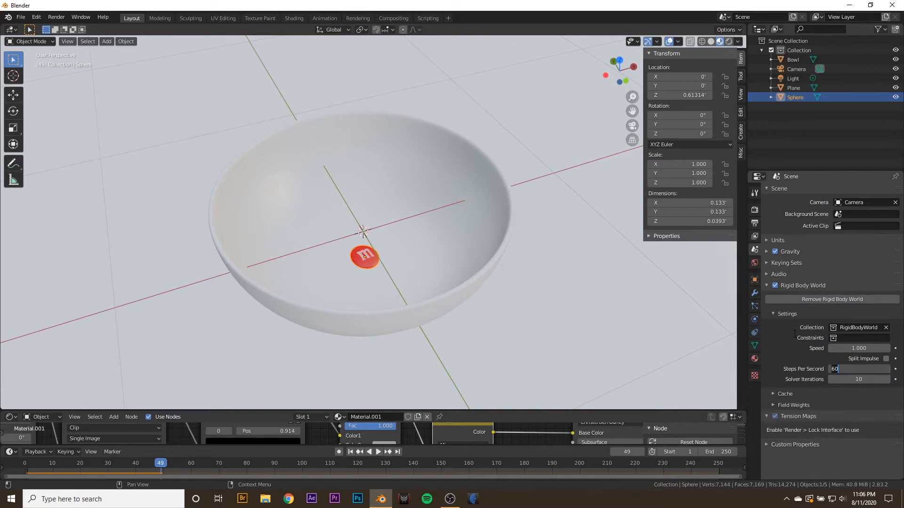
{"action": "type", "text": "150"}
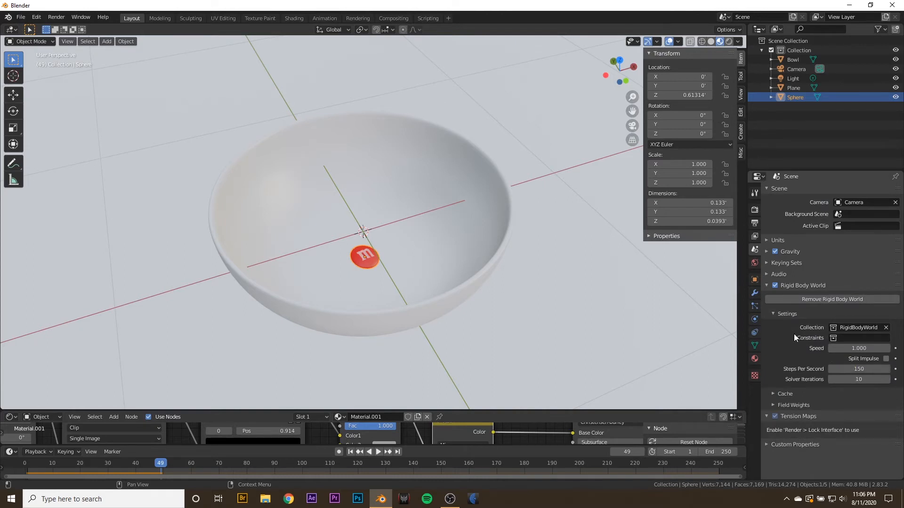
{"action": "left_click", "coordinate": [858, 379]}
{"action": "type", "text": "12"}
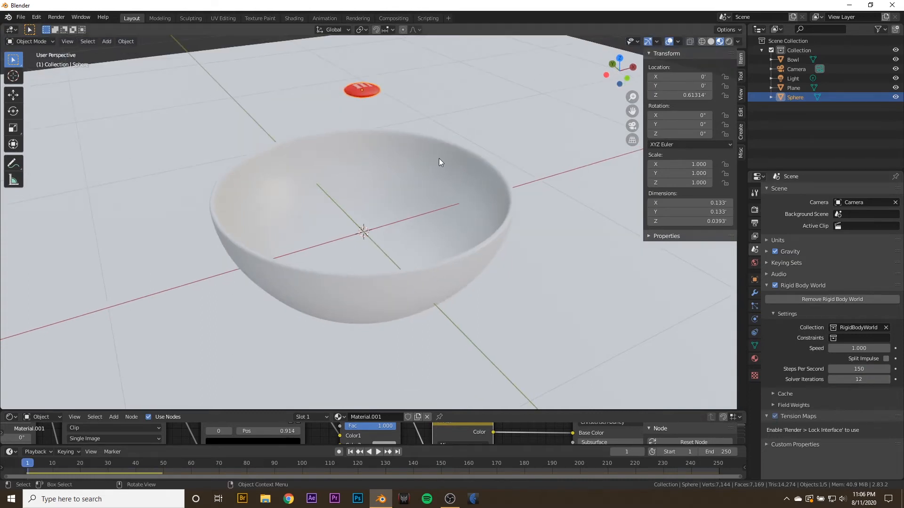
{"action": "left_click", "coordinate": [377, 452]}
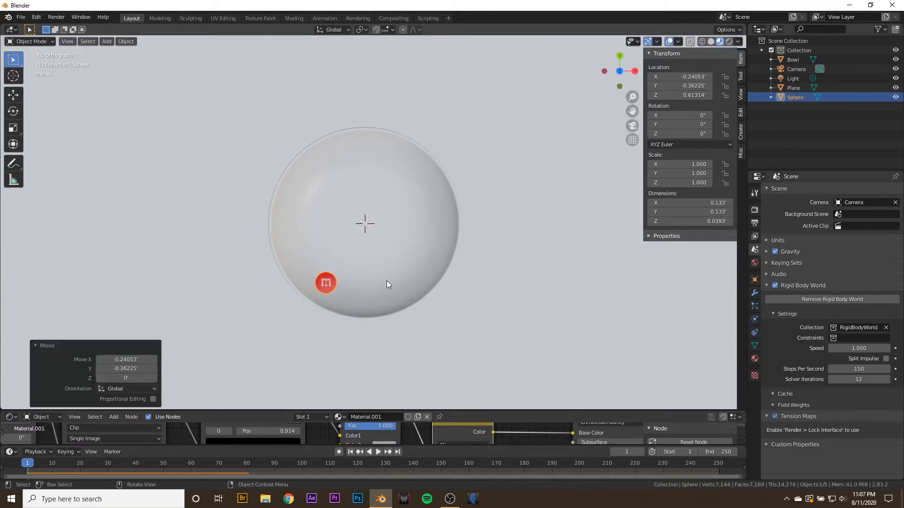
Step: Add Array modifiers with 2.5 offsets, centre the grid over the bowl and apply them
{"action": "left_click", "coordinate": [782, 191]}
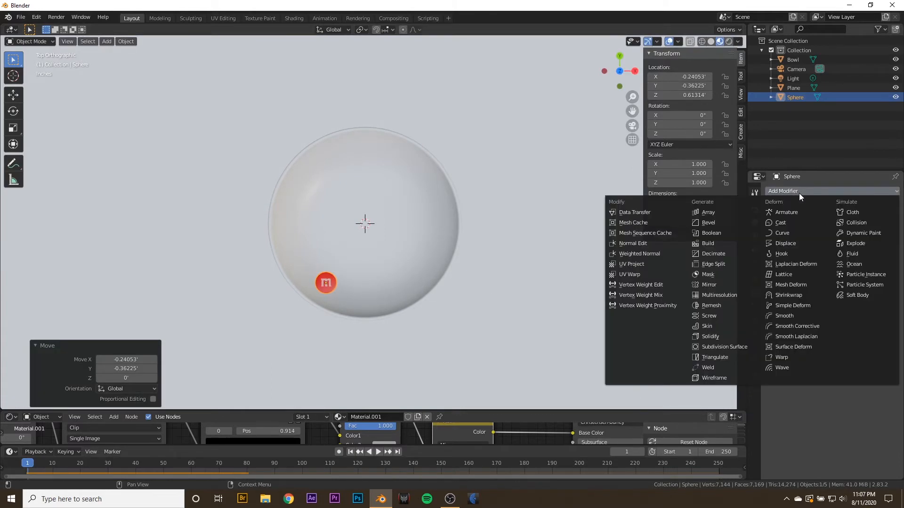
{"action": "left_click", "coordinate": [708, 212]}
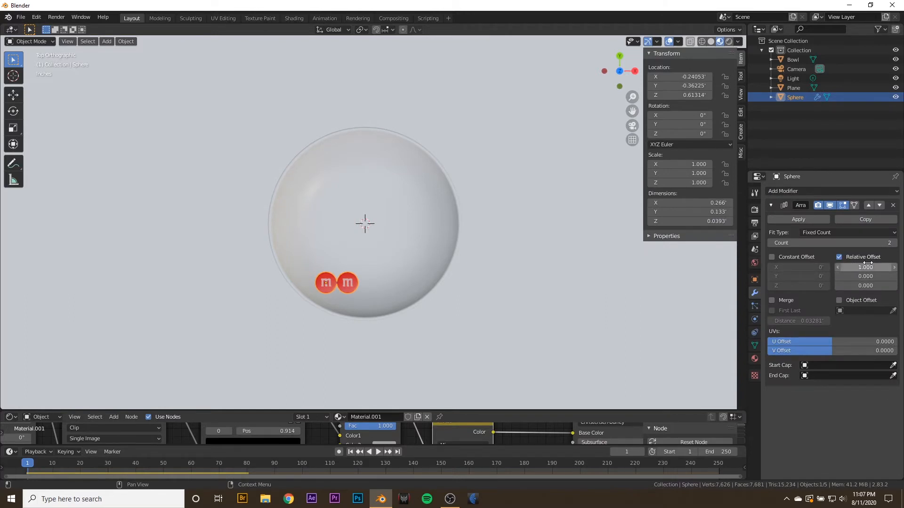
{"action": "mouse_move", "coordinate": [864, 266]}
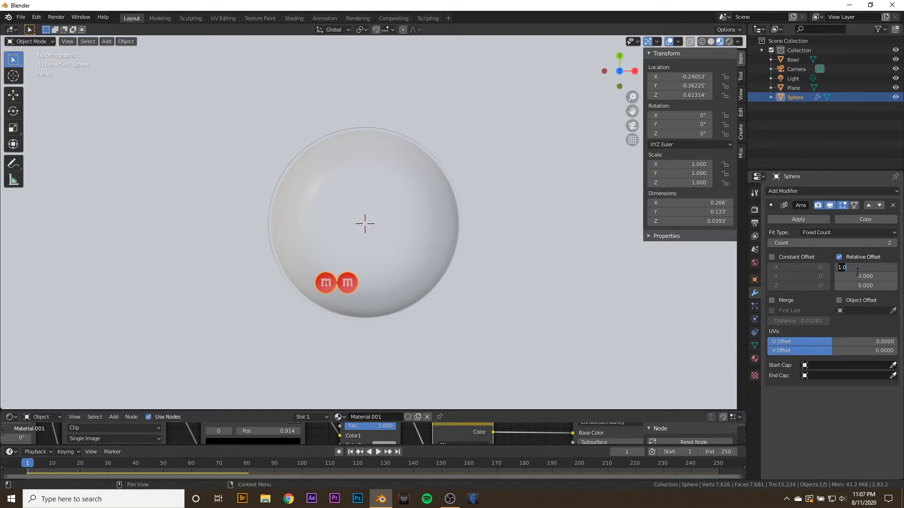
{"action": "type", "text": "2.500"}
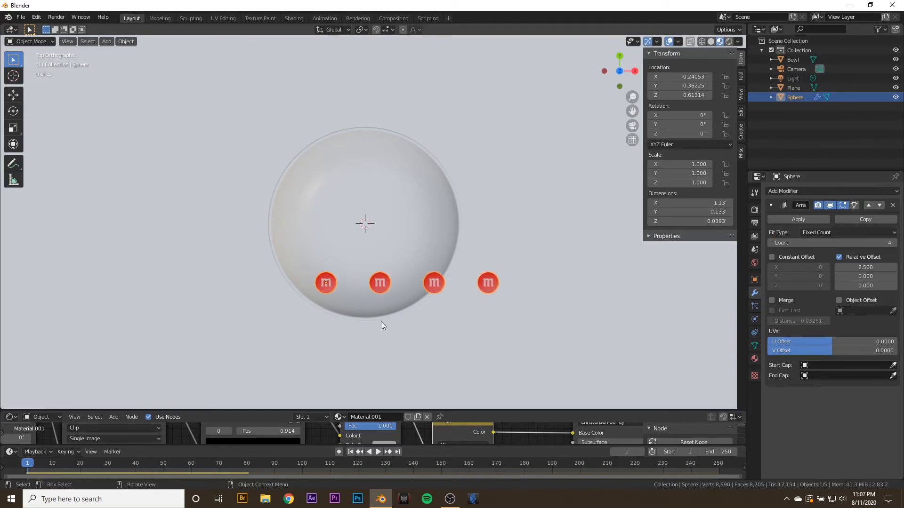
{"action": "mouse_move", "coordinate": [340, 294]}
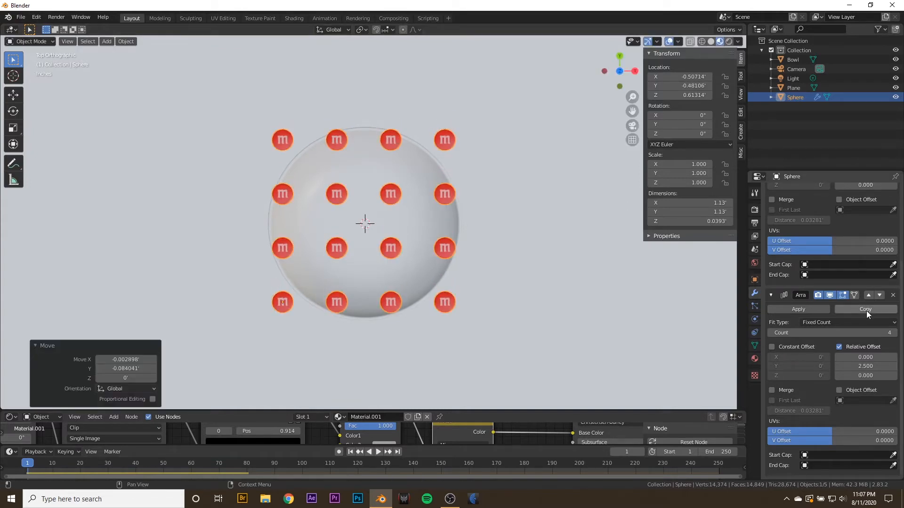
{"action": "left_click_drag", "start_coordinate": [368, 230], "coordinate": [496, 201]}
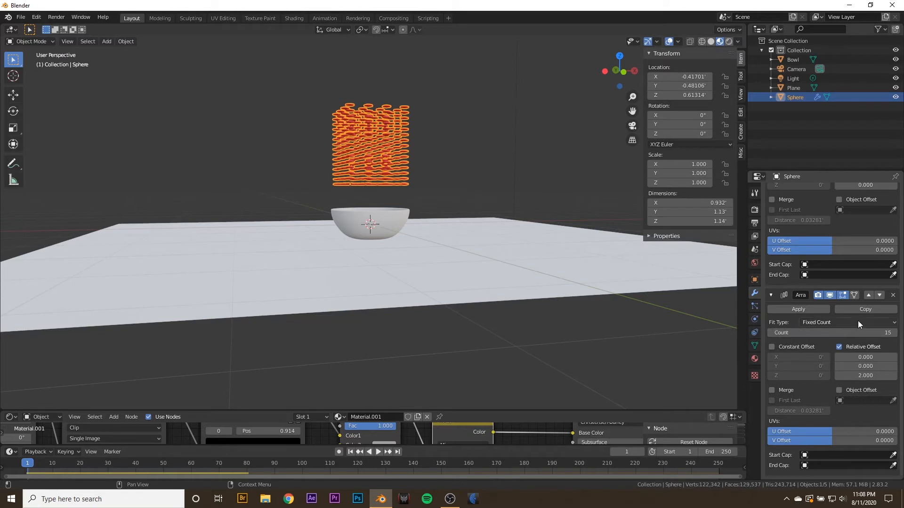
{"action": "left_click", "coordinate": [797, 309]}
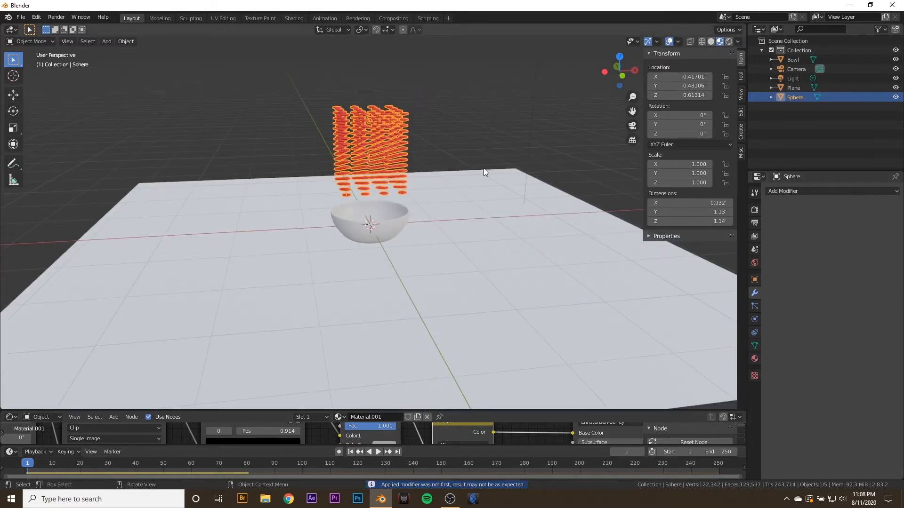
Step: Separate the stacked mesh by loose parts into individual M&M objects
{"action": "key", "text": "Tab"}
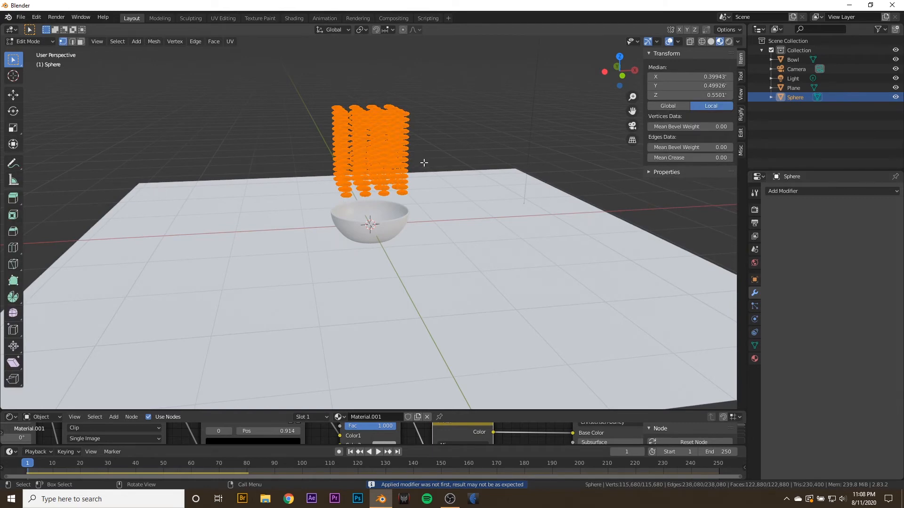
{"action": "left_click_drag", "start_coordinate": [423, 163], "coordinate": [399, 157]}
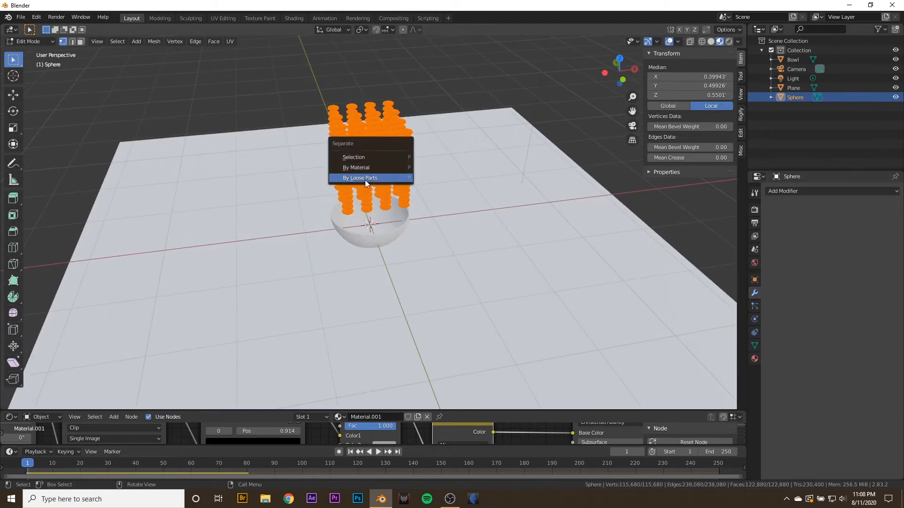
{"action": "left_click", "coordinate": [359, 178]}
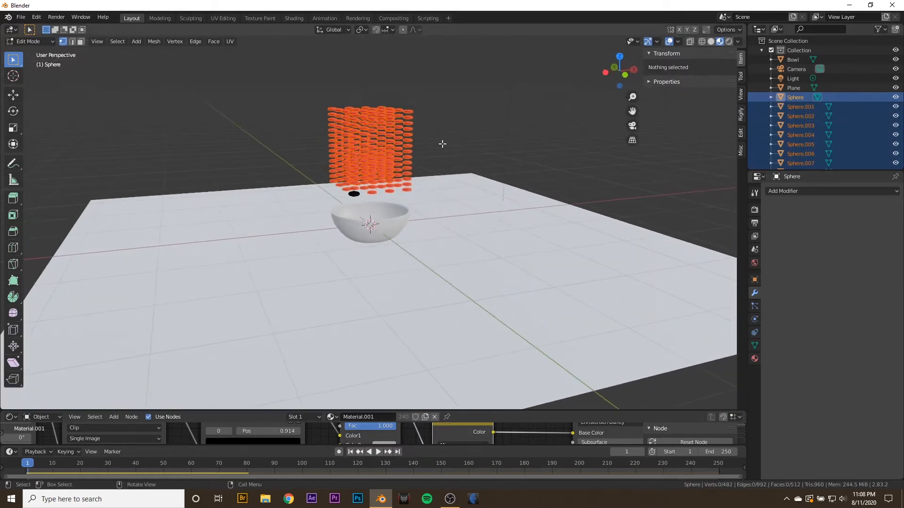
{"action": "key", "text": "Tab"}
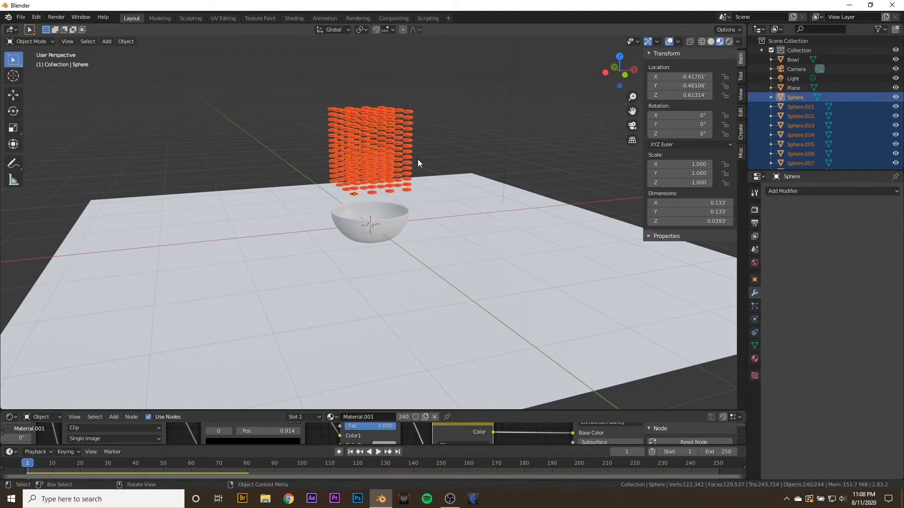
Step: Move the selected M&Ms into a new collection named MnMs
{"action": "key", "text": "m"}
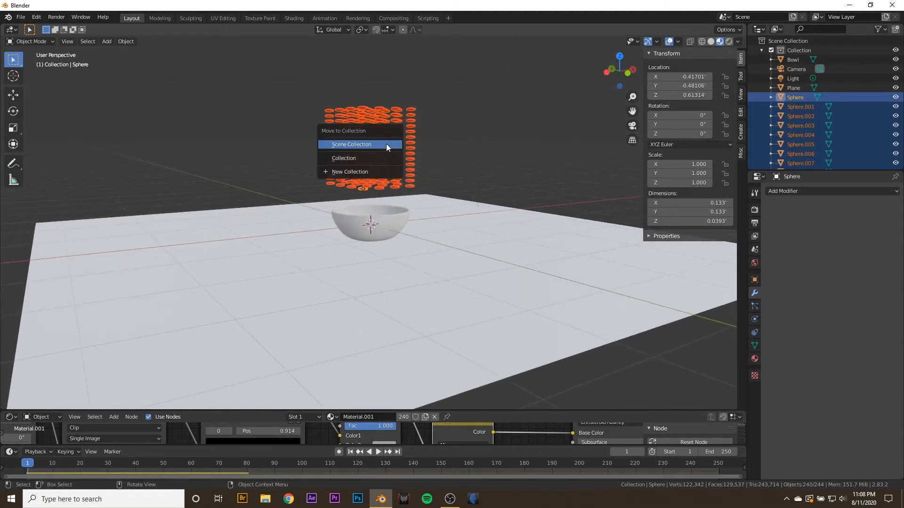
{"action": "left_click", "coordinate": [350, 172]}
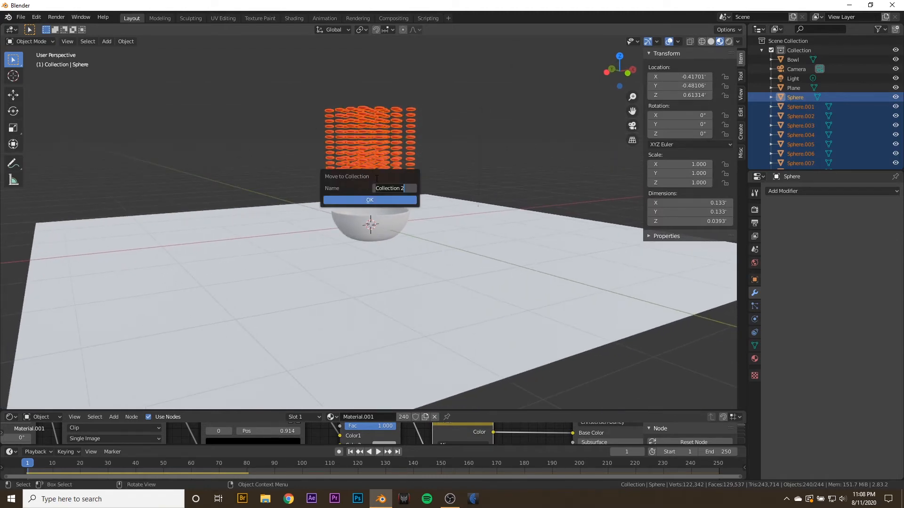
{"action": "type", "text": "MnMs"}
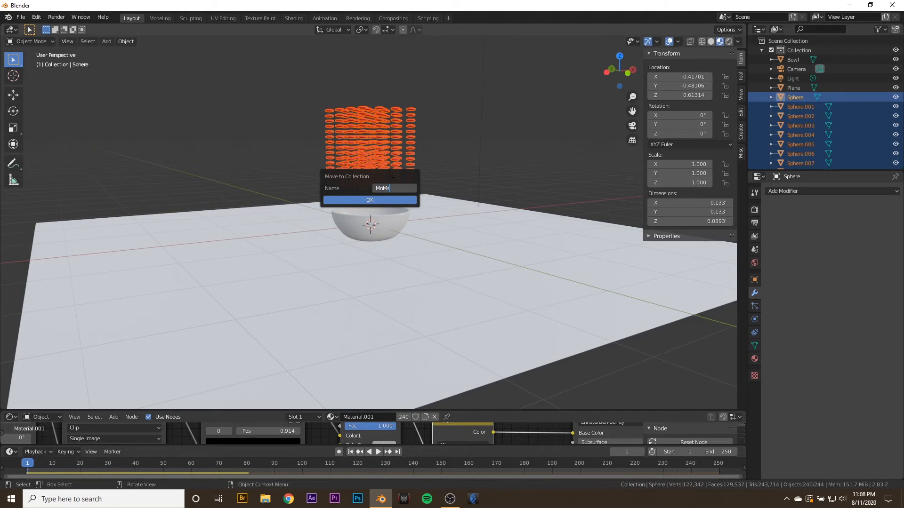
{"action": "left_click", "coordinate": [369, 199]}
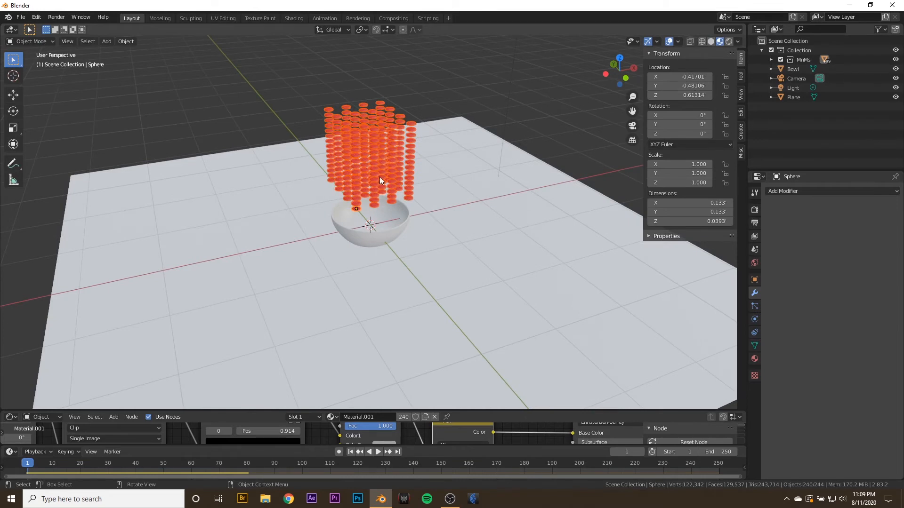
Step: Set each M&M's origin to its geometry, enable Rigid Body physics and play back the fall
{"action": "right_click", "coordinate": [380, 180]}
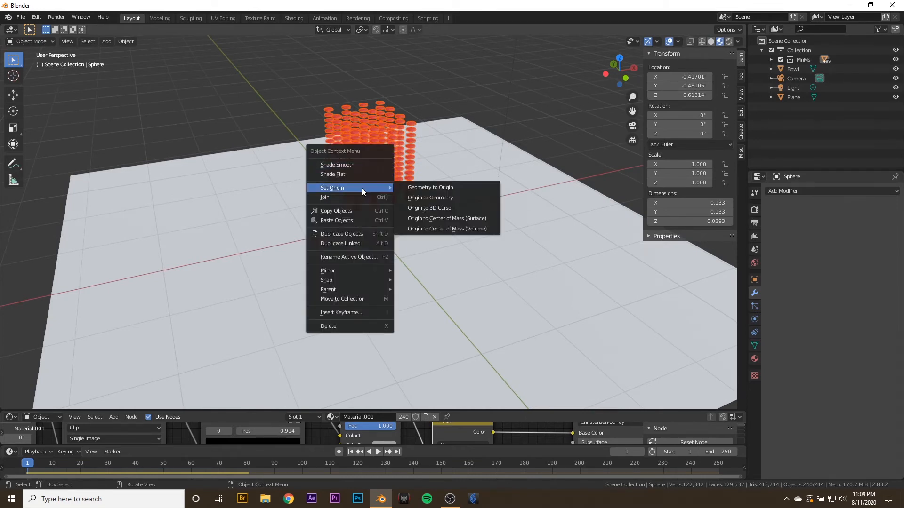
{"action": "mouse_move", "coordinate": [430, 197]}
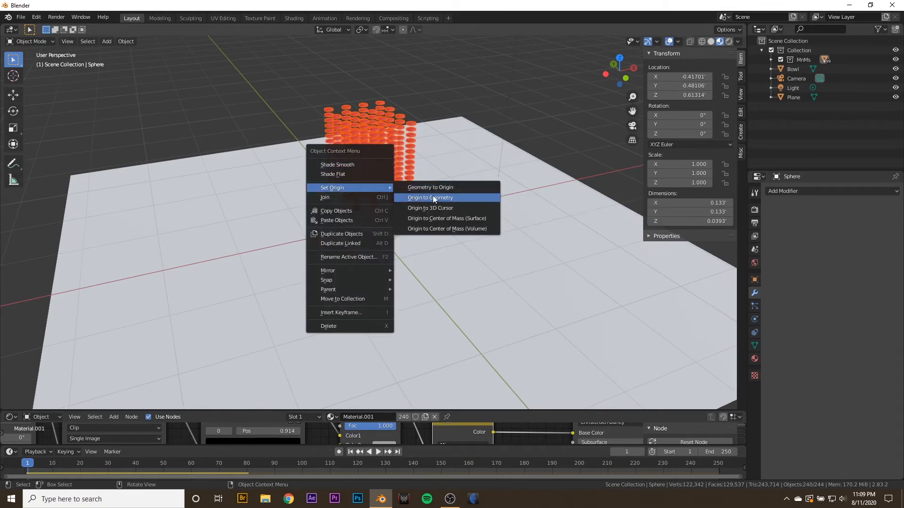
{"action": "left_click", "coordinate": [429, 197]}
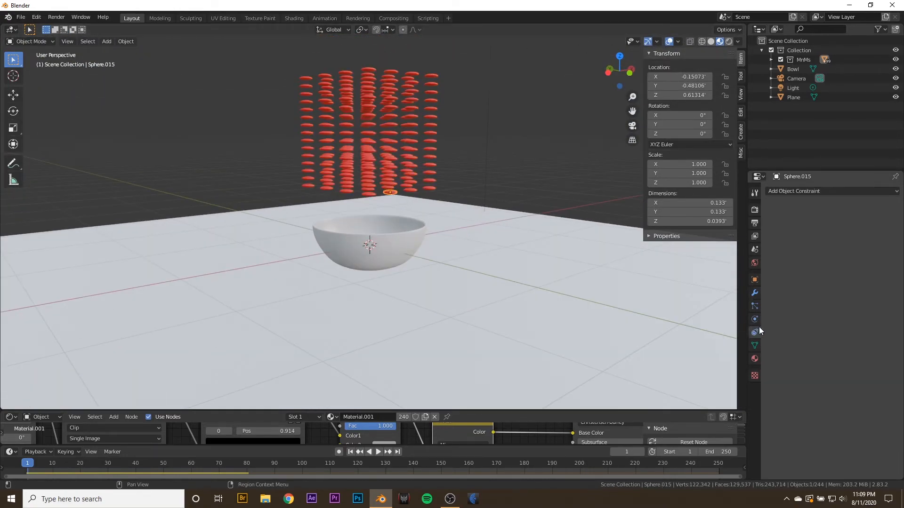
{"action": "left_click", "coordinate": [754, 319]}
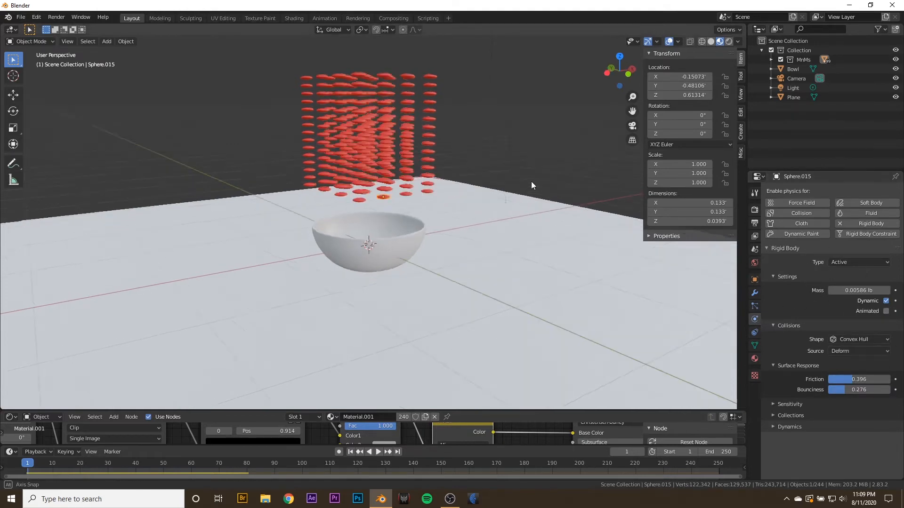
{"action": "left_click", "coordinate": [377, 452]}
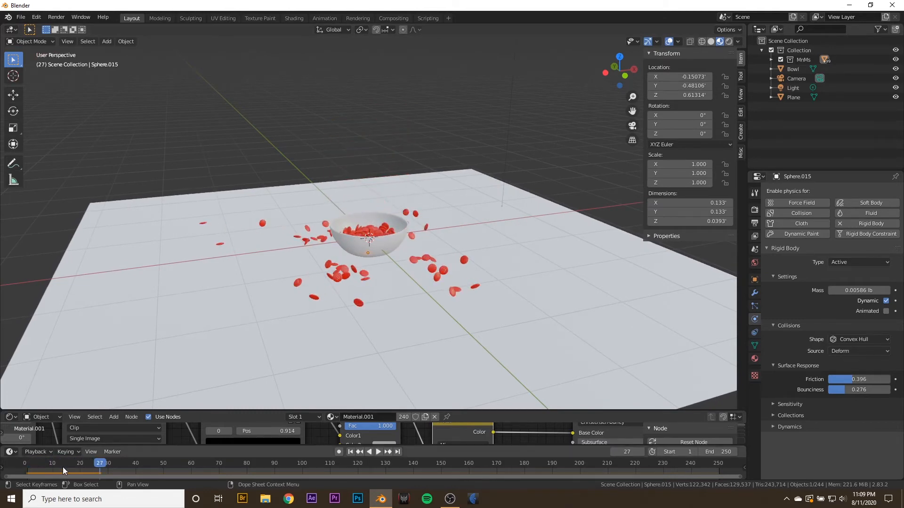
{"action": "left_click", "coordinate": [377, 452]}
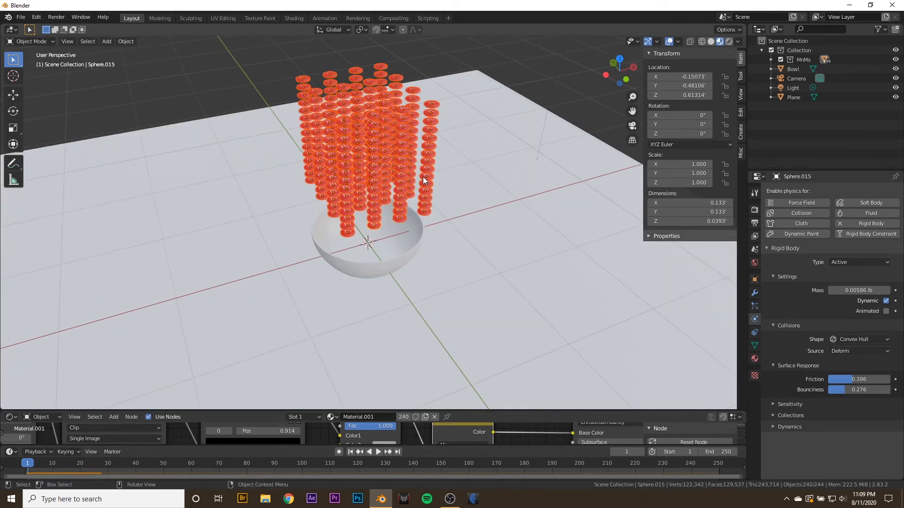
Step: Randomize the M&Ms' positions, rotations and sizes with Randomize Transform so they scatter unevenly
{"action": "type", "text": "ra"}
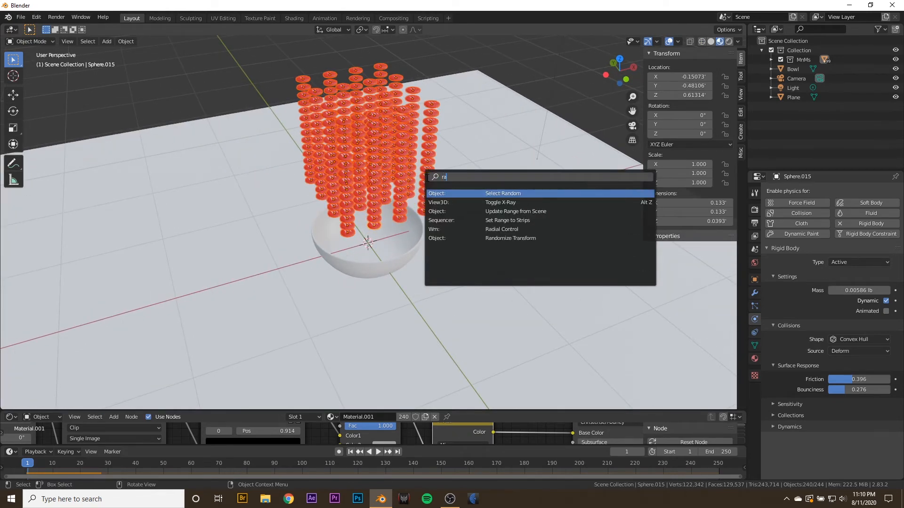
{"action": "left_click", "coordinate": [509, 238]}
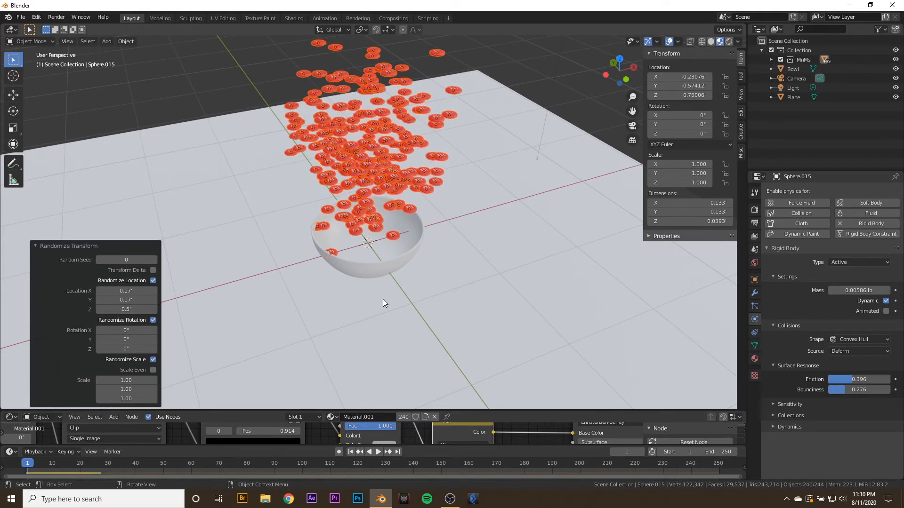
{"action": "left_click_drag", "start_coordinate": [385, 303], "coordinate": [536, 276]}
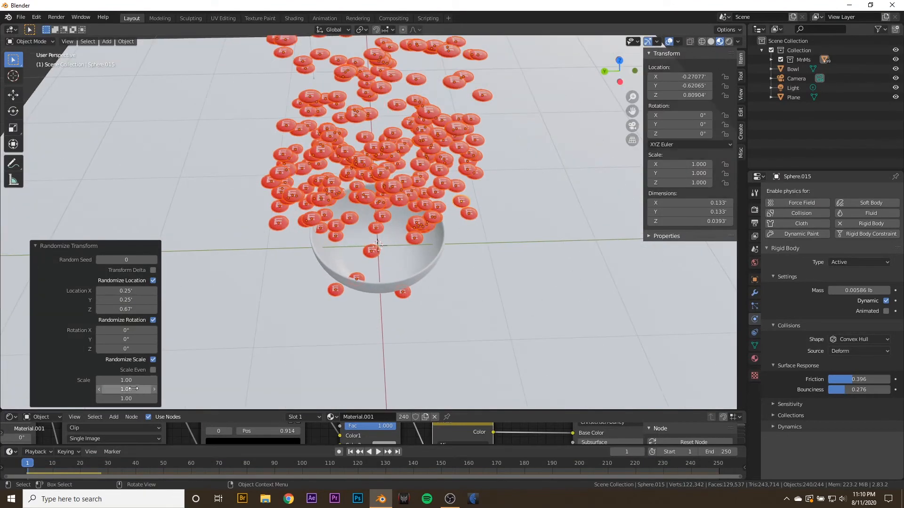
{"action": "left_click_drag", "start_coordinate": [125, 331], "coordinate": [135, 330]}
{"action": "type", "text": "Randomize Transform"}
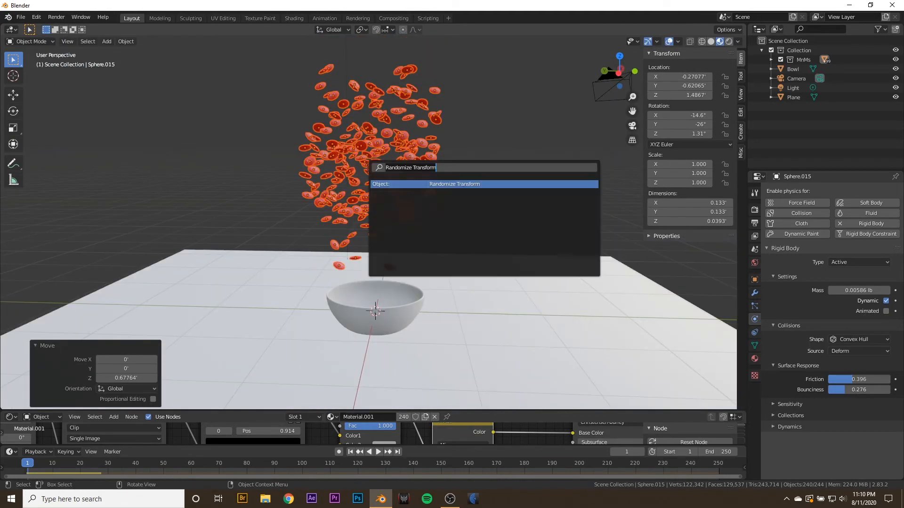
{"action": "left_click", "coordinate": [453, 184]}
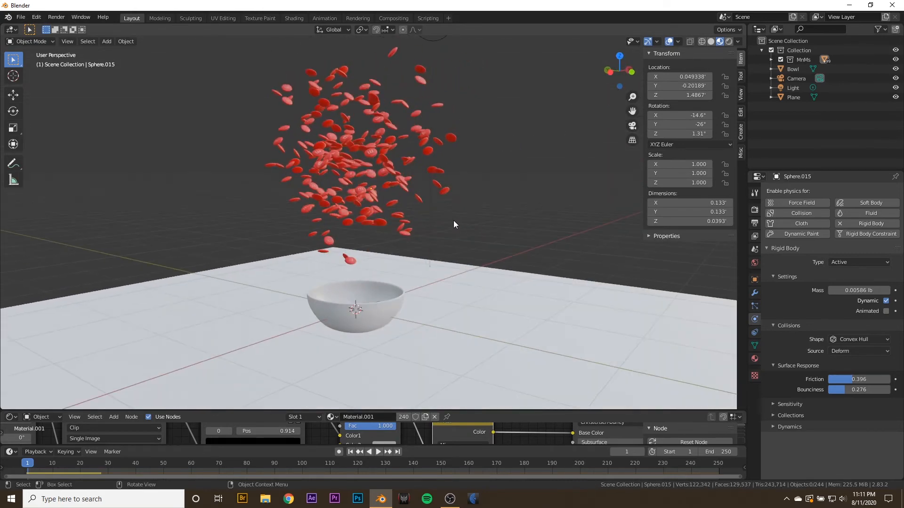
{"action": "left_click", "coordinate": [368, 452]}
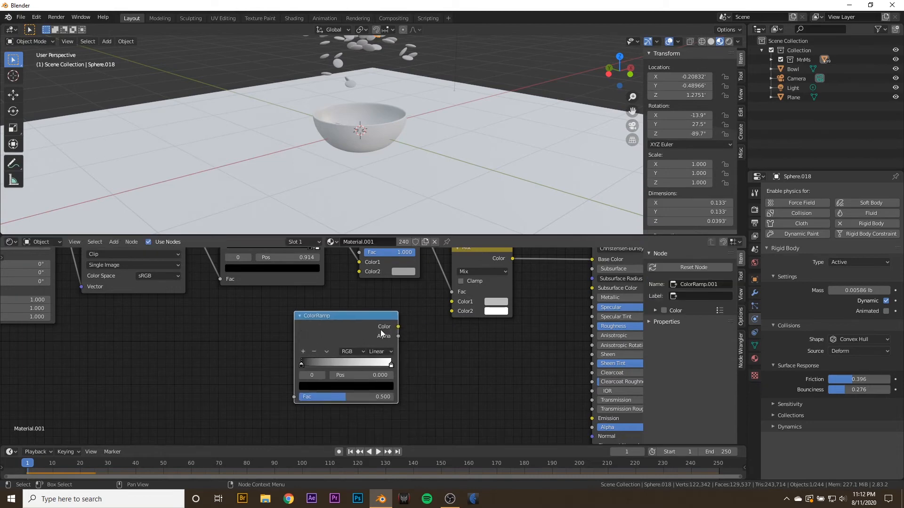
Step: Place the ColorRamp node, add extra colour stops and set the first stop to red
{"action": "left_click_drag", "start_coordinate": [398, 327], "coordinate": [455, 302]}
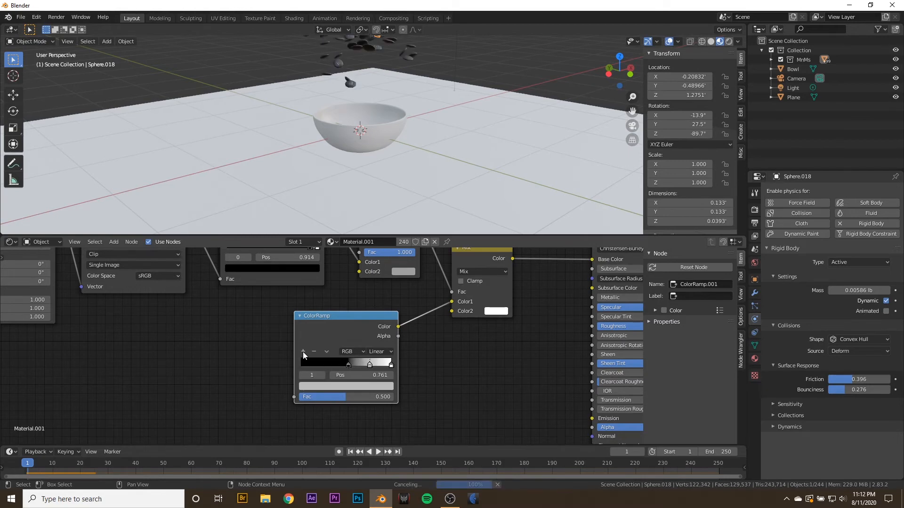
{"action": "left_click_drag", "start_coordinate": [391, 363], "coordinate": [353, 363]}
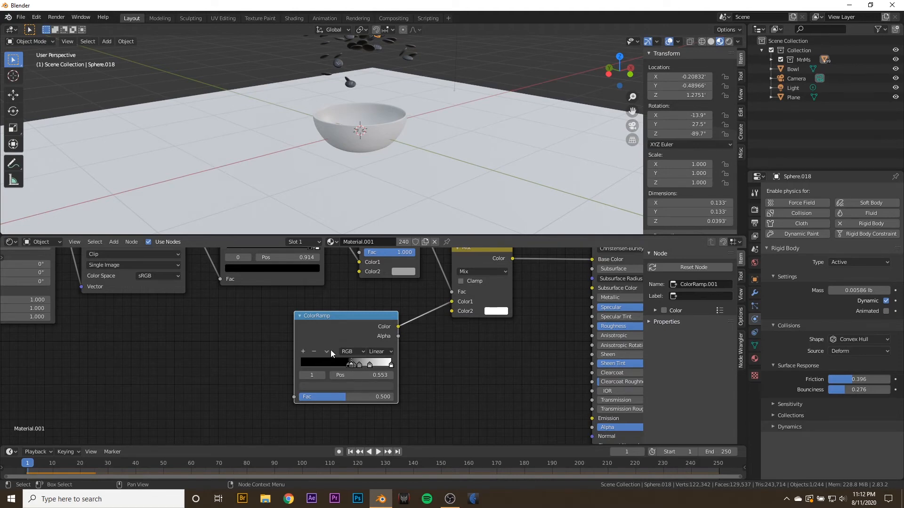
{"action": "left_click", "coordinate": [327, 351]}
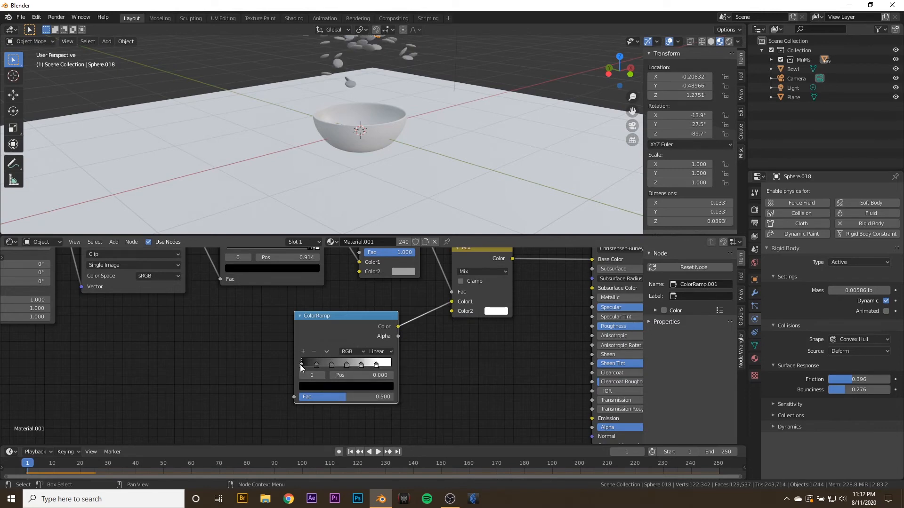
{"action": "left_click", "coordinate": [300, 361]}
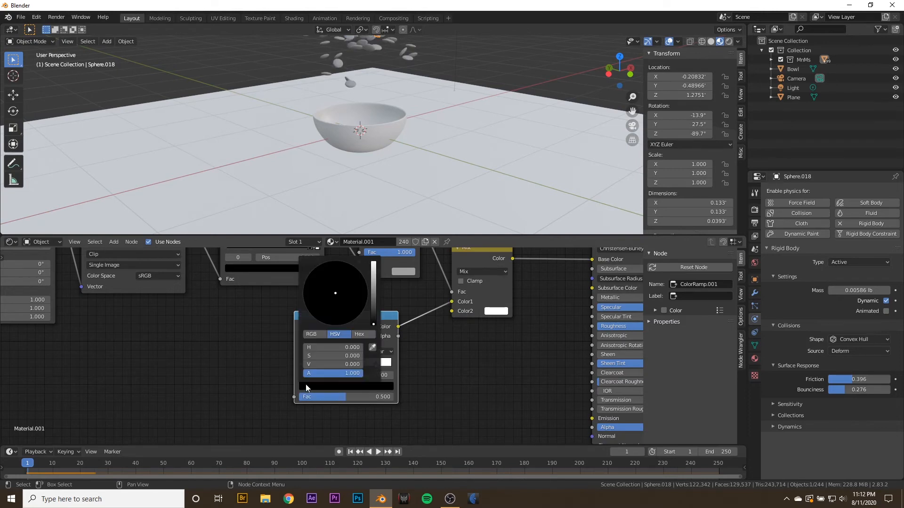
{"action": "left_click", "coordinate": [334, 335]}
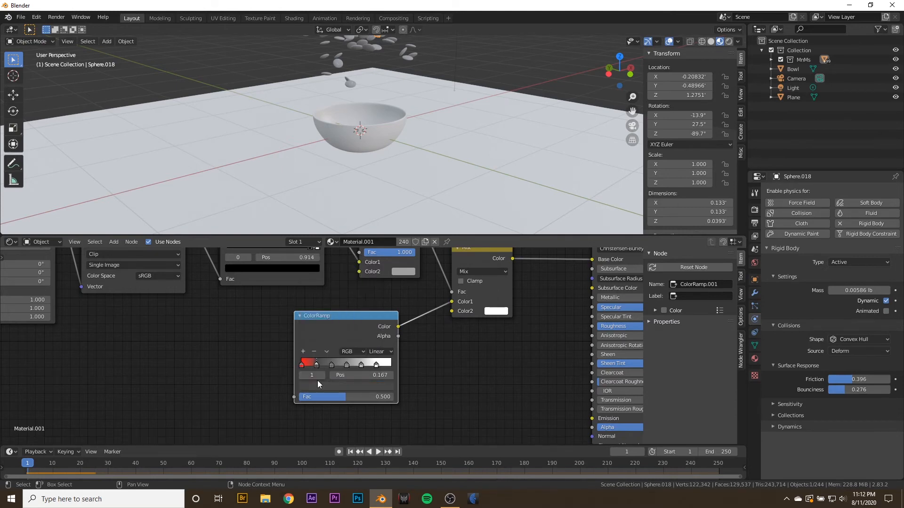
Step: Colour the remaining stops green, blue and brown and switch the ramp to Constant interpolation
{"action": "left_click", "coordinate": [307, 364]}
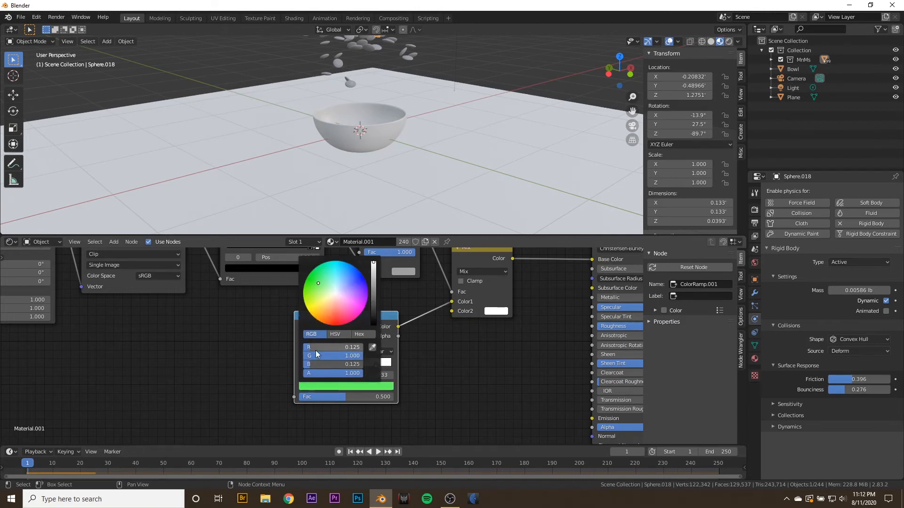
{"action": "left_click_drag", "start_coordinate": [317, 284], "coordinate": [335, 293]}
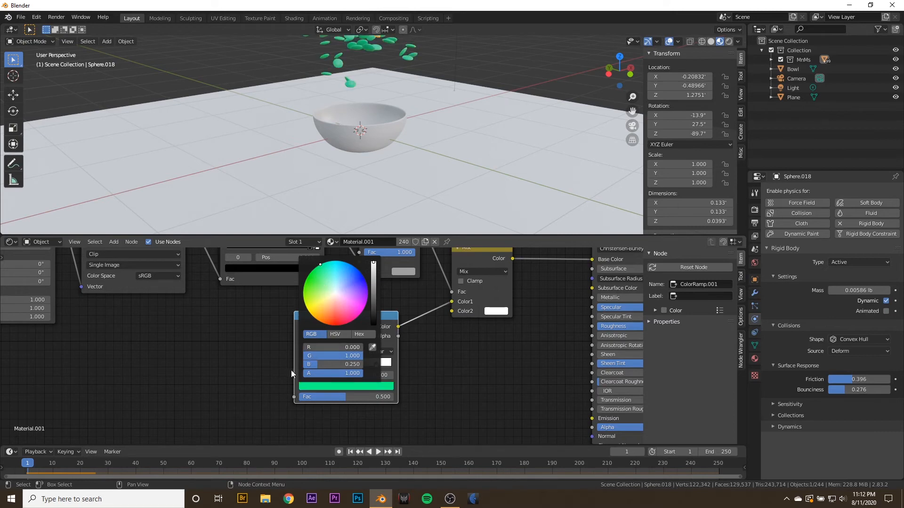
{"action": "left_click", "coordinate": [320, 264]}
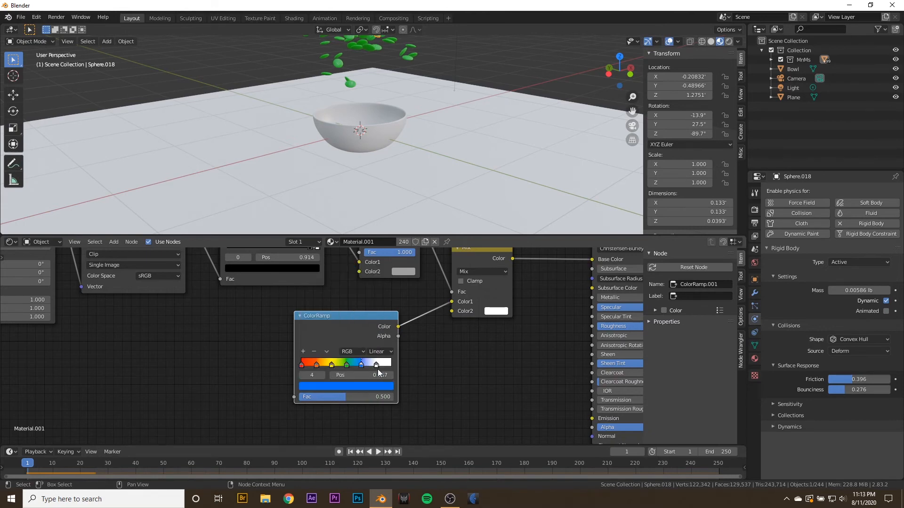
{"action": "left_click", "coordinate": [375, 363]}
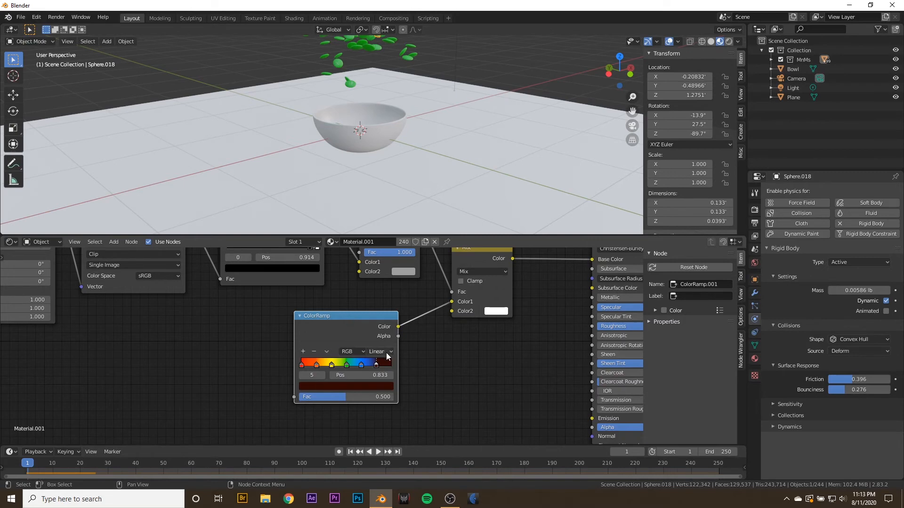
{"action": "left_click", "coordinate": [376, 351]}
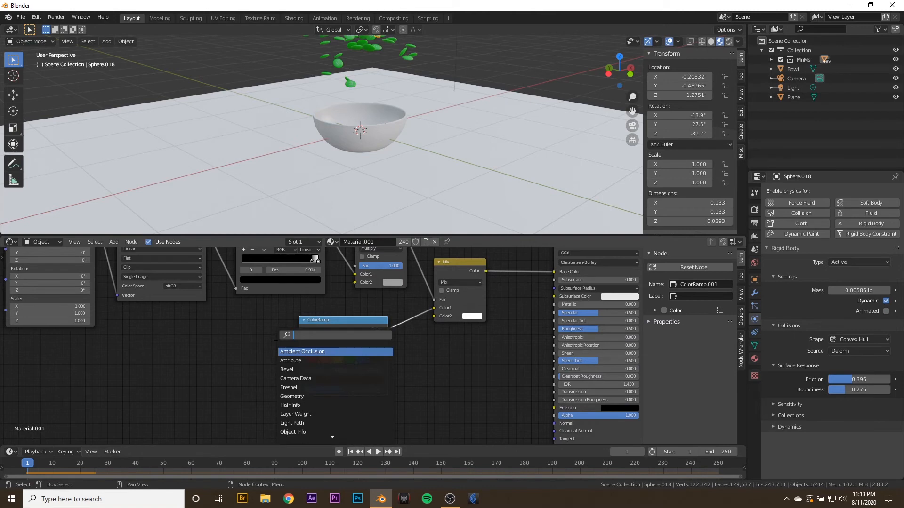
Step: Add an Object Info node and wire its Random output into the ColorRamp factor
{"action": "type", "text": "obj"}
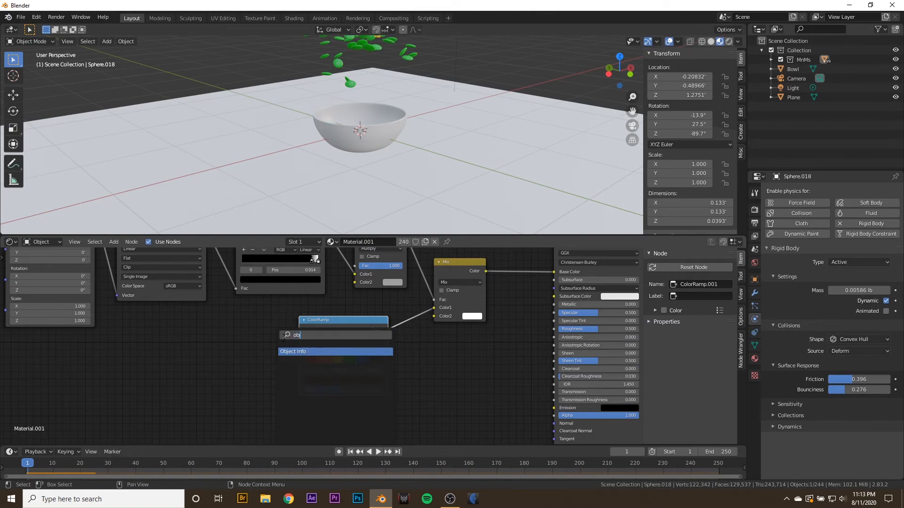
{"action": "left_click", "coordinate": [292, 351]}
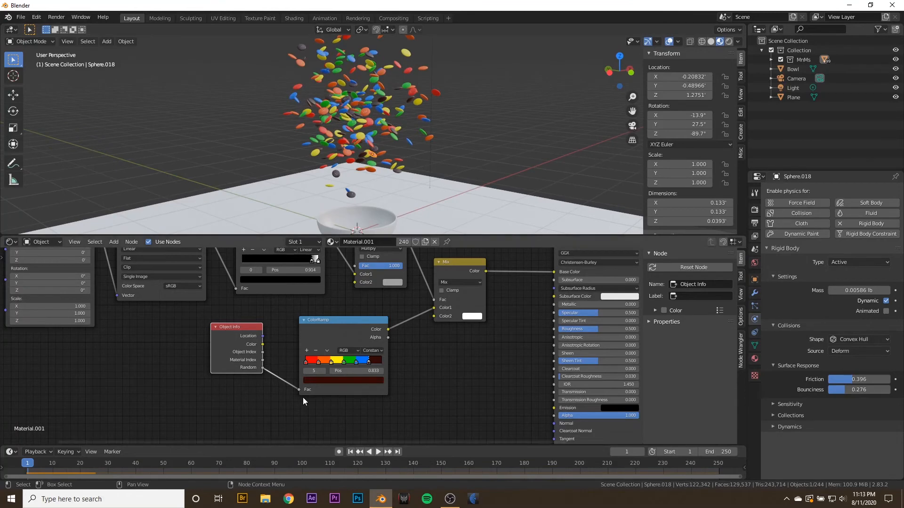
{"action": "left_click_drag", "start_coordinate": [343, 360], "coordinate": [356, 360]}
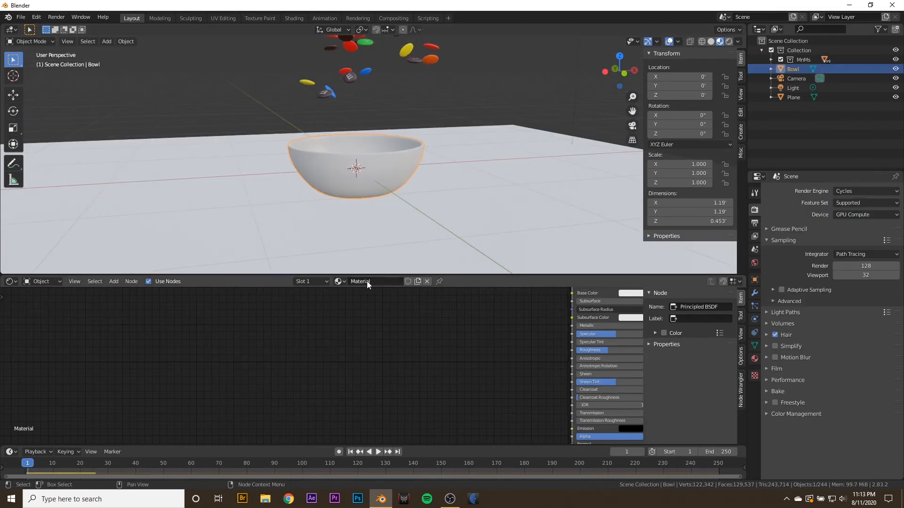
Step: Name the bowl material Glass, switch to rendered shading with the light hidden and show Light Paths settings
{"action": "type", "text": "Glass"}
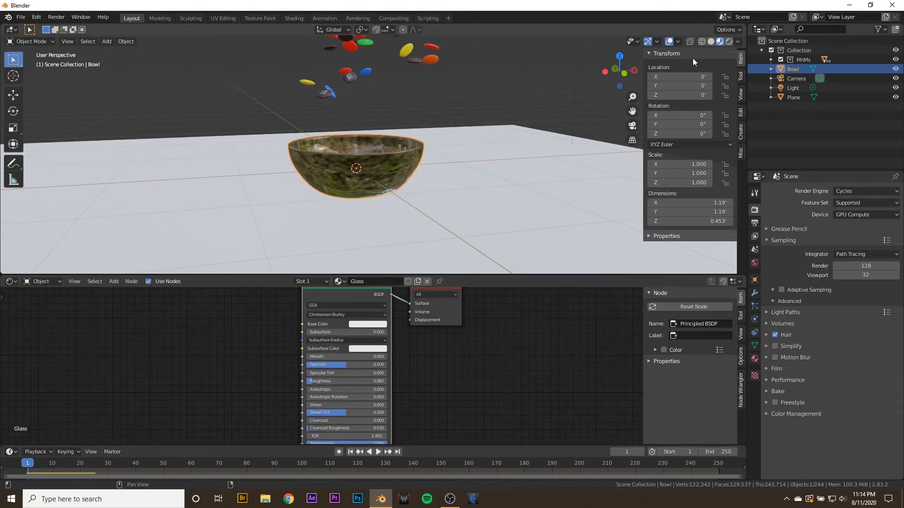
{"action": "left_click", "coordinate": [717, 41]}
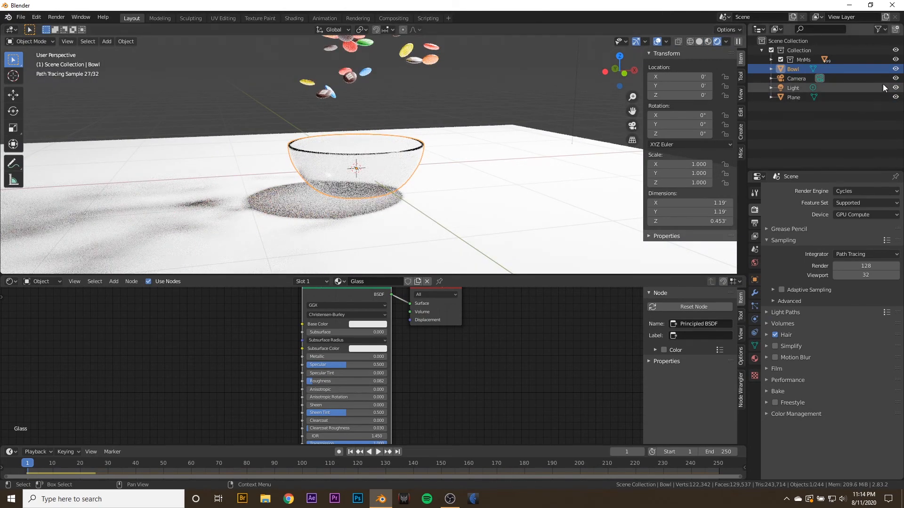
{"action": "left_click", "coordinate": [724, 40]}
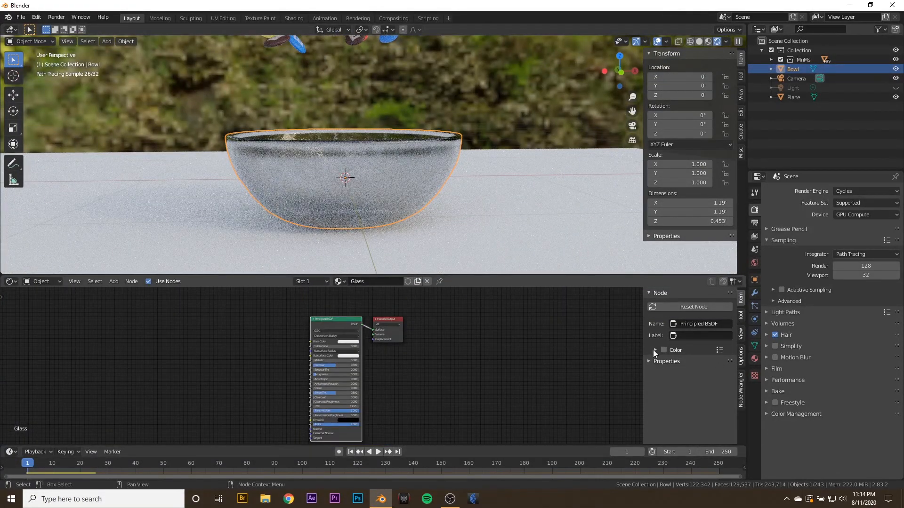
{"action": "left_click", "coordinate": [754, 224]}
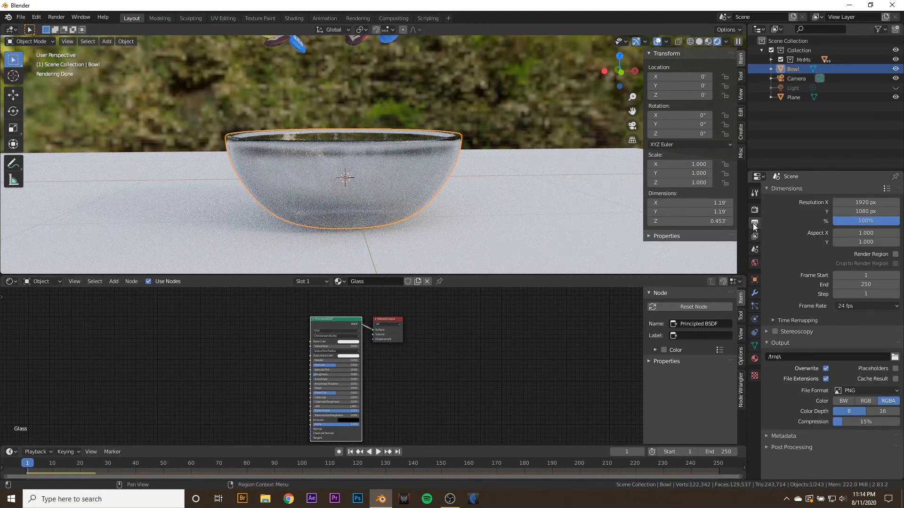
{"action": "left_click", "coordinate": [754, 224]}
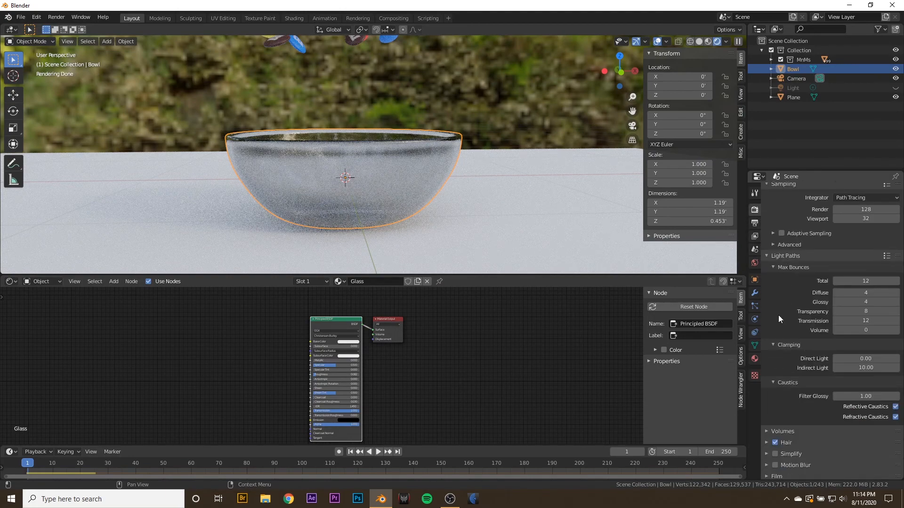
{"action": "mouse_move", "coordinate": [772, 271]}
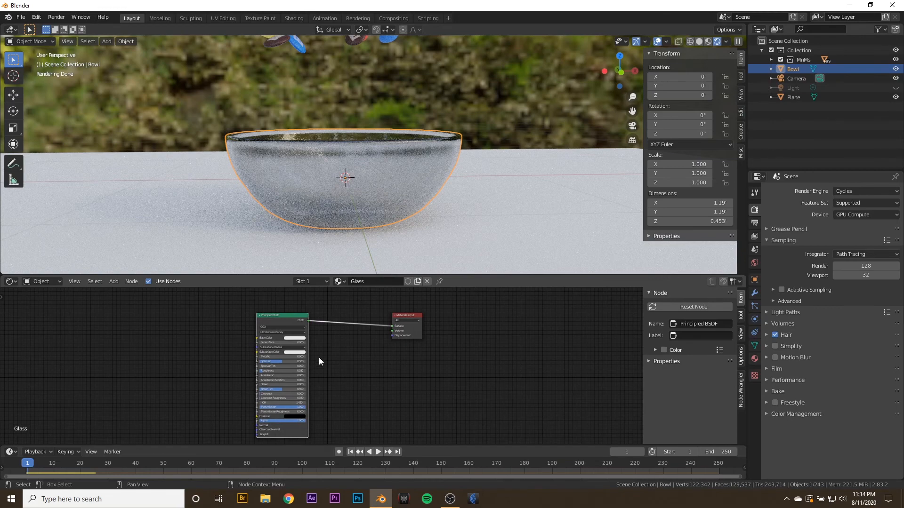
Step: Add a Transparent BSDF and combine it with the glass through a Mix Shader
{"action": "type", "text": "tran"}
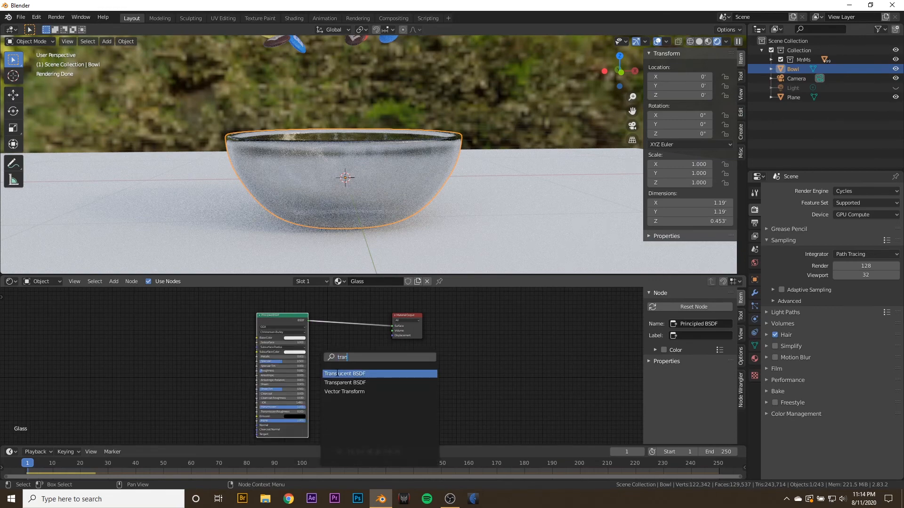
{"action": "left_click", "coordinate": [345, 382]}
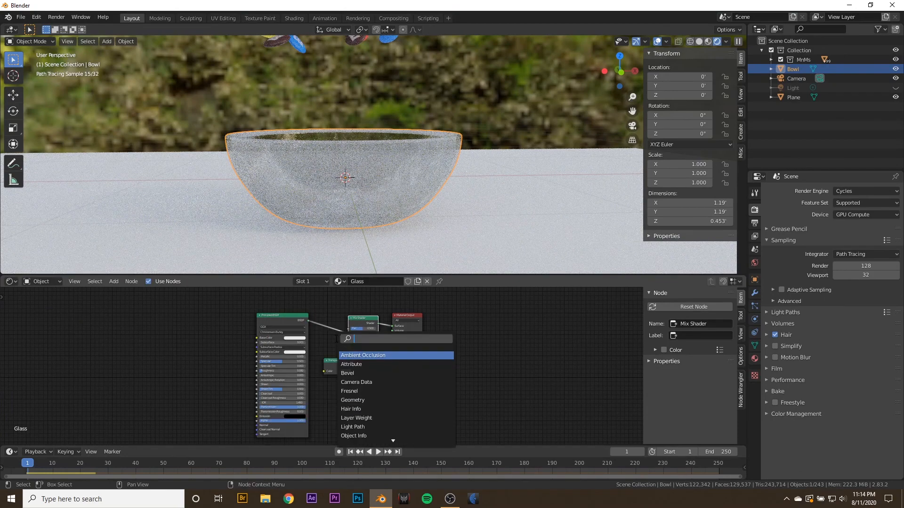
{"action": "left_click", "coordinate": [352, 425]}
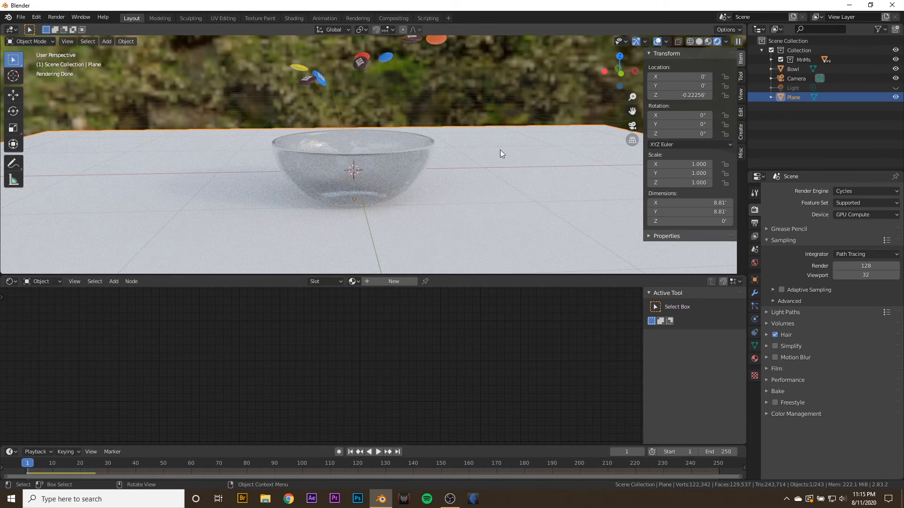
{"action": "mouse_move", "coordinate": [499, 158]}
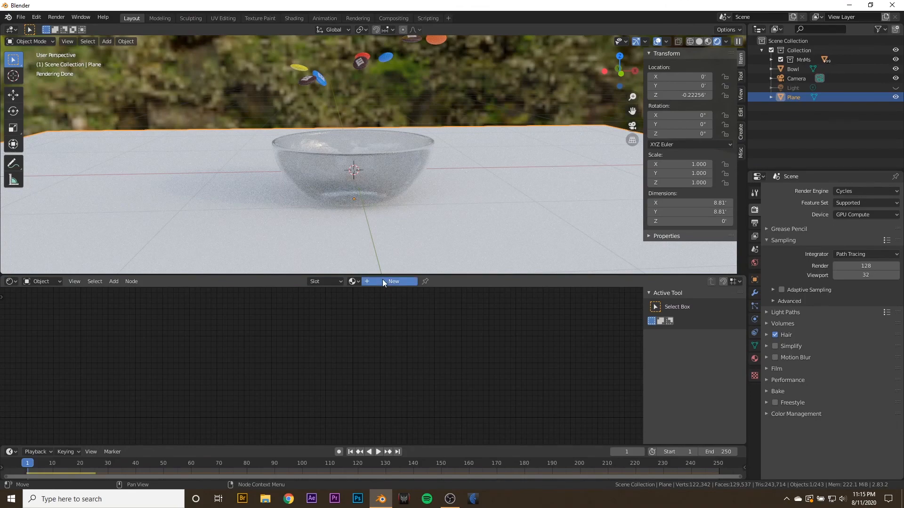
Step: Create the plane's material and build it from the WoodFlooring044 textures via Principled Texture Setup
{"action": "left_click", "coordinate": [393, 282]}
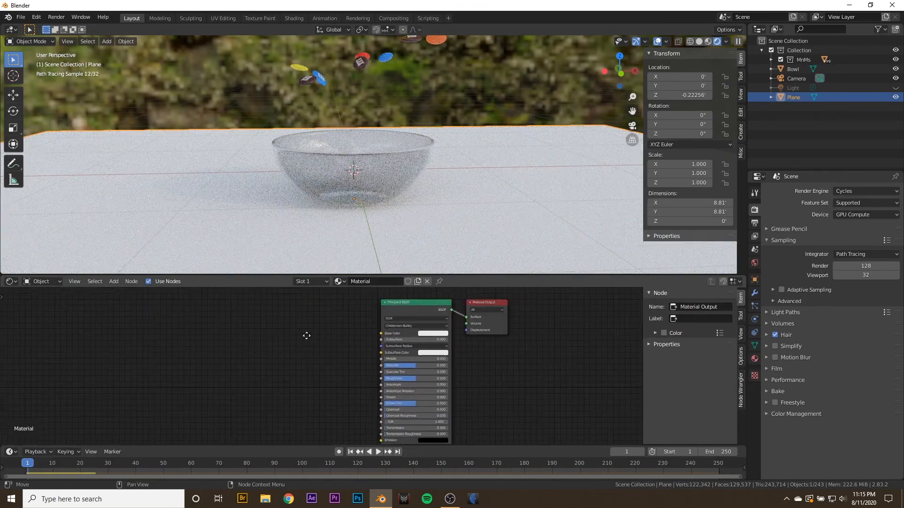
{"action": "left_click", "coordinate": [415, 297]}
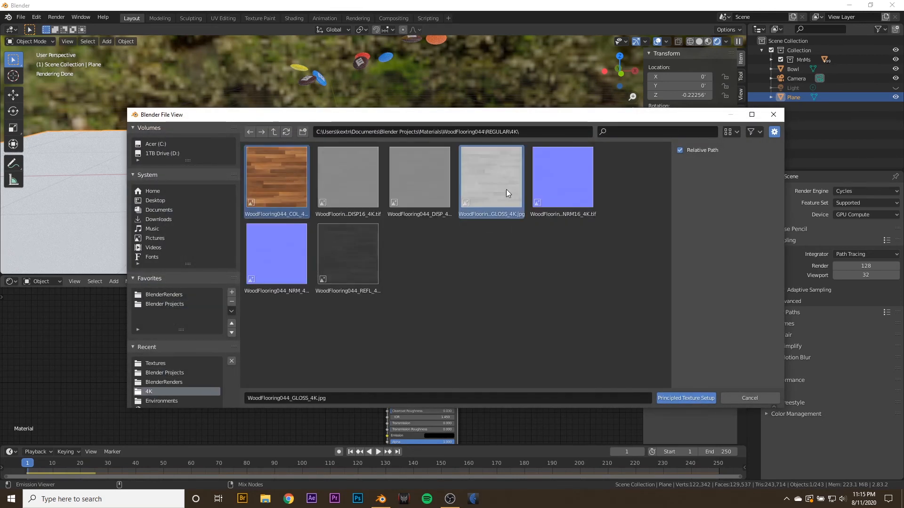
{"action": "left_click", "coordinate": [684, 398]}
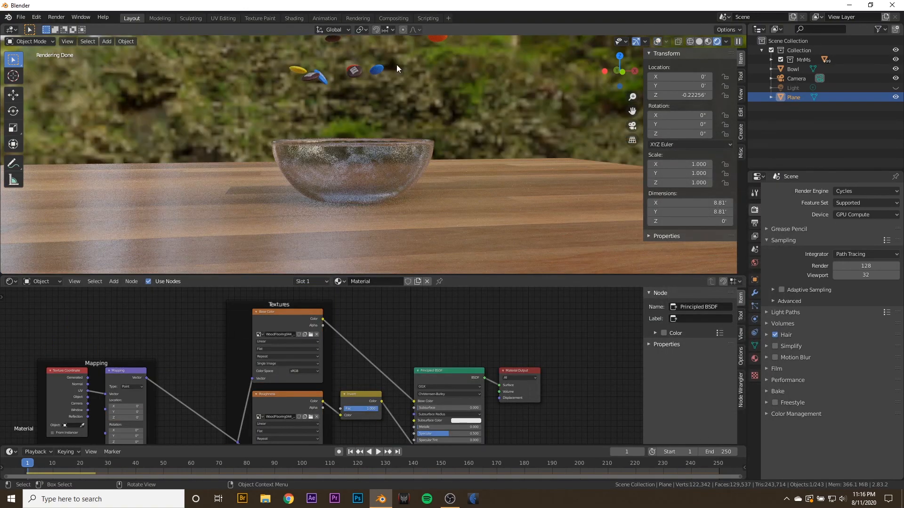
{"action": "mouse_move", "coordinate": [624, 181]}
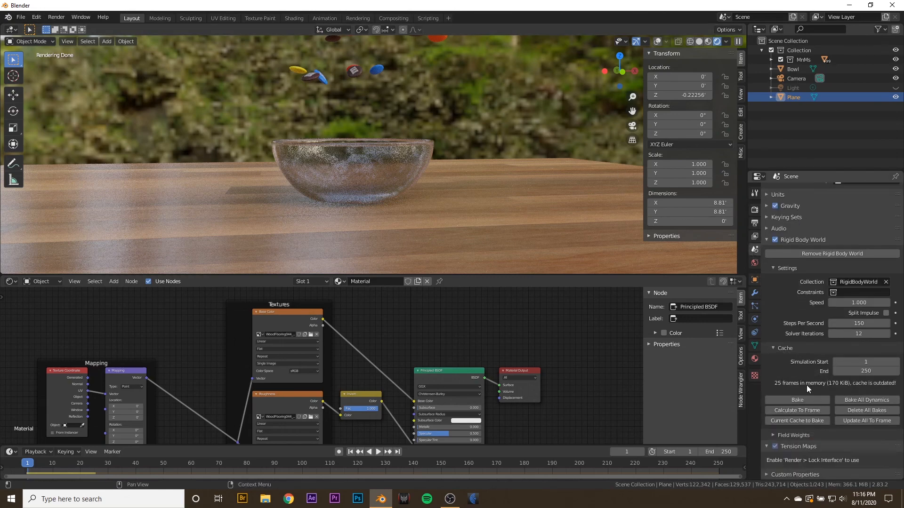
Step: Bake the Rigid Body World cache and scrub to an early frame to watch the M&Ms pour
{"action": "left_click", "coordinate": [797, 399]}
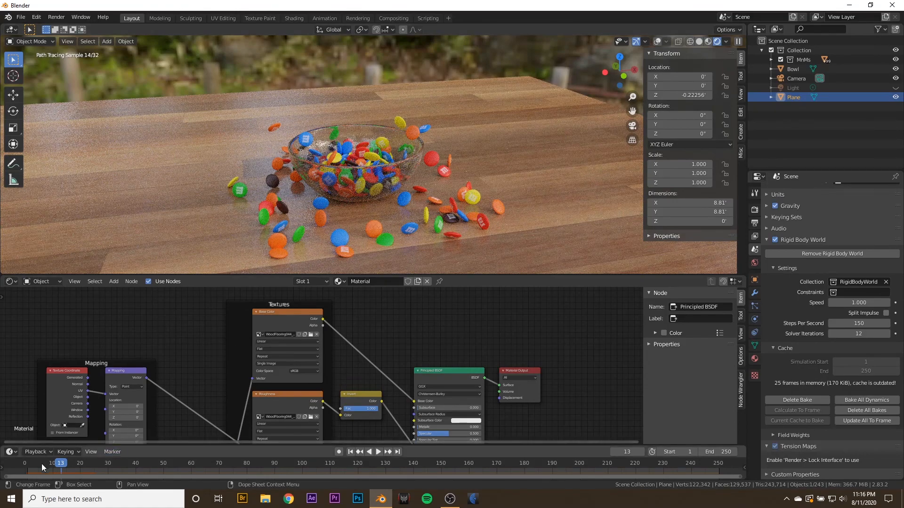
{"action": "left_click", "coordinate": [41, 463]}
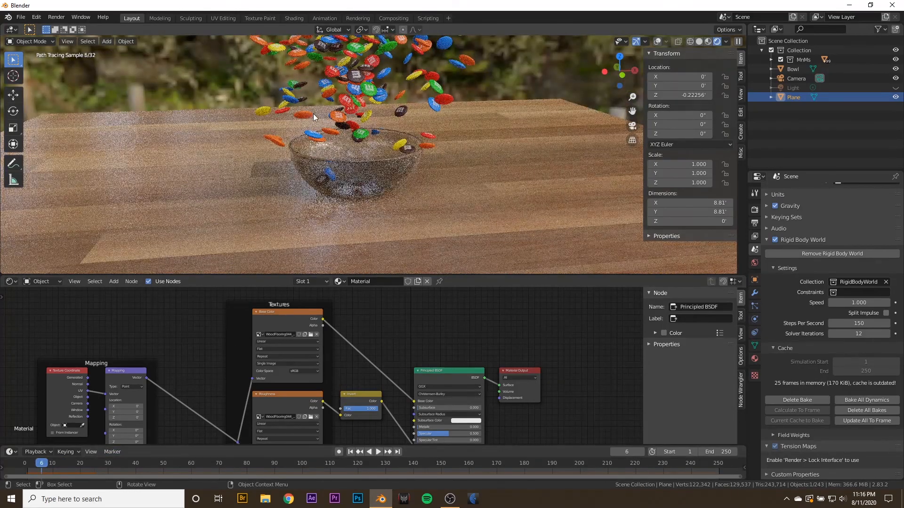